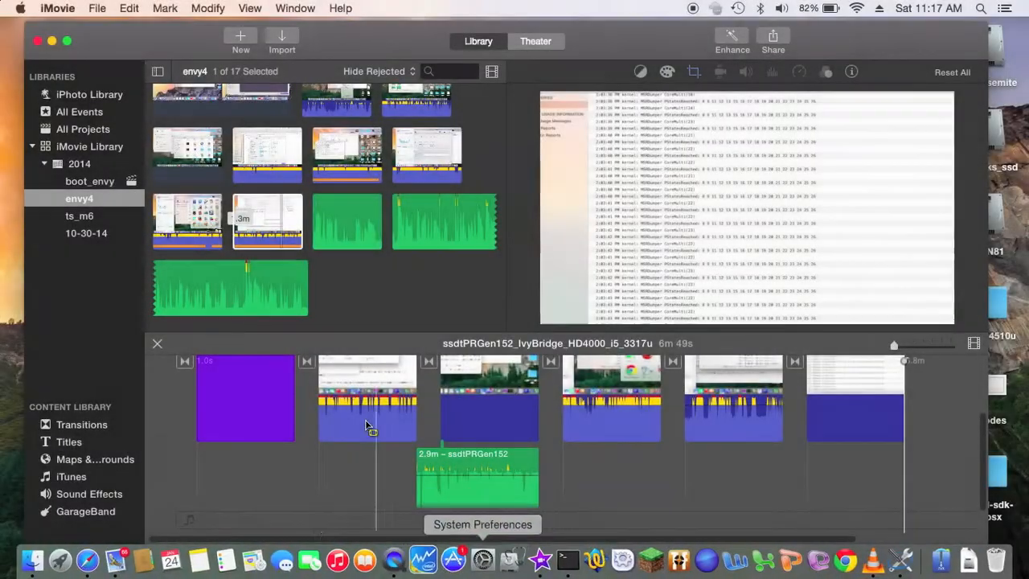
Check the iMovie version in the About window and dismiss it
click(58, 8)
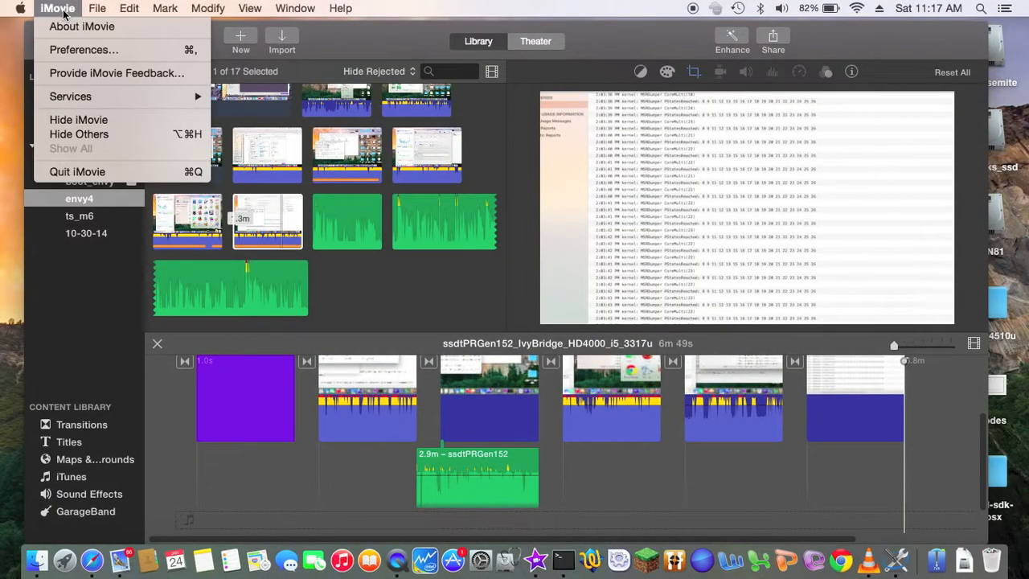
click(81, 25)
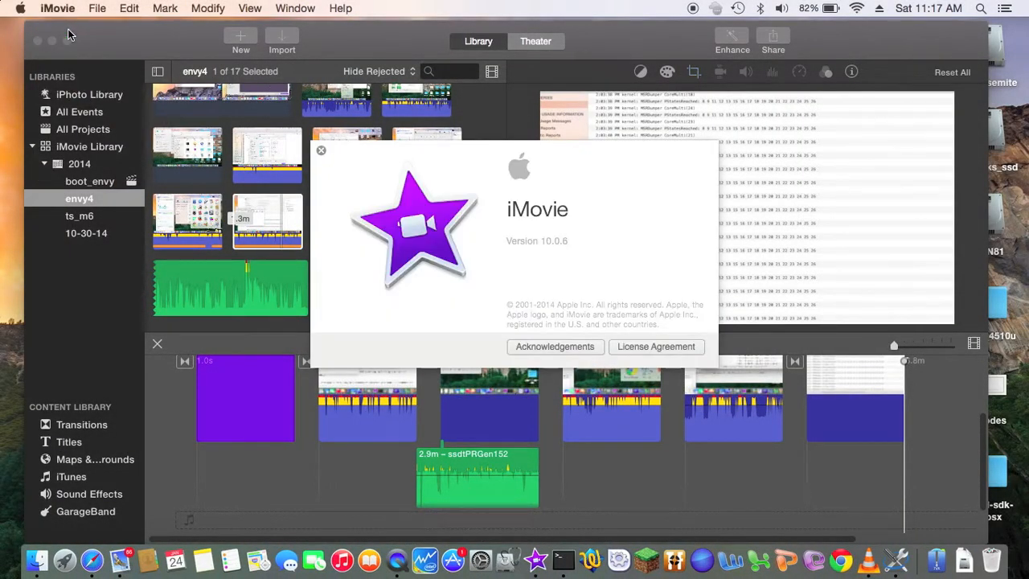
mouse_move(322, 158)
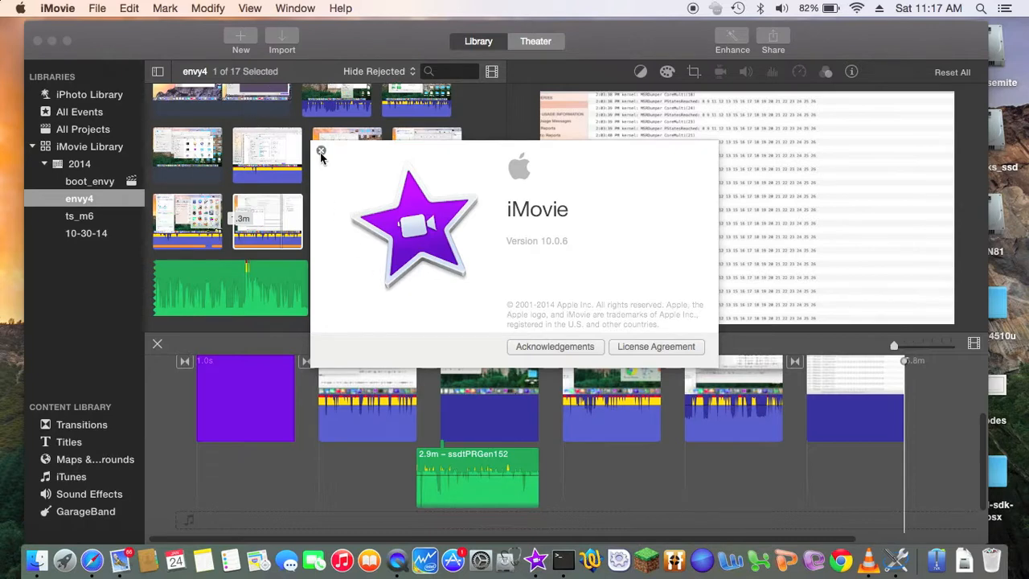
click(322, 151)
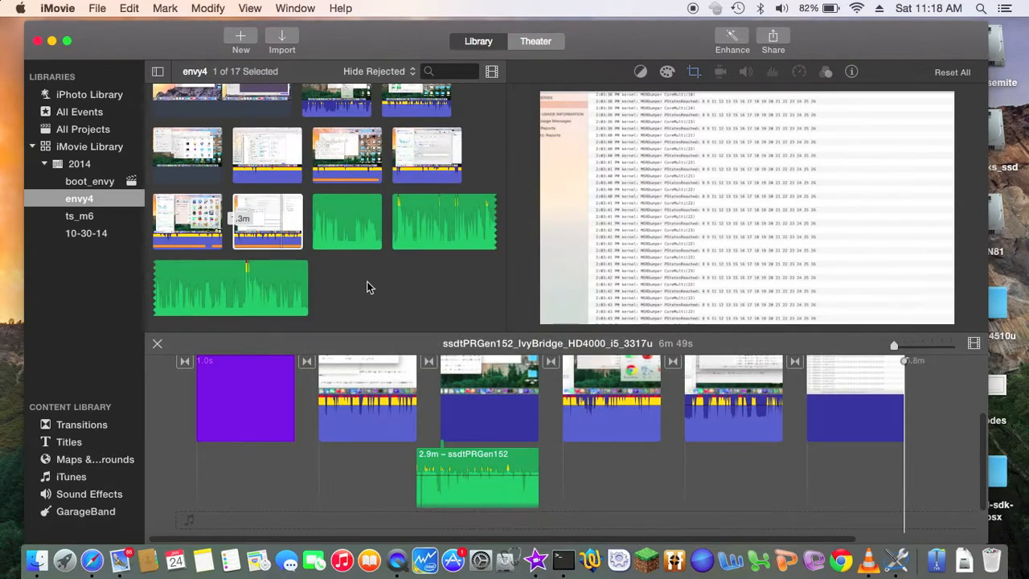
mouse_move(383, 312)
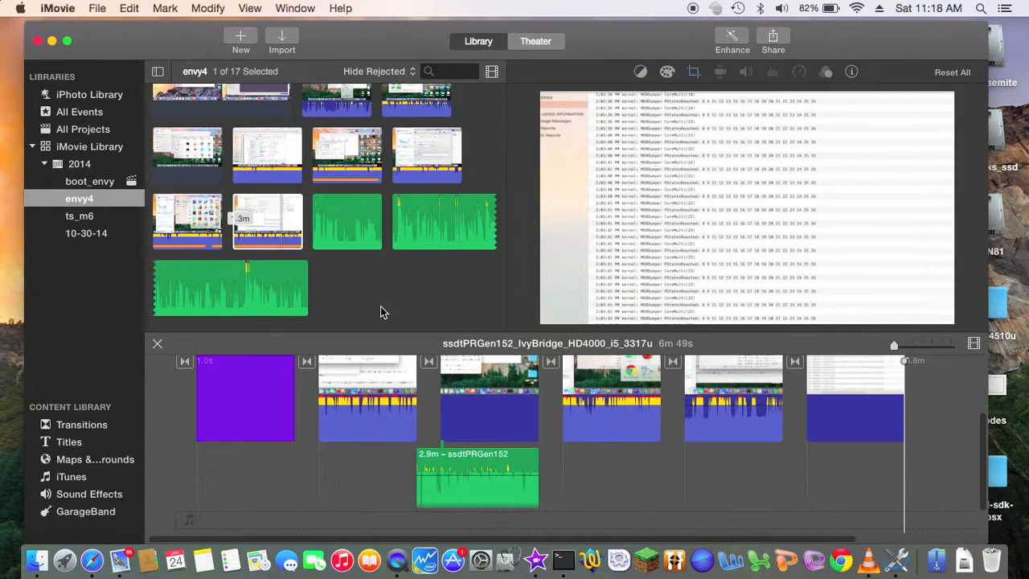
mouse_move(361, 263)
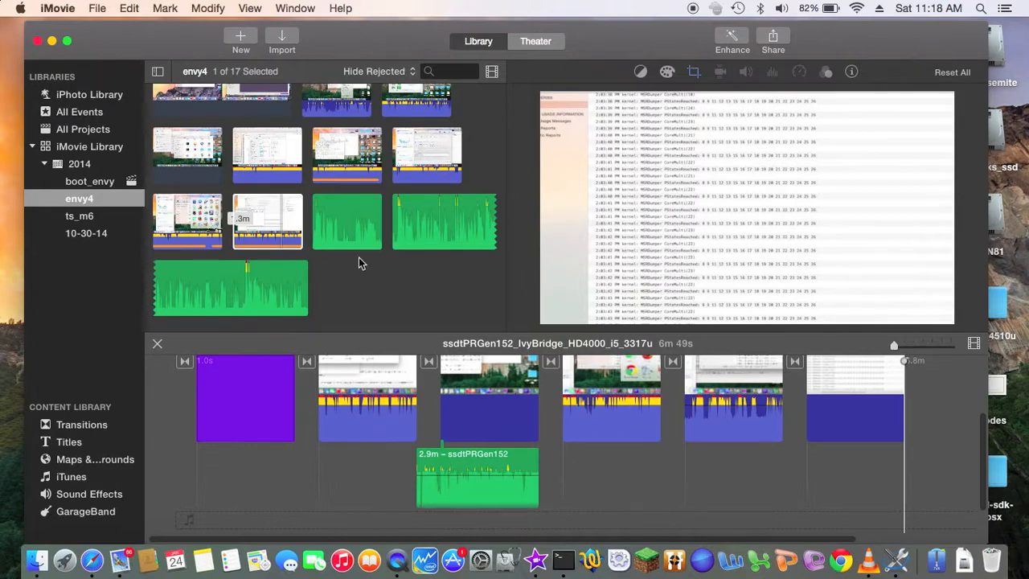
mouse_move(383, 347)
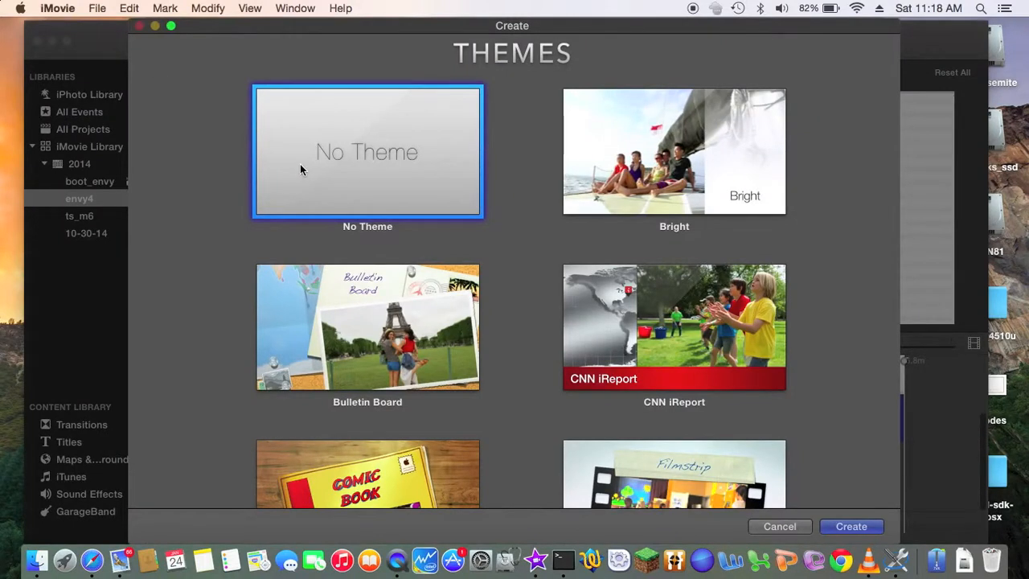
mouse_move(769, 457)
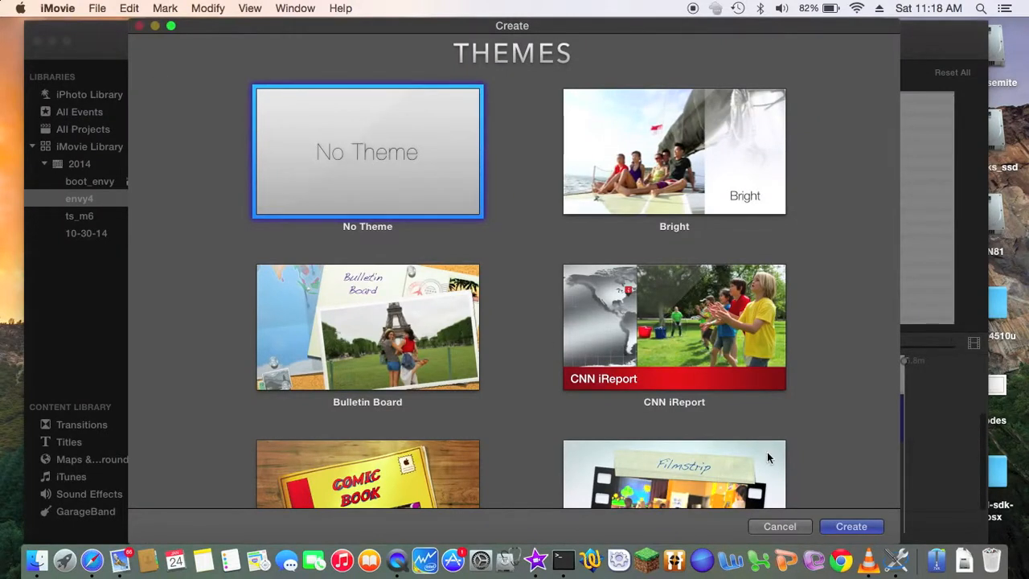
Create a No Theme movie named patch_dsdt in the envy4 event
click(853, 526)
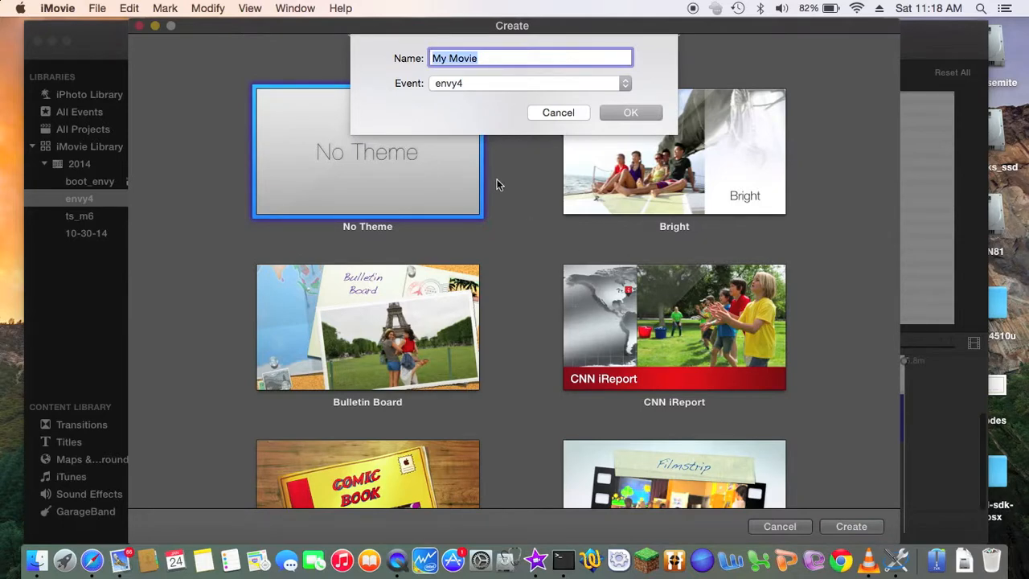
mouse_move(502, 93)
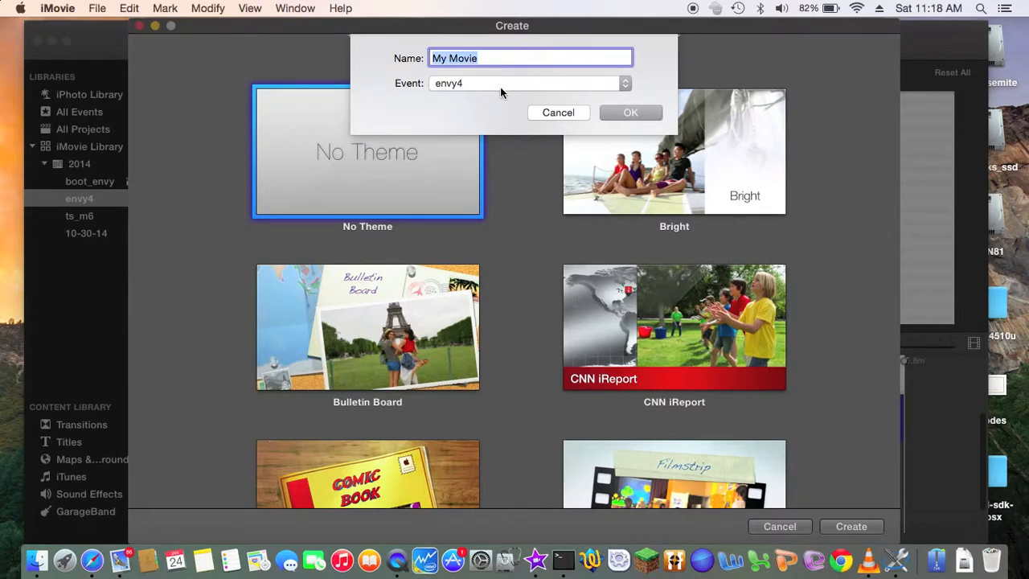
mouse_move(507, 132)
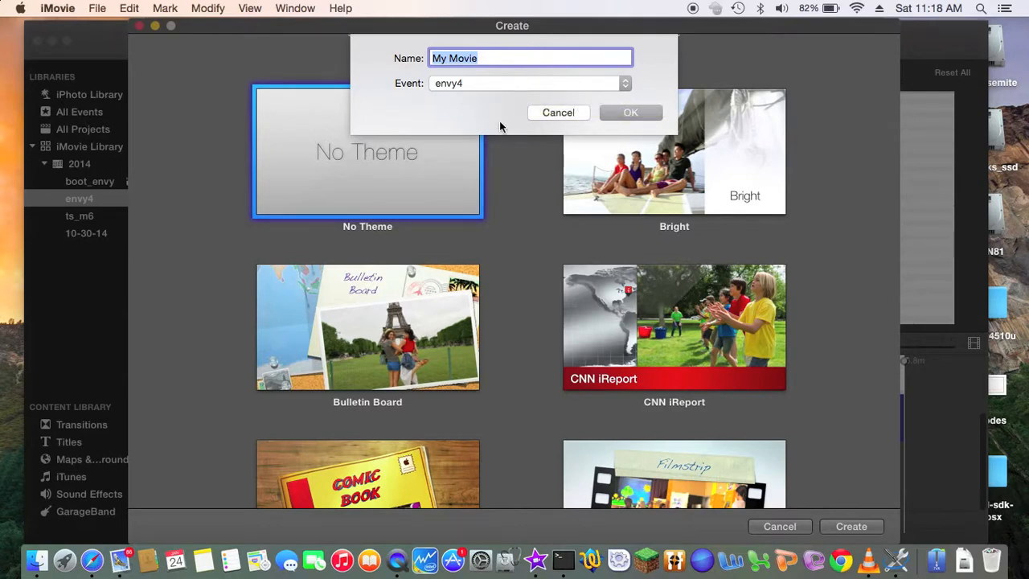
text(patch)
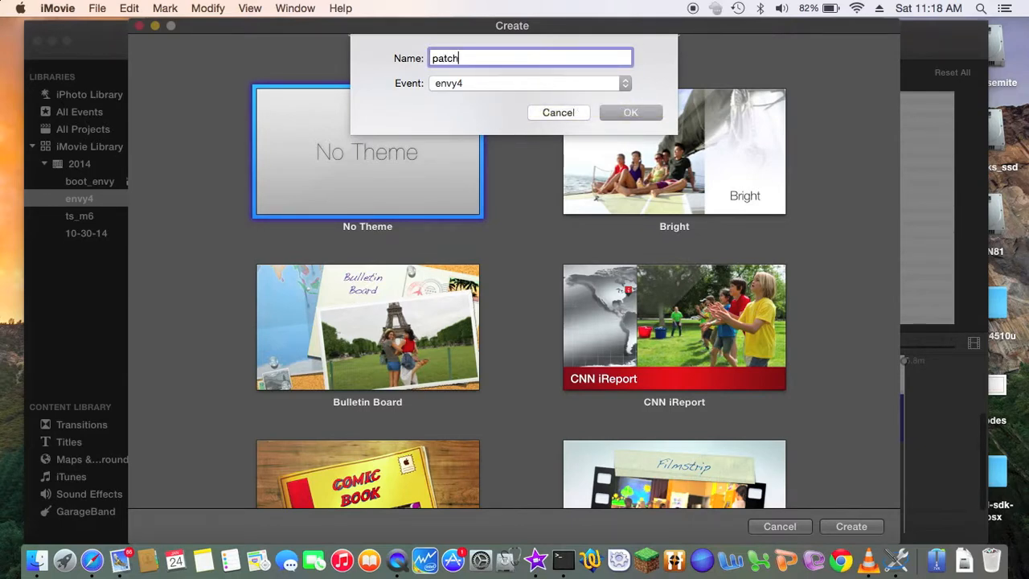
text(_de)
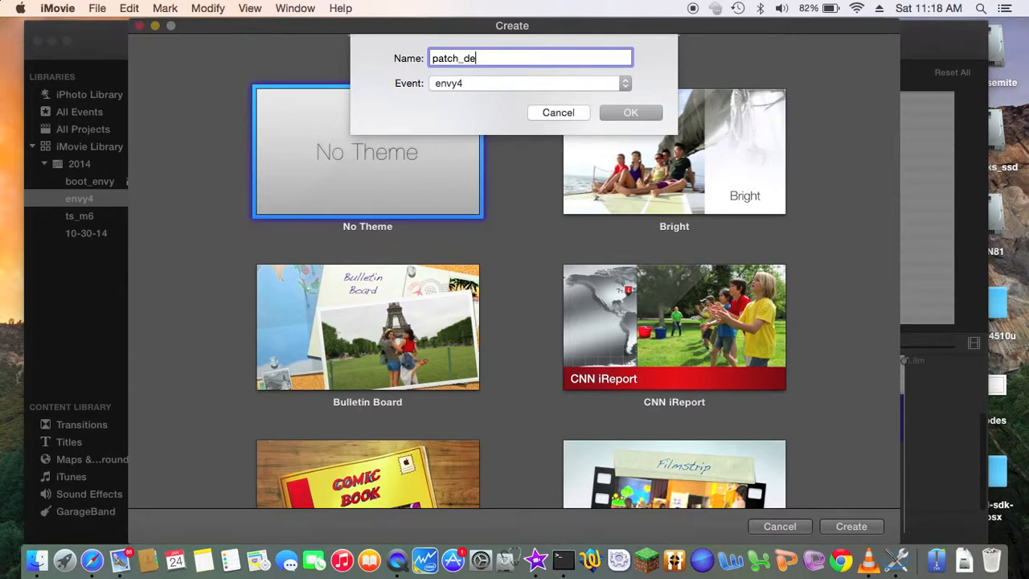
text(s)
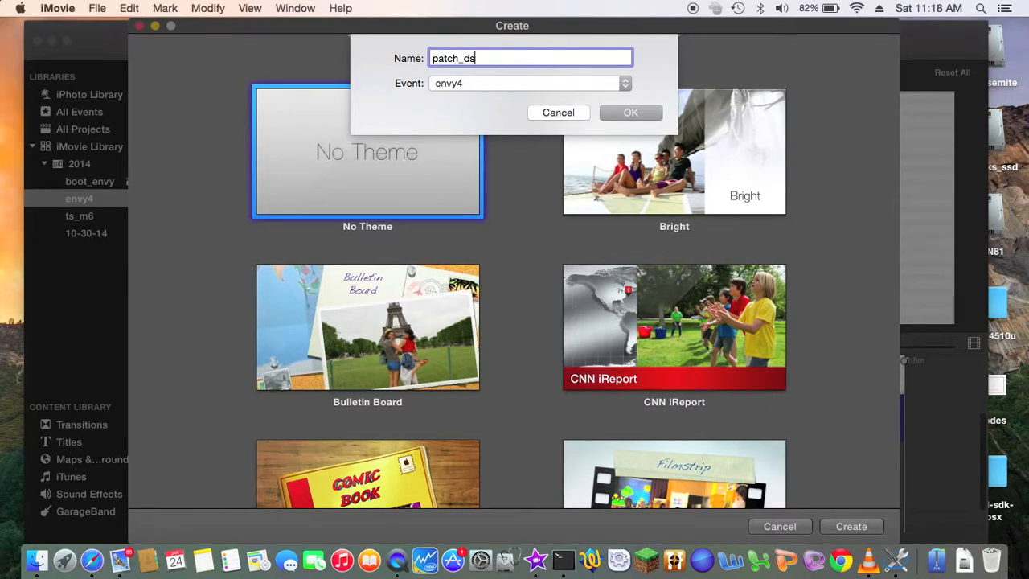
text(d)
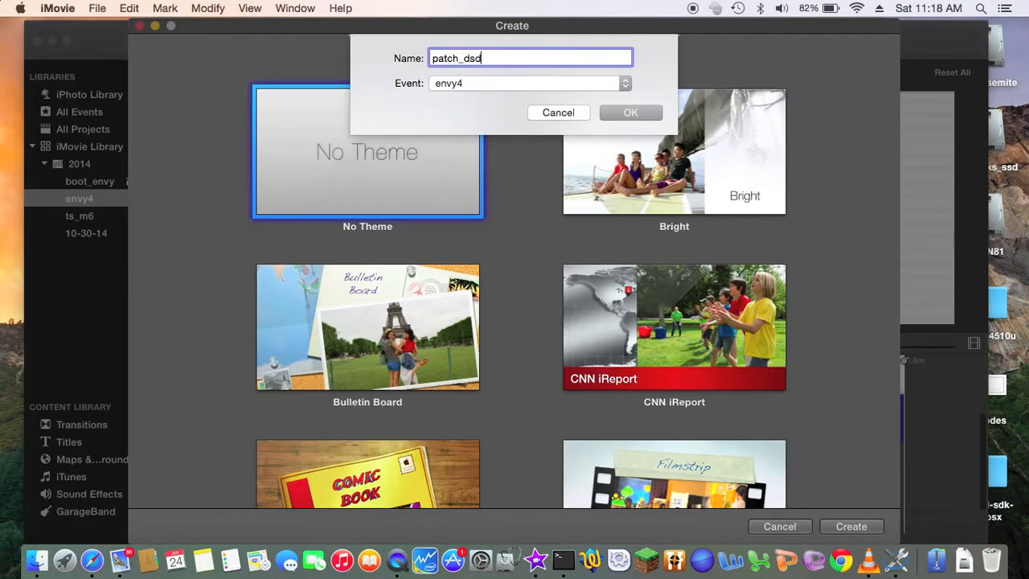
text(t)
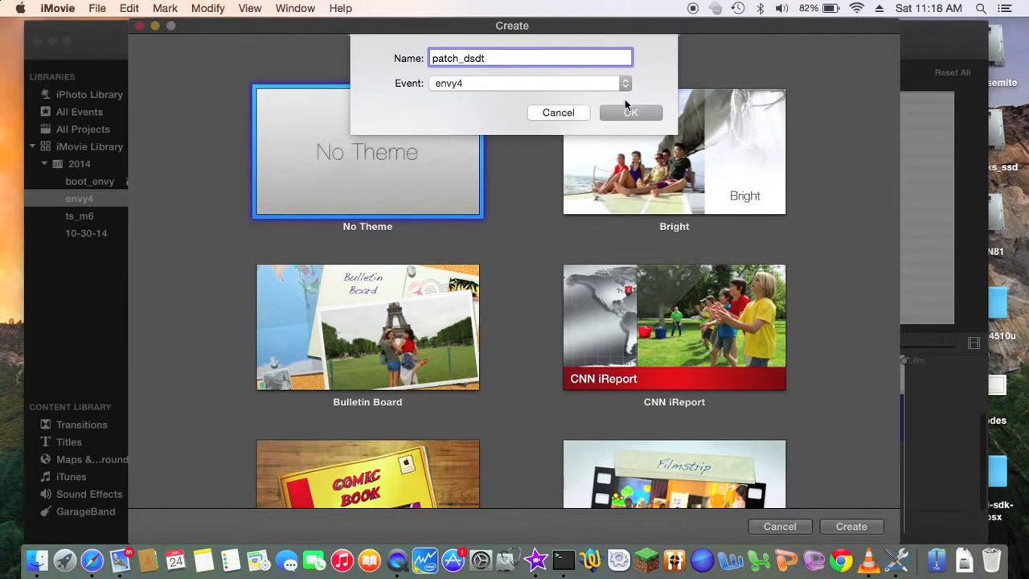
click(631, 113)
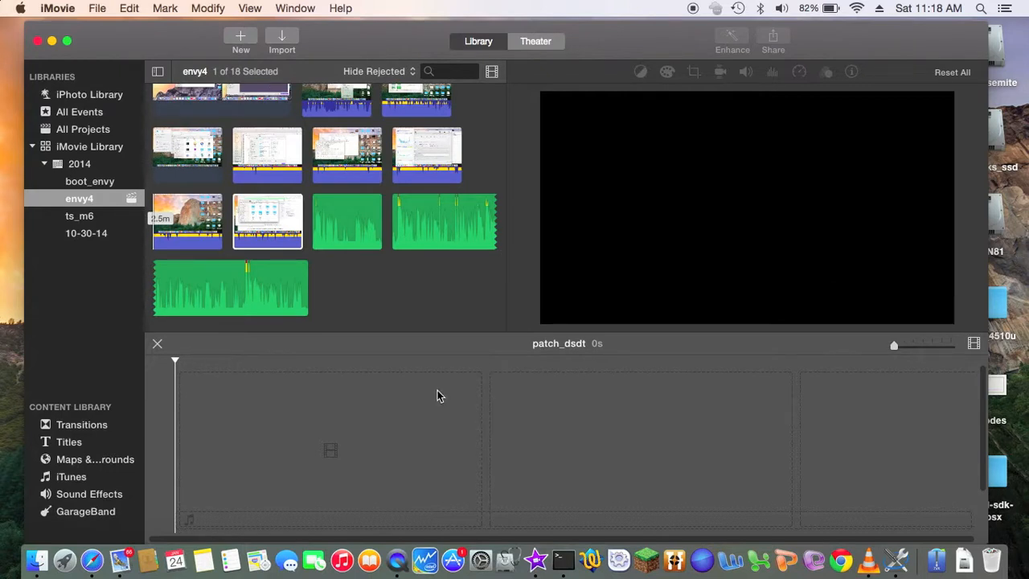
mouse_move(137, 25)
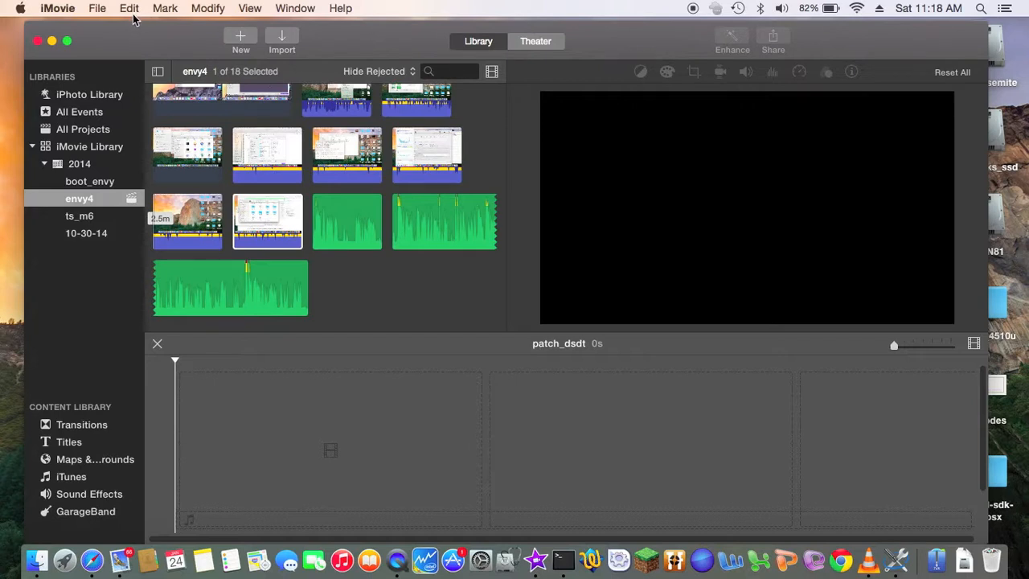
mouse_move(97, 8)
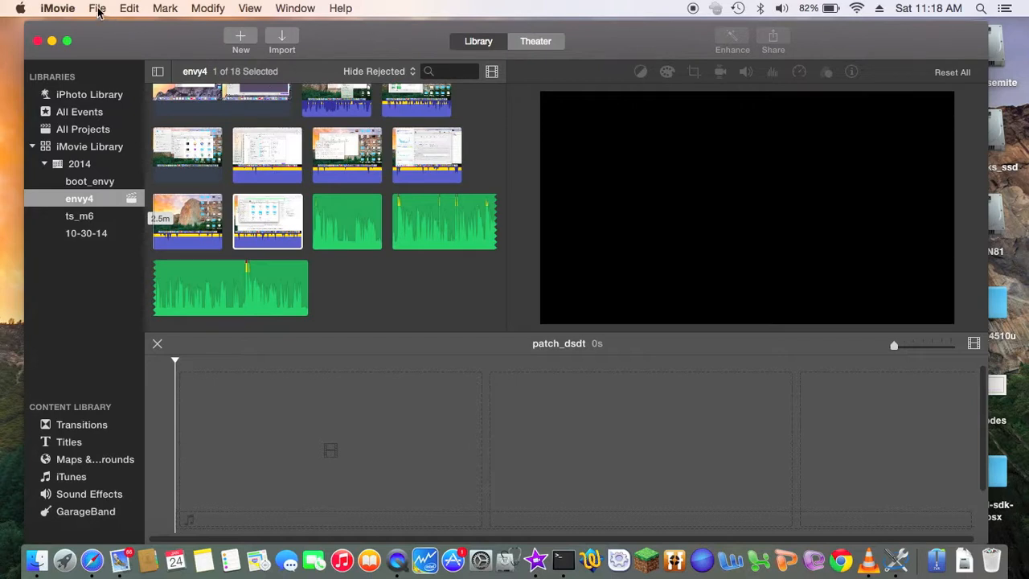
click(96, 8)
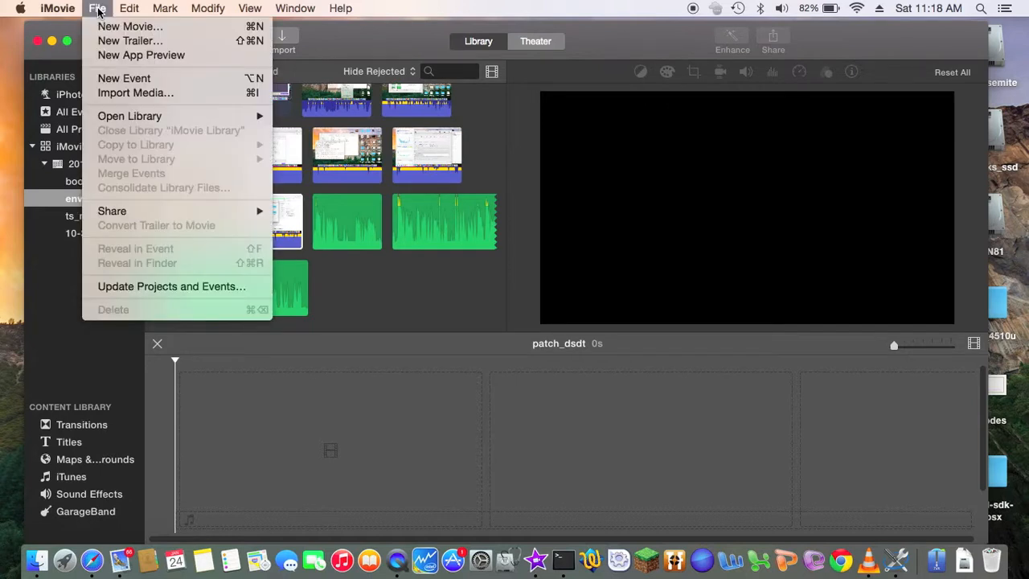
mouse_move(129, 14)
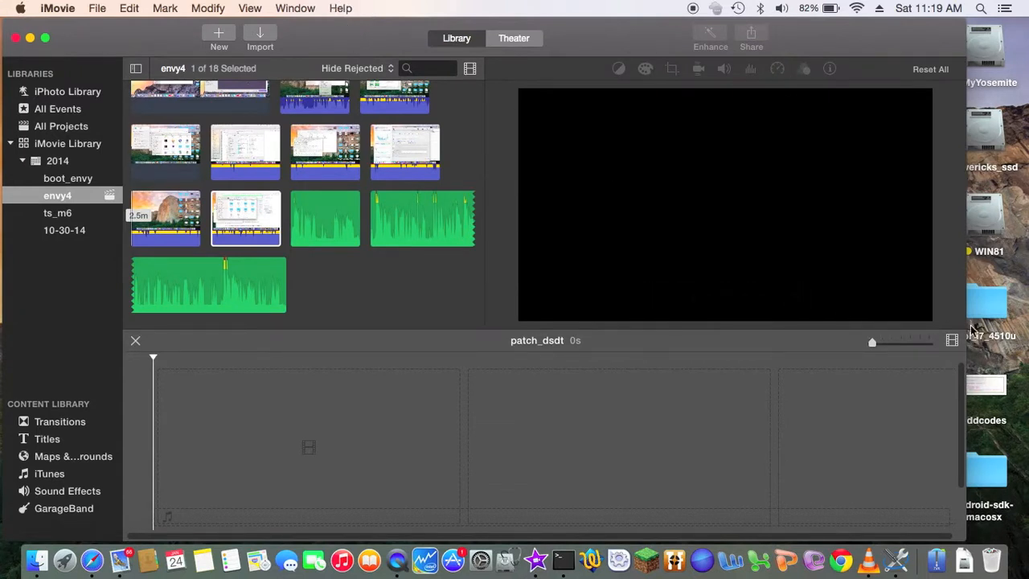
mouse_move(169, 560)
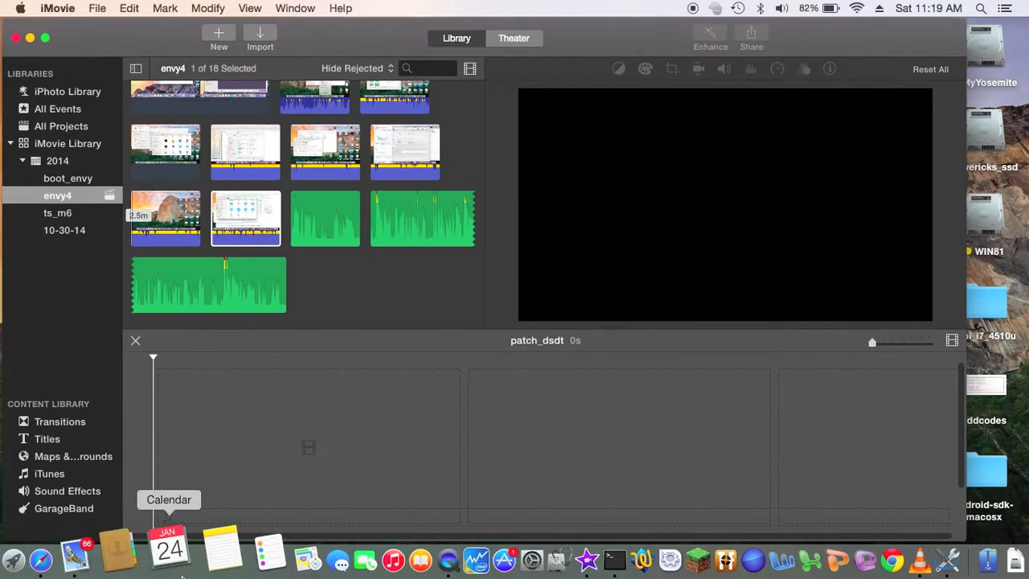
In Finder, go to Documents and select the dsdt_4510u screen recording
click(38, 555)
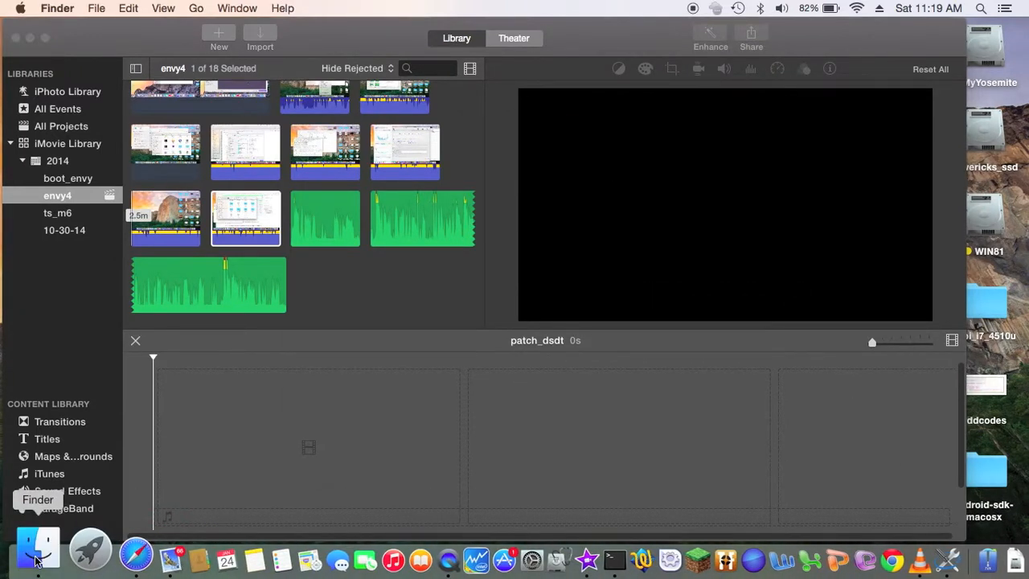
click(39, 550)
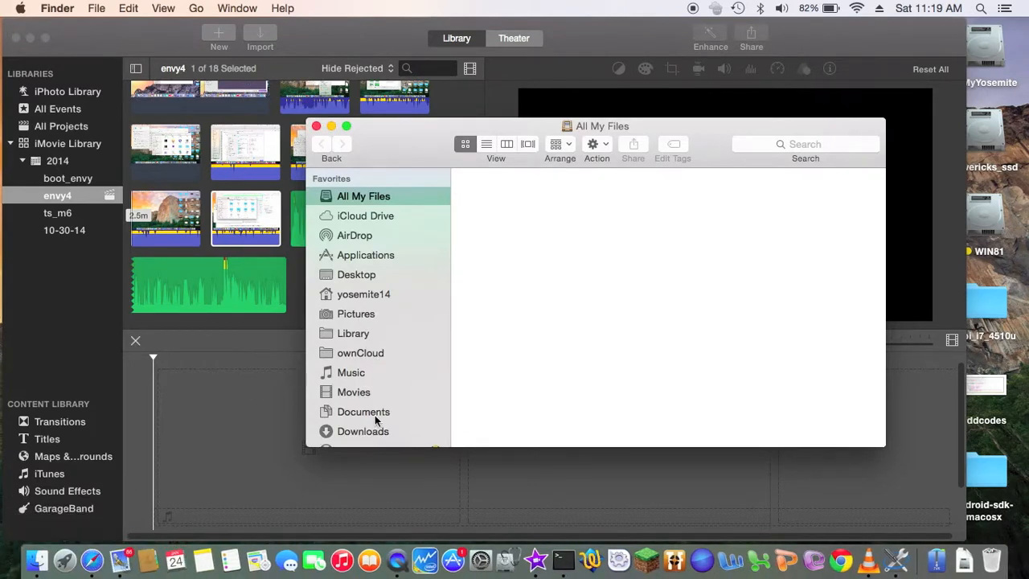
click(363, 411)
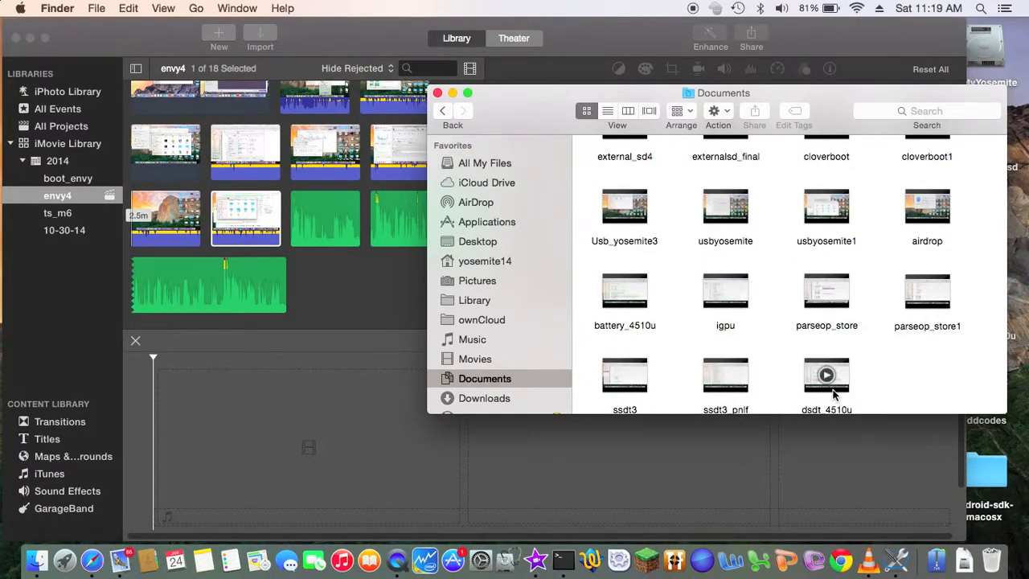
click(827, 374)
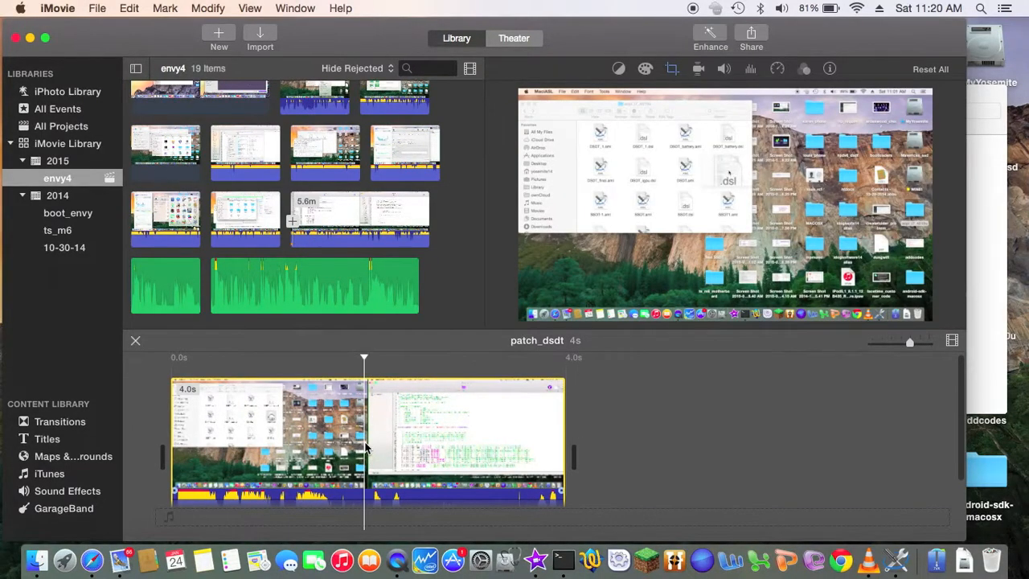
Remove the short clip and drag the 5.6-minute dsdt_4510u recording into the timeline
right_click(367, 447)
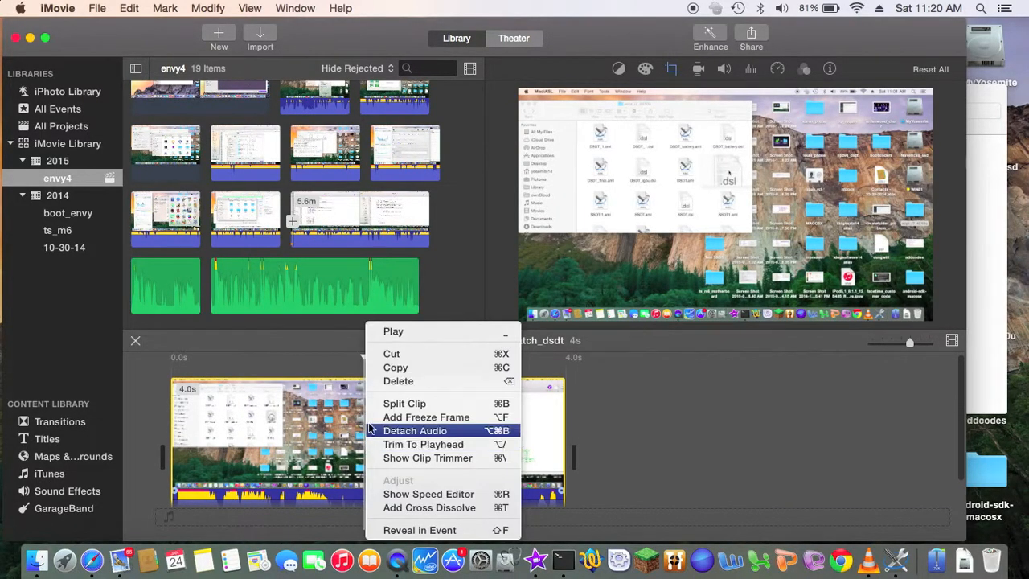
click(415, 431)
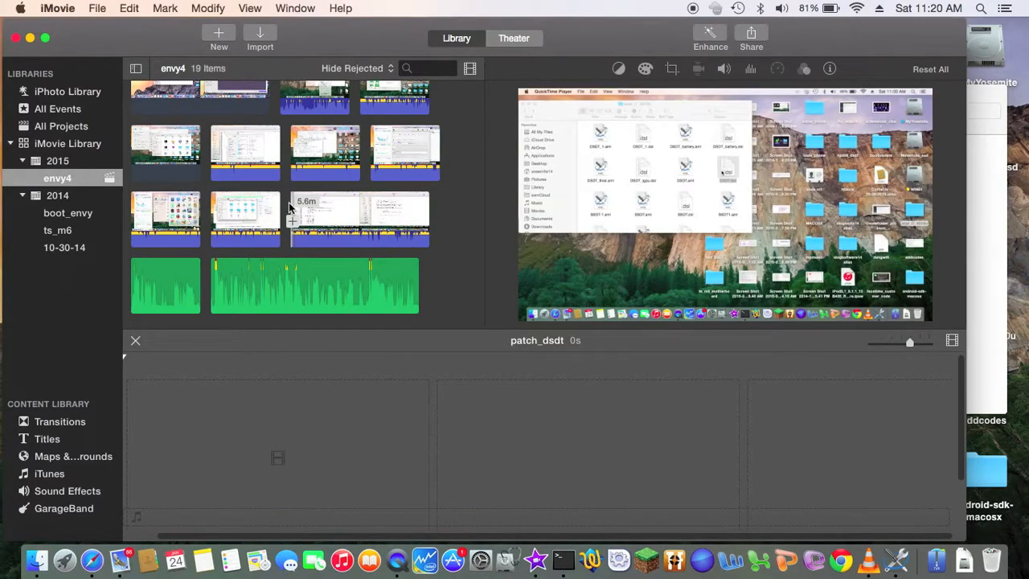
mouse_move(421, 233)
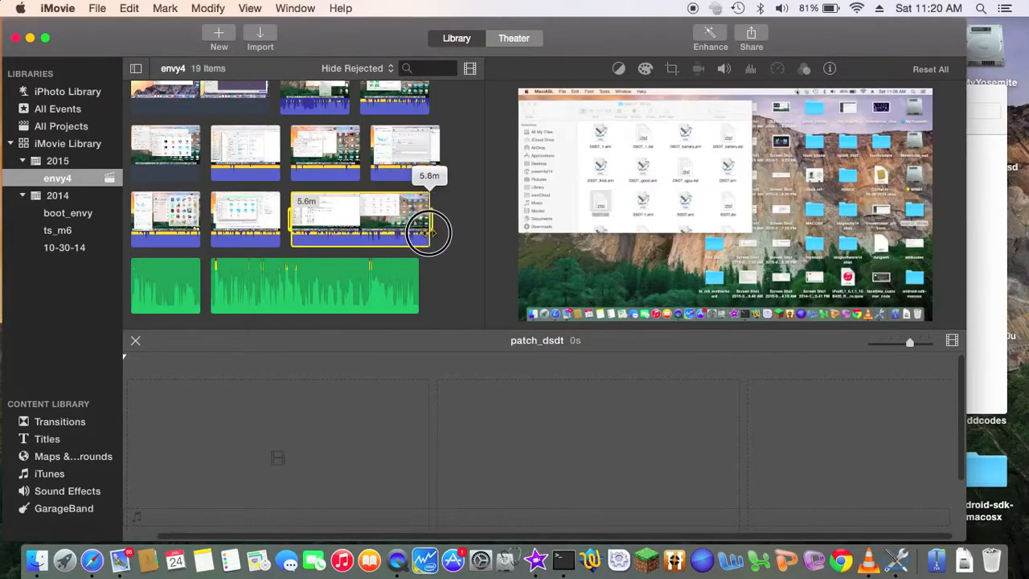
click(360, 219)
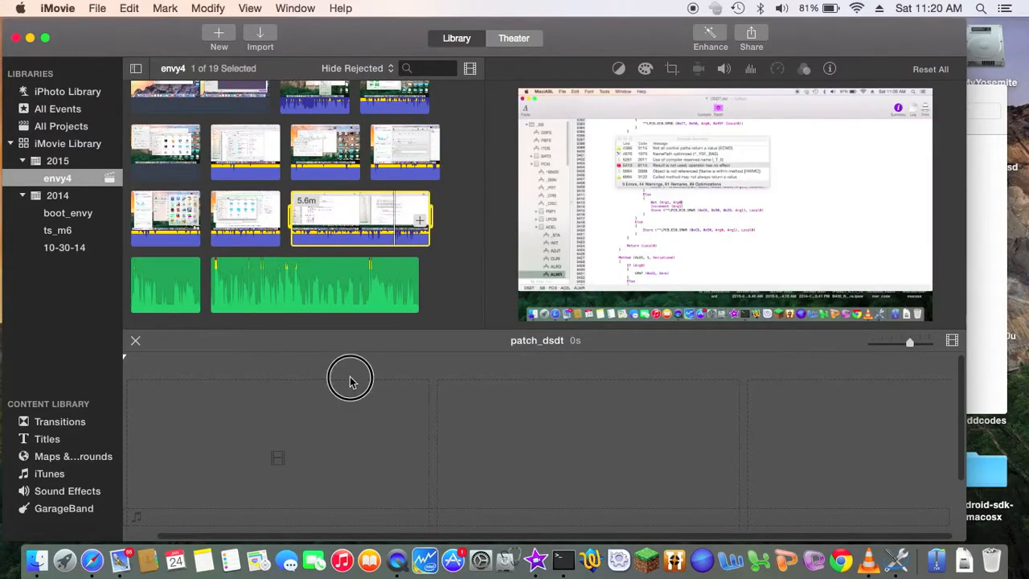
drag(360, 217, 217, 434)
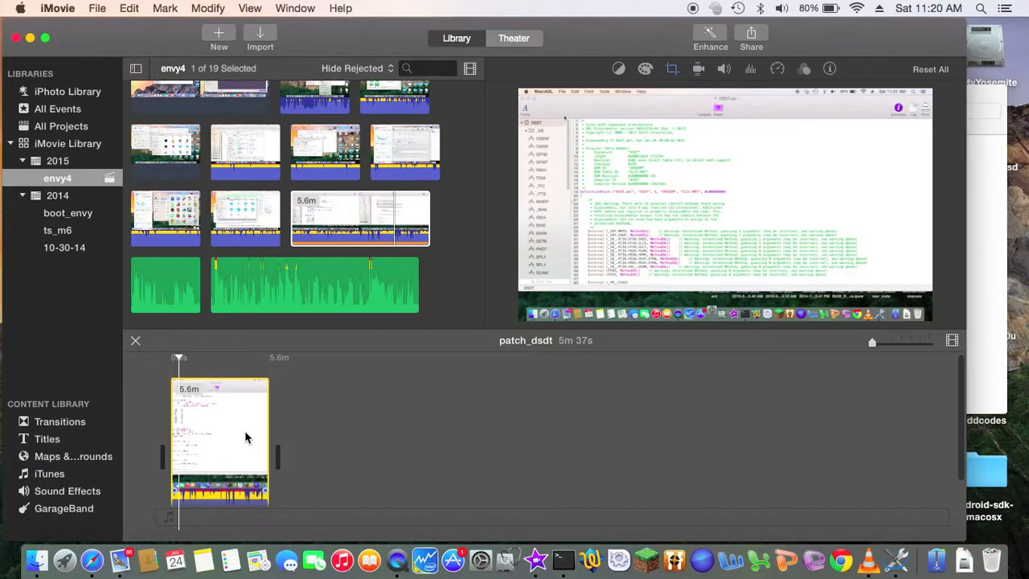
mouse_move(193, 492)
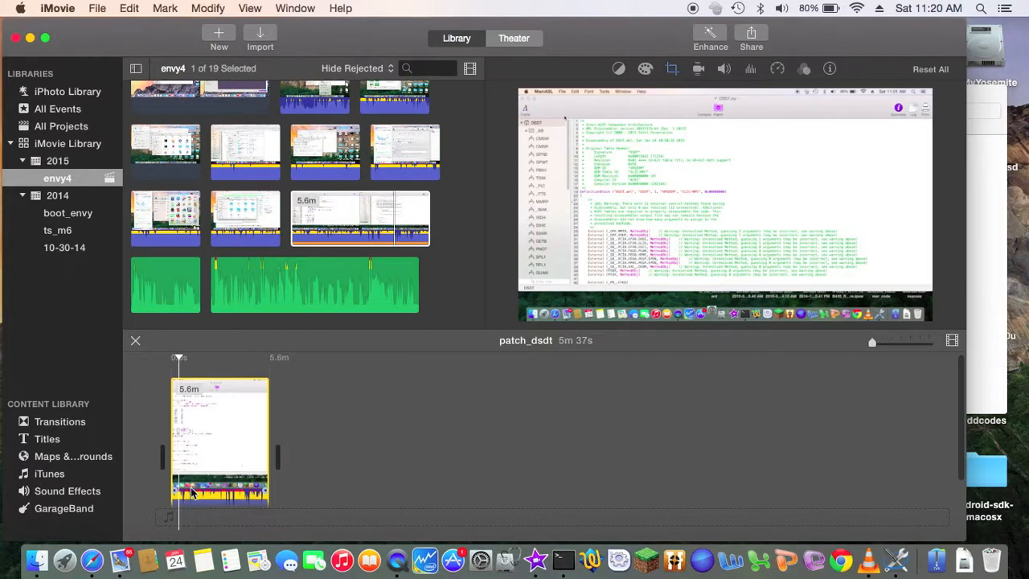
mouse_move(180, 518)
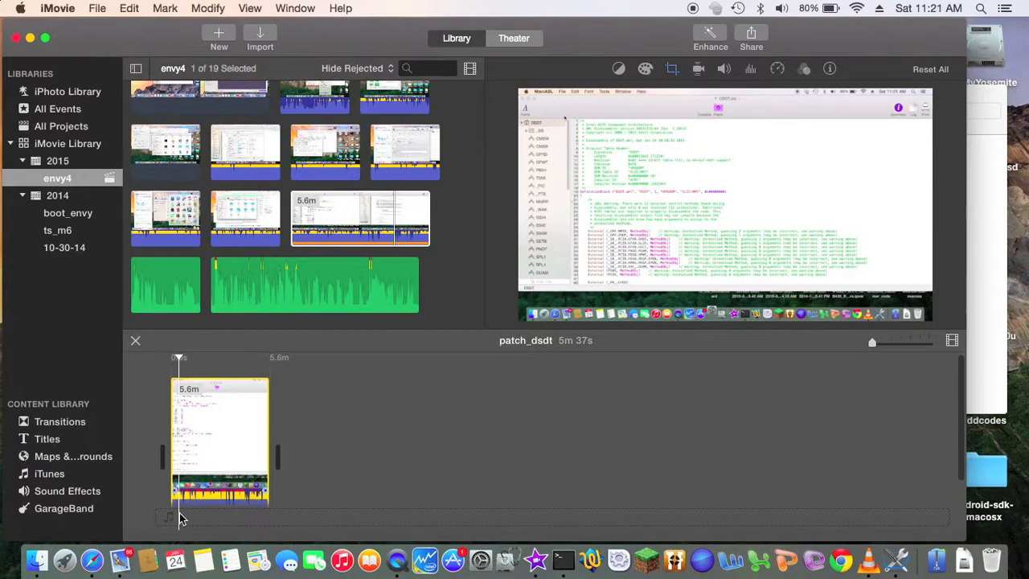
mouse_move(183, 460)
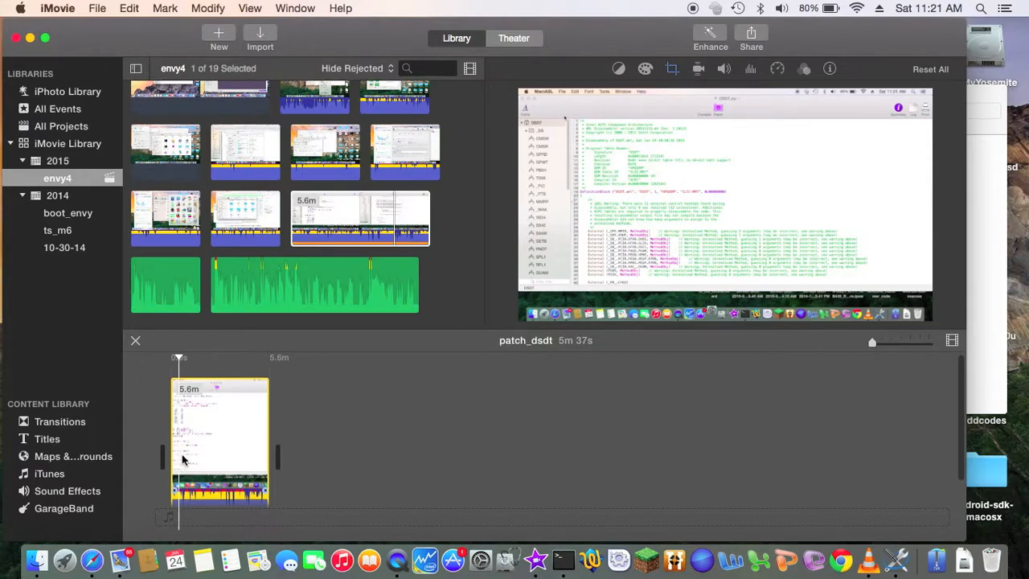
mouse_move(180, 455)
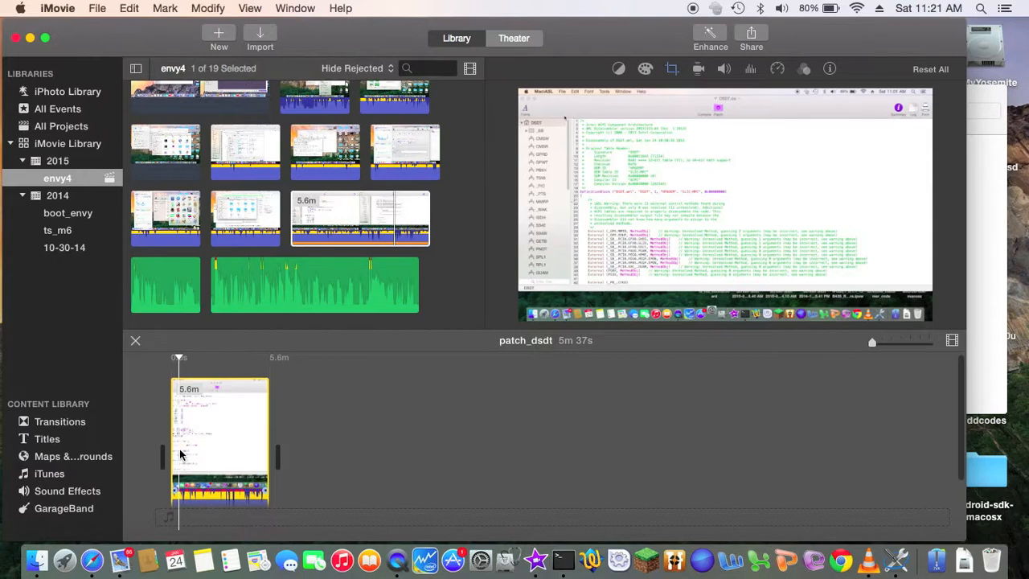
Bring up the clip options for the 5.6-minute recording in the timeline
right_click(222, 451)
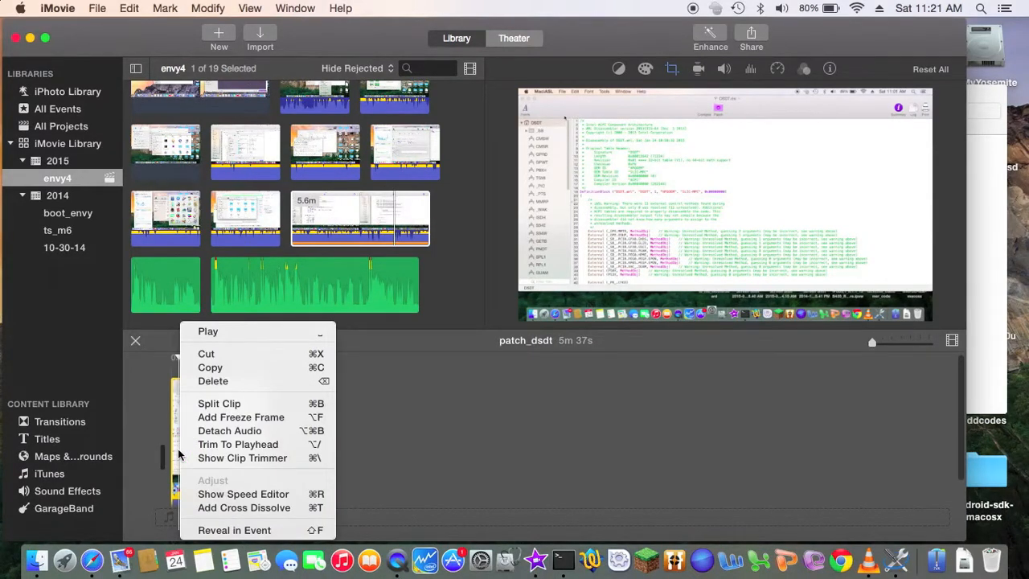
mouse_move(219, 409)
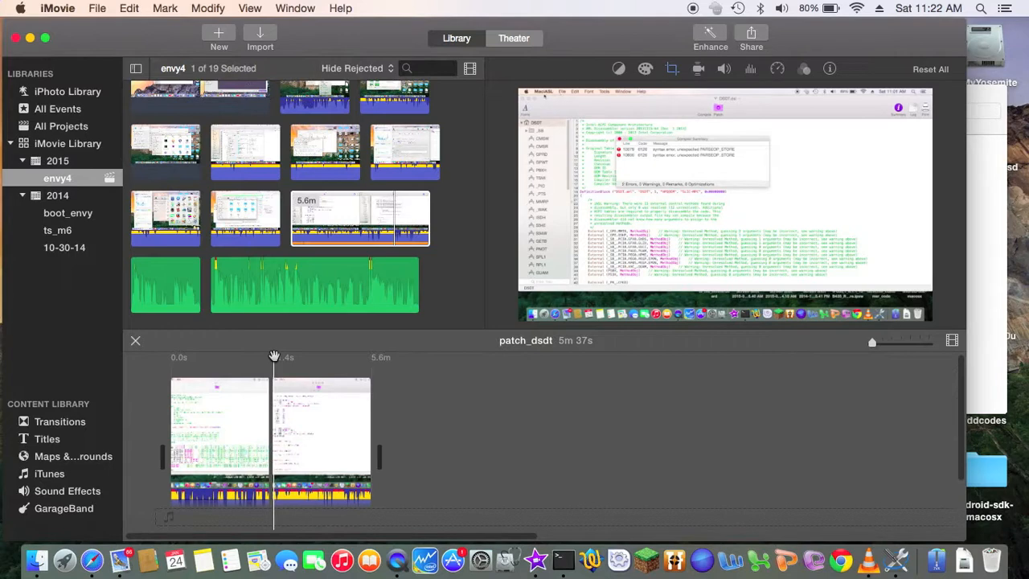
Split the recording at the playhead via Modify > Split Clip
click(544, 90)
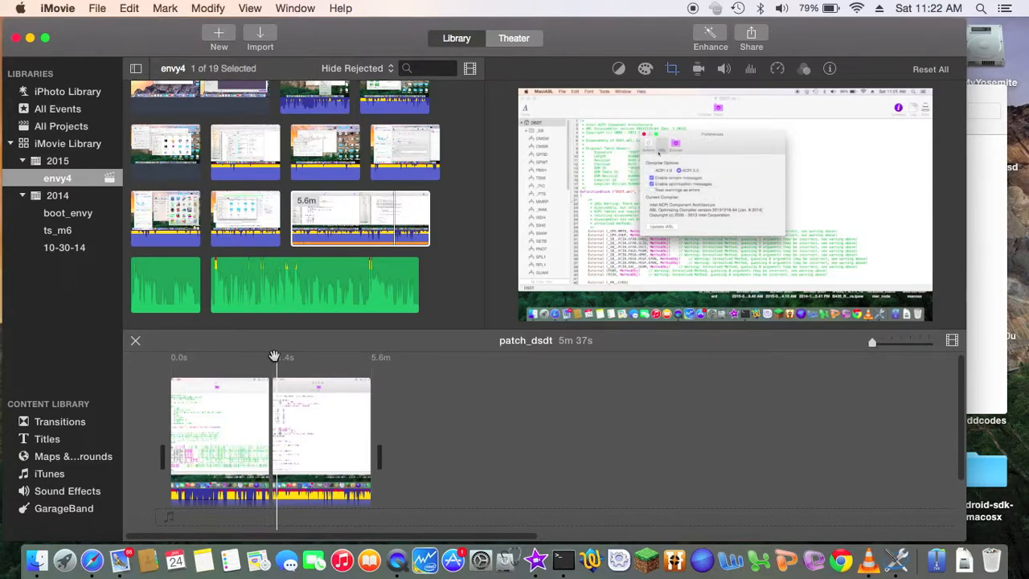
click(209, 8)
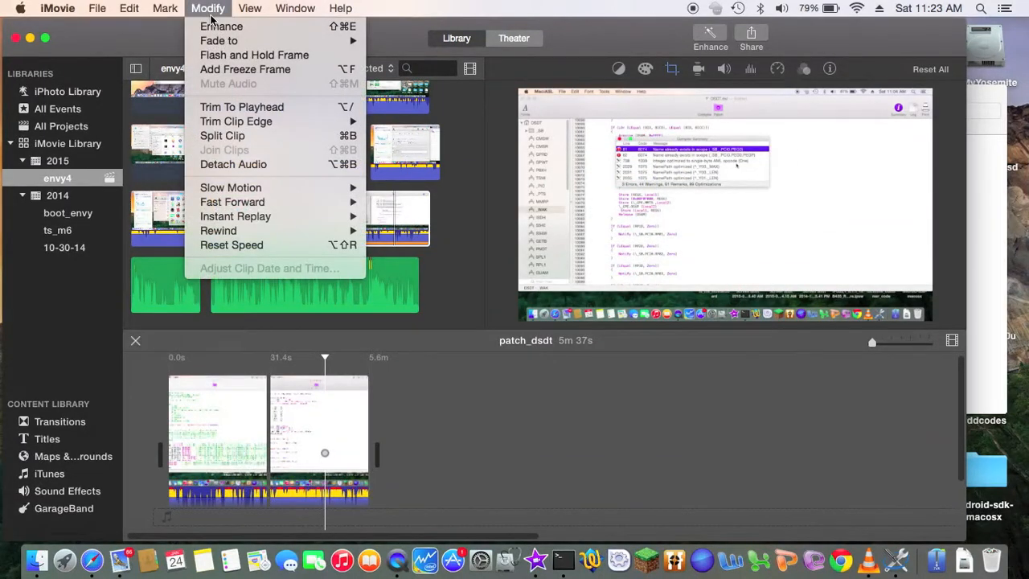
mouse_move(370, 539)
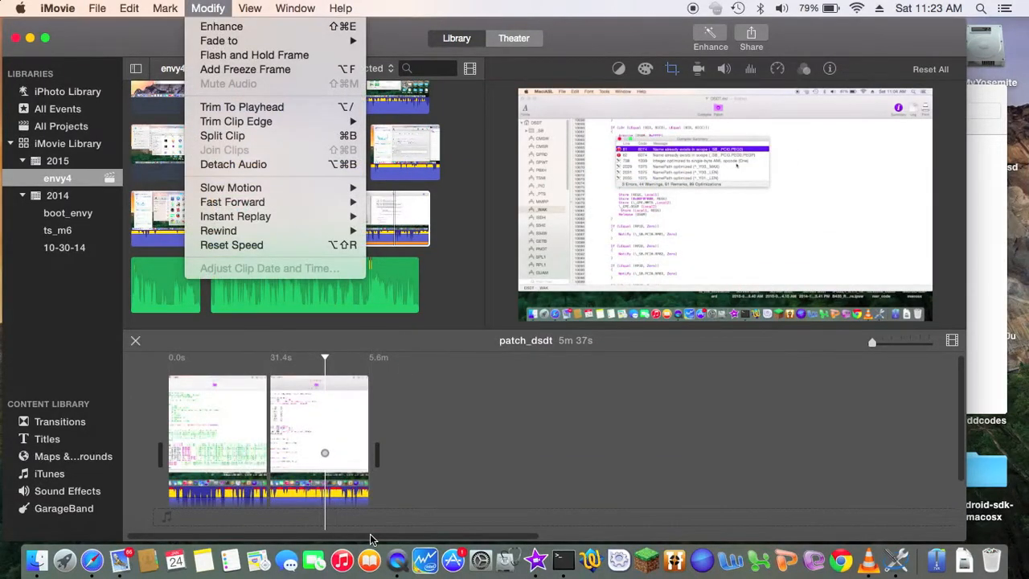
click(250, 8)
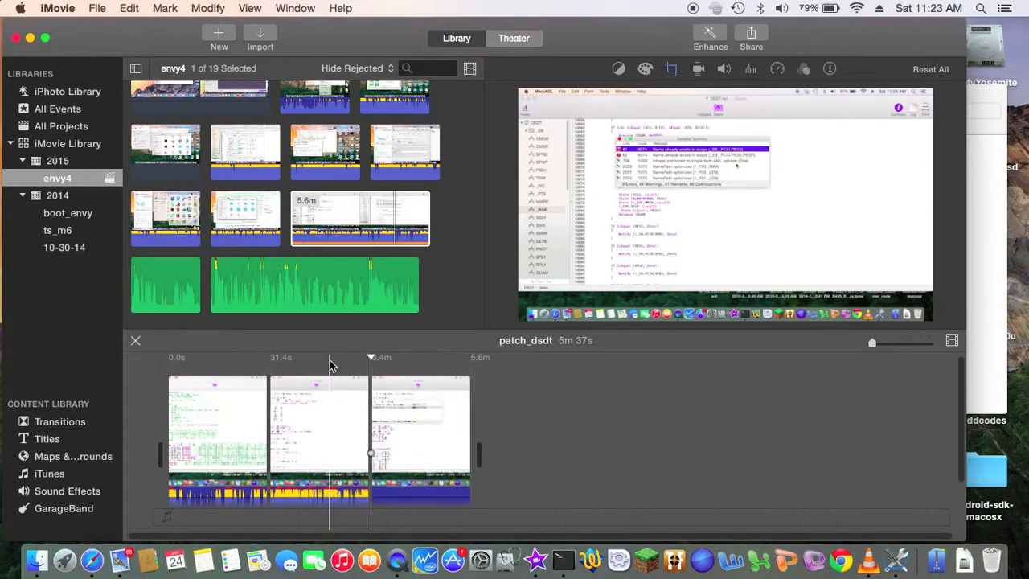
Delete the final clip, shortening the movie to 3m 24s
drag(369, 357, 330, 357)
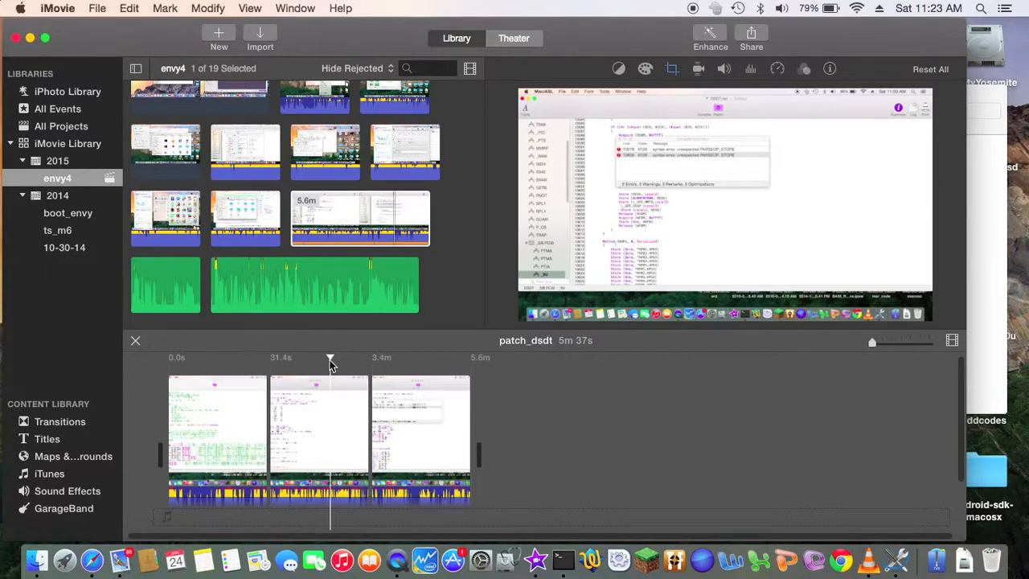
click(421, 421)
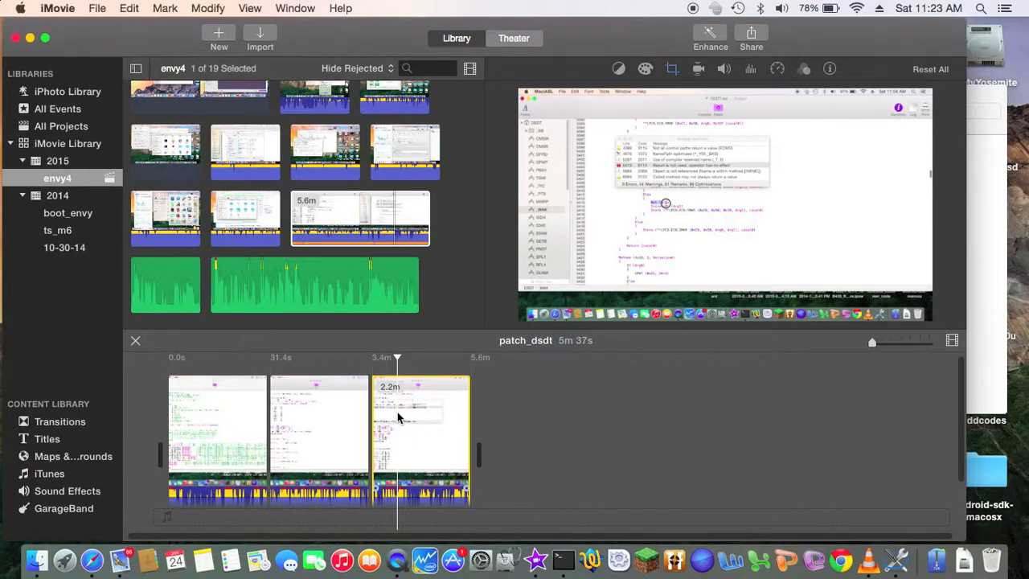
right_click(397, 418)
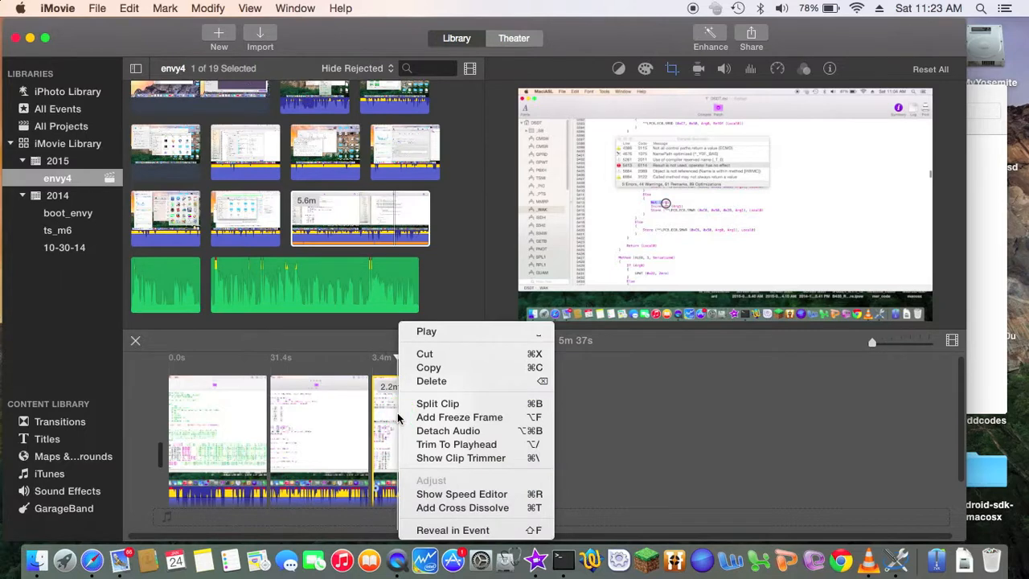
mouse_move(431, 379)
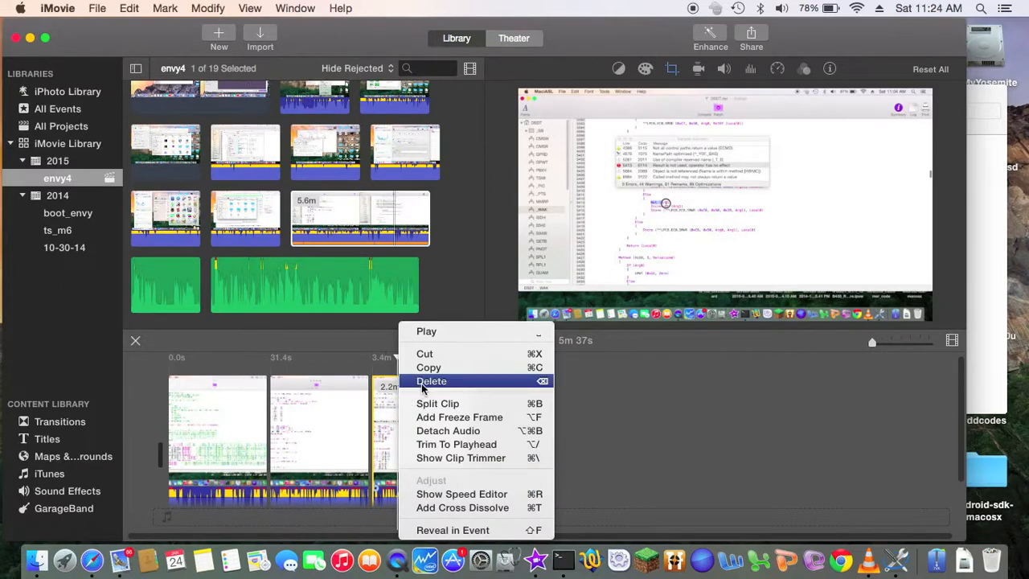
click(431, 379)
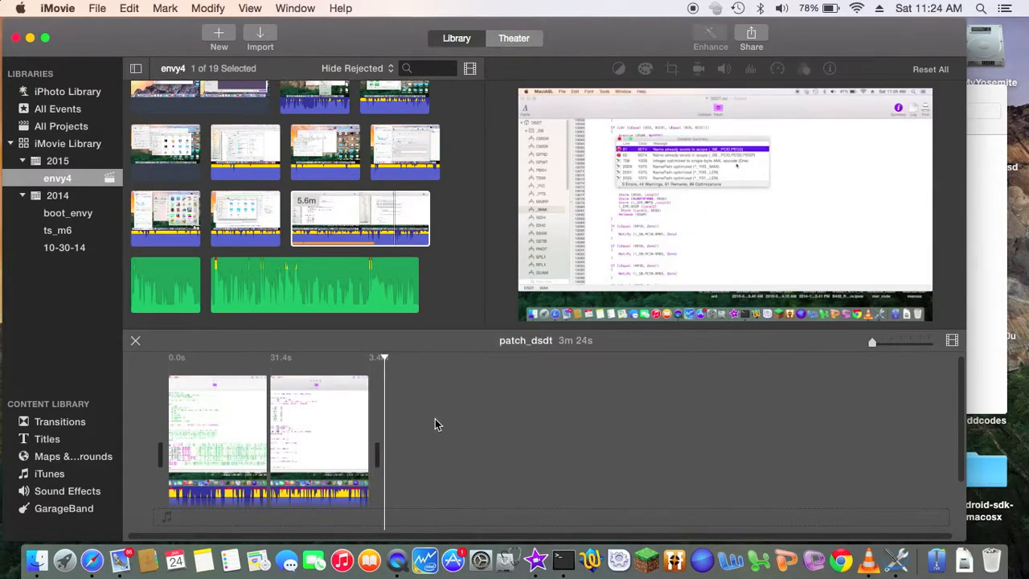
click(60, 421)
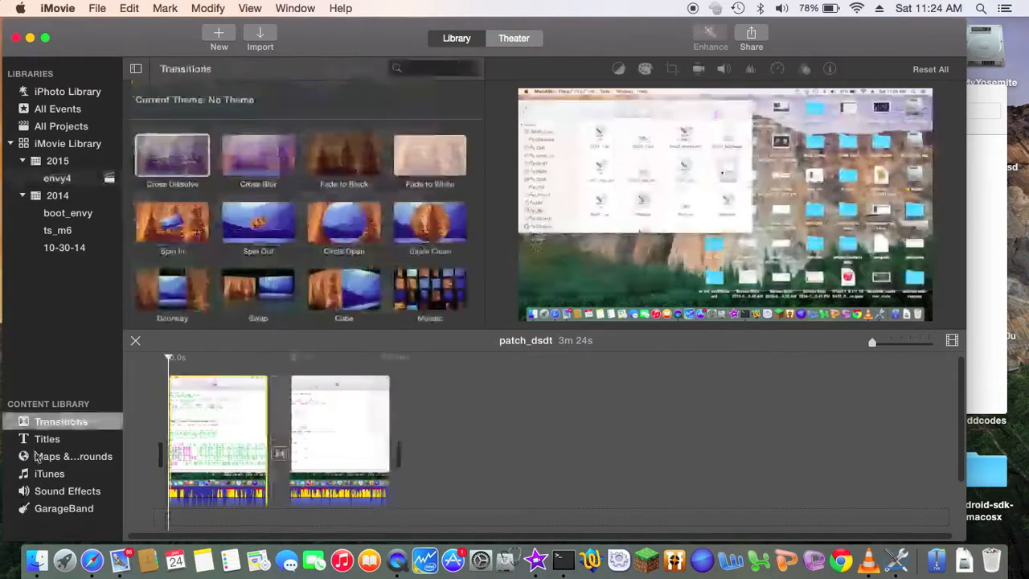
Add the Reveal title from Titles to the start of the movie
click(47, 438)
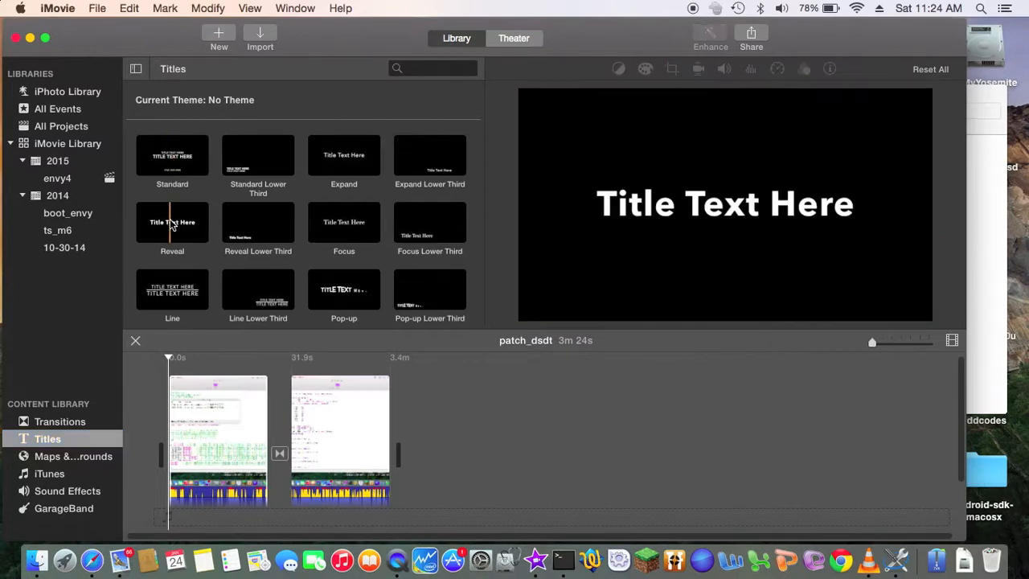
mouse_move(172, 222)
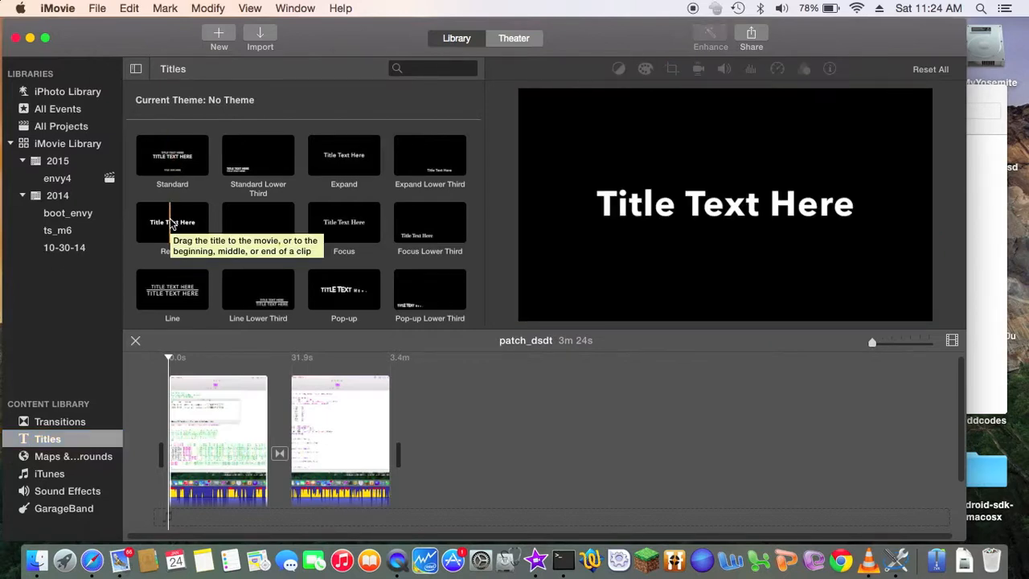
click(172, 222)
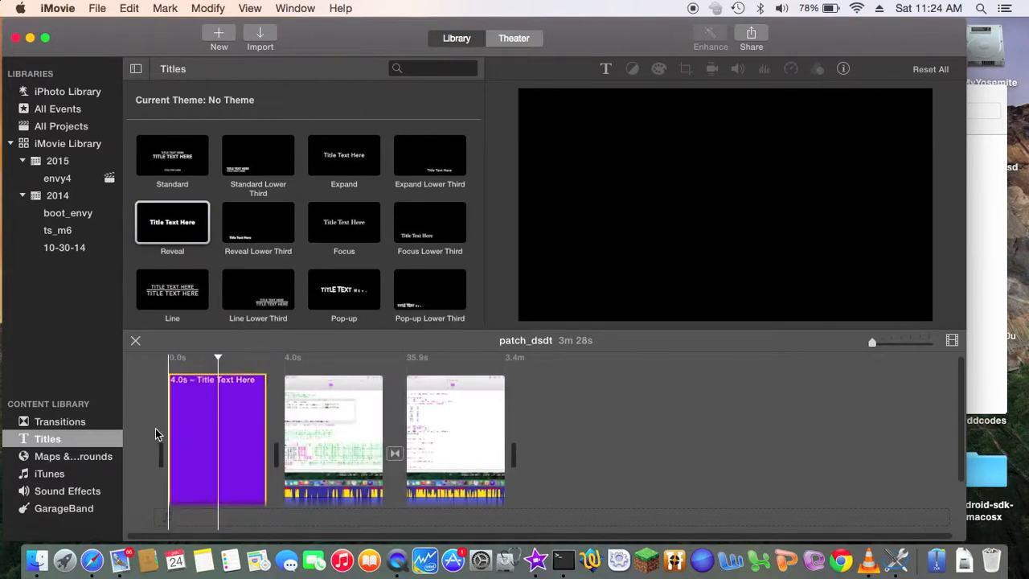
Replace the title placeholder with 'fix 6126 PARSOP_STORE' text
click(207, 441)
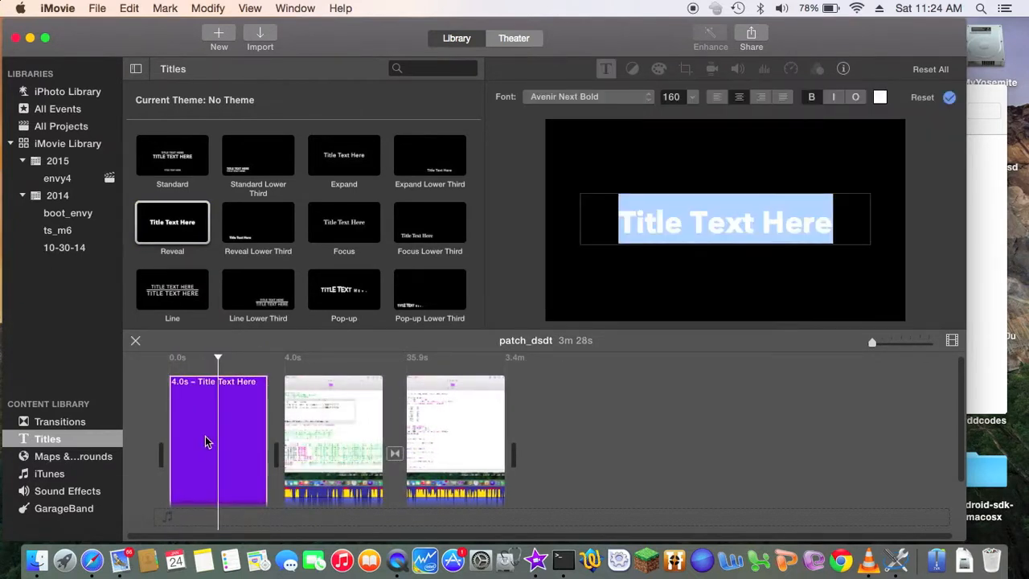
click(833, 223)
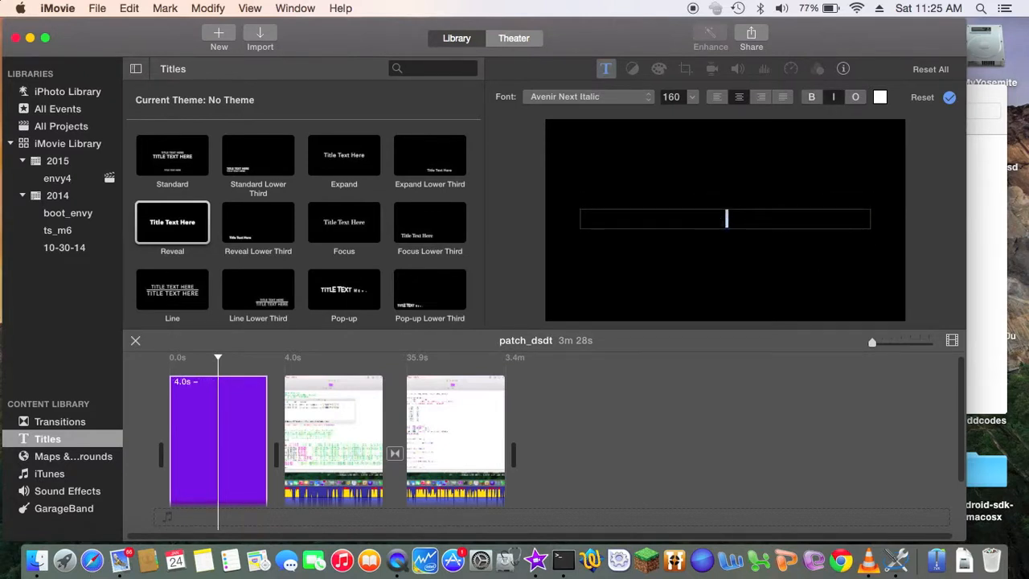
text(fix)
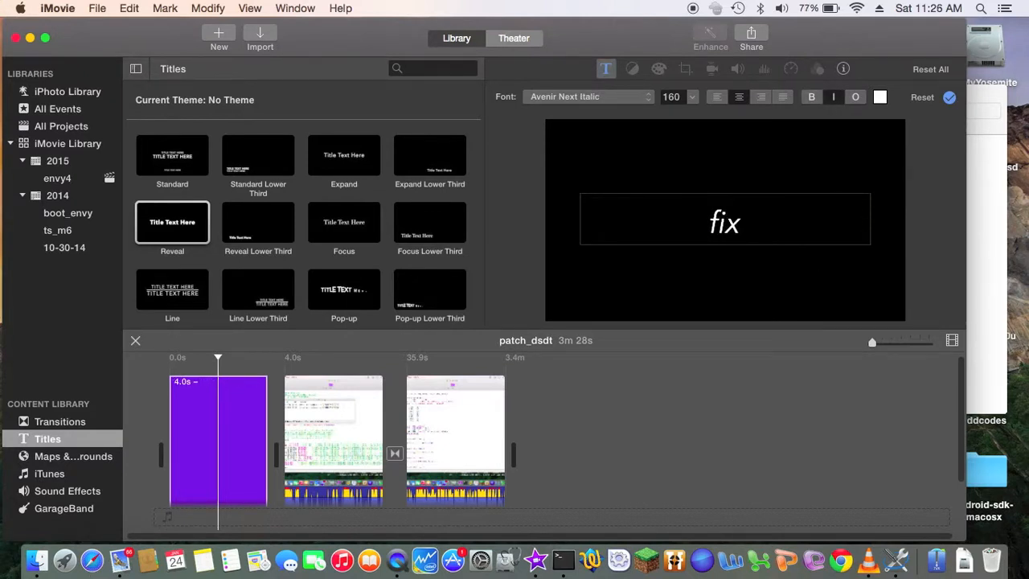
text(6)
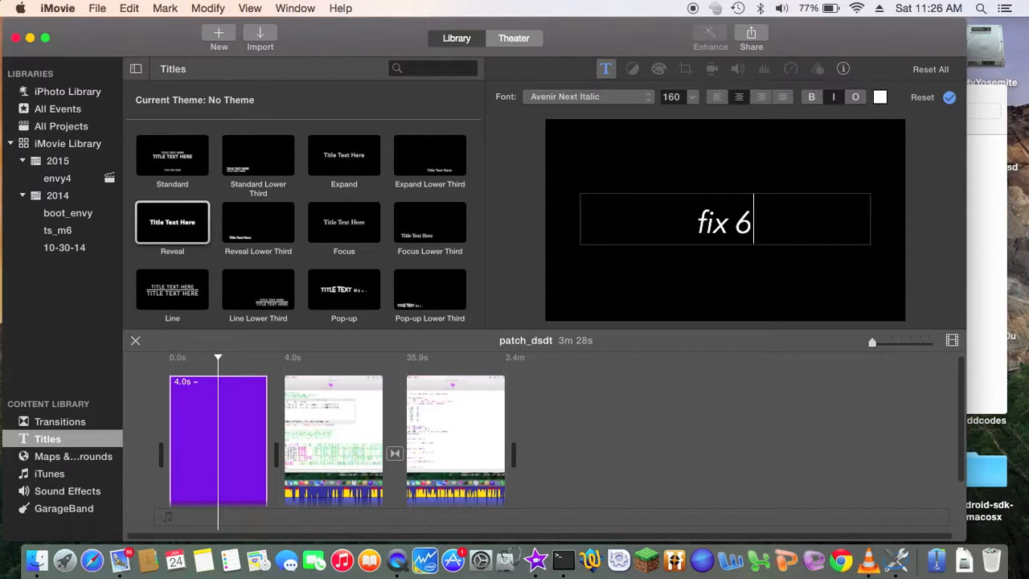
text(126)
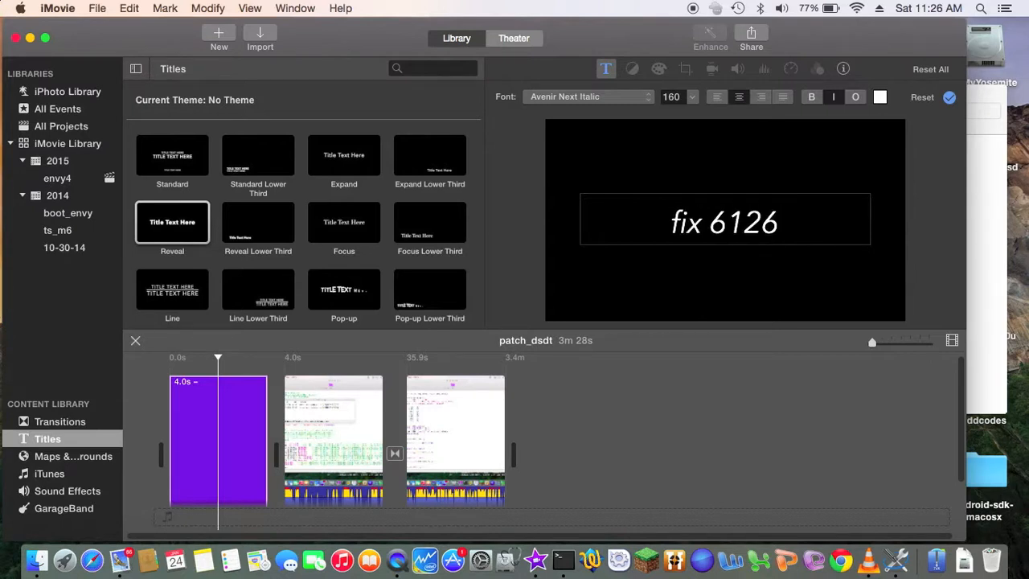
text(PARSOP_STORE DSDT problem)
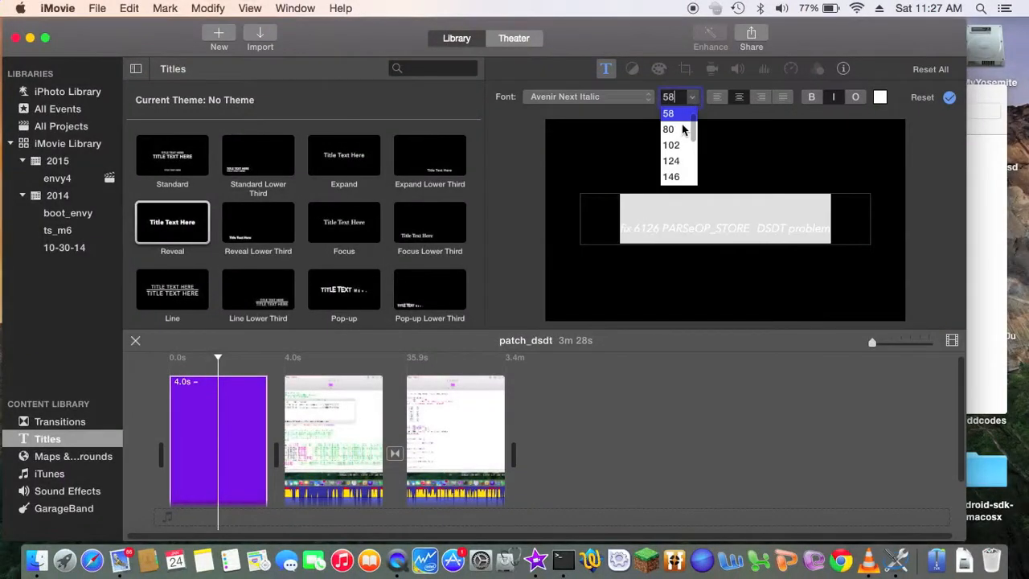
Enlarge the title text to 124 points
click(670, 145)
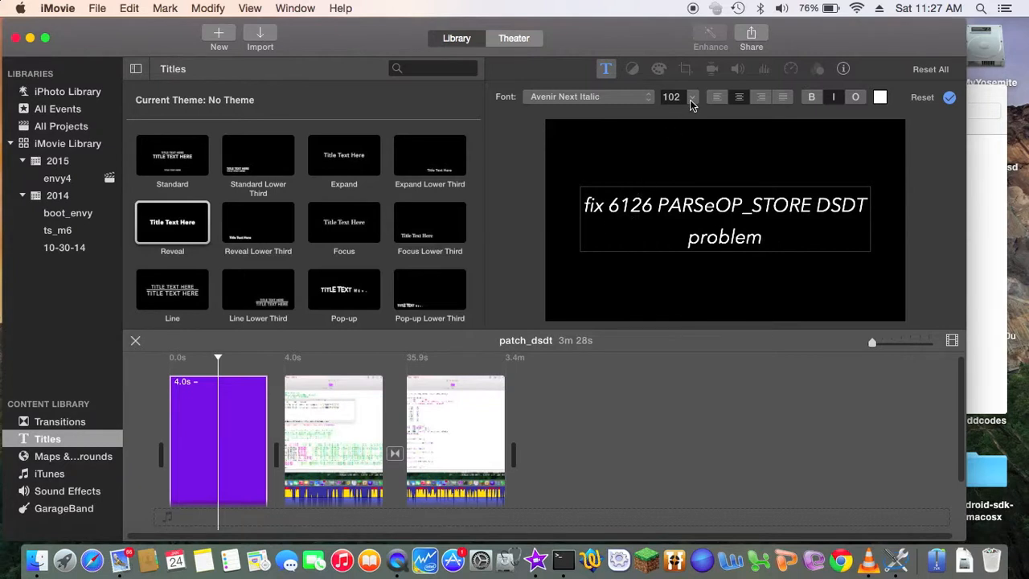
click(692, 96)
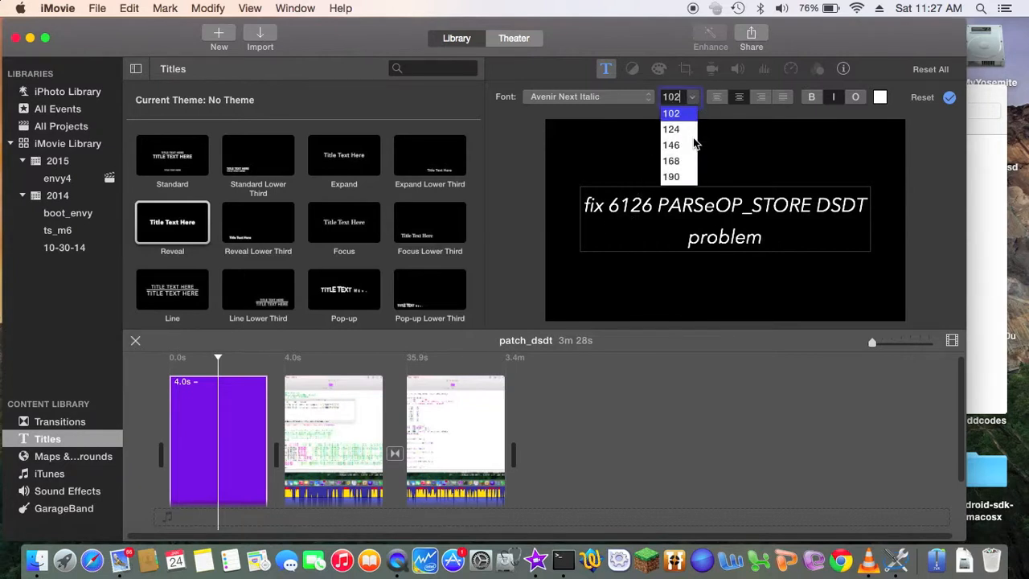
click(671, 128)
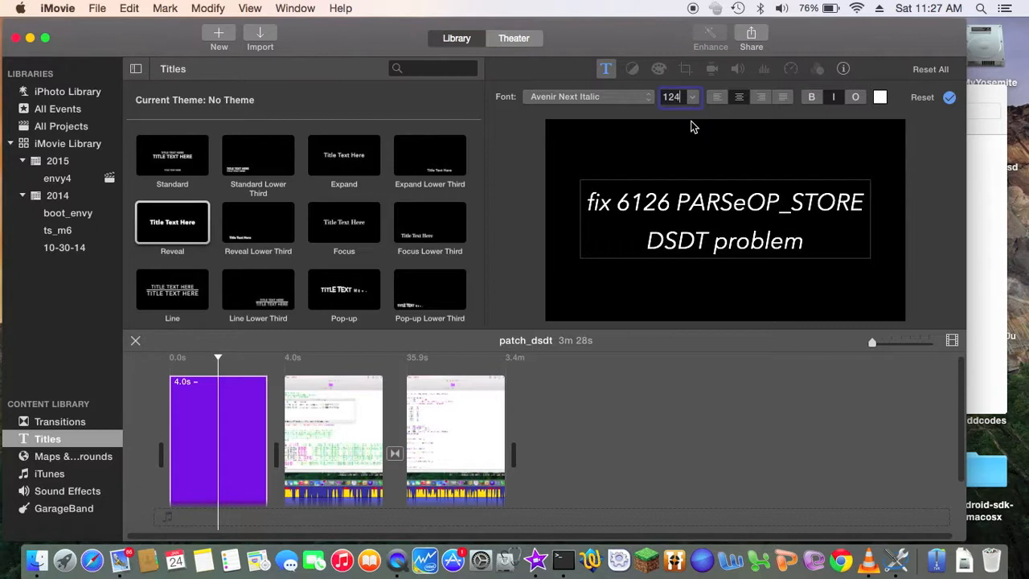
mouse_move(796, 222)
text(E)
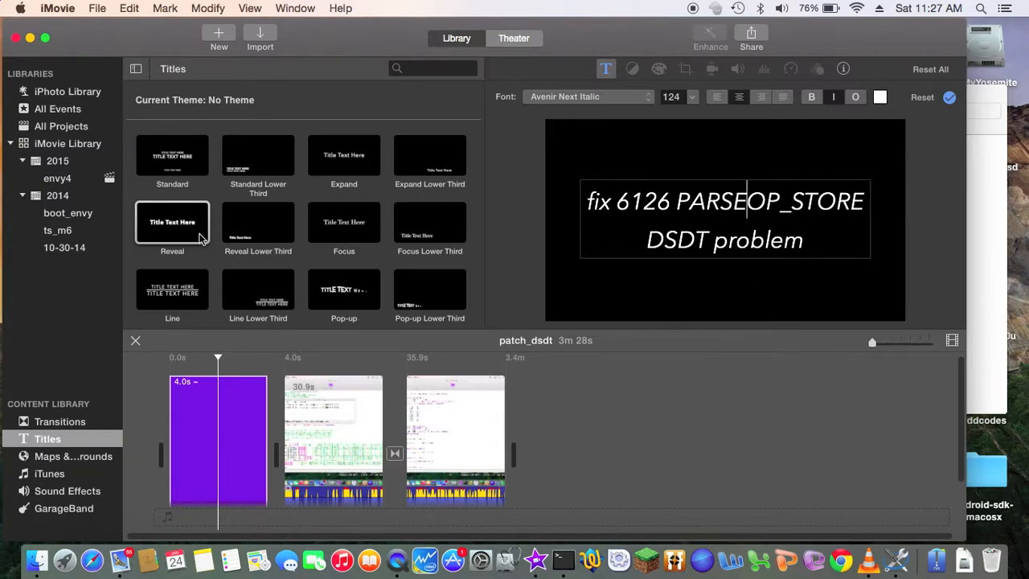
Bring up the File menu to reach the Share options
click(96, 8)
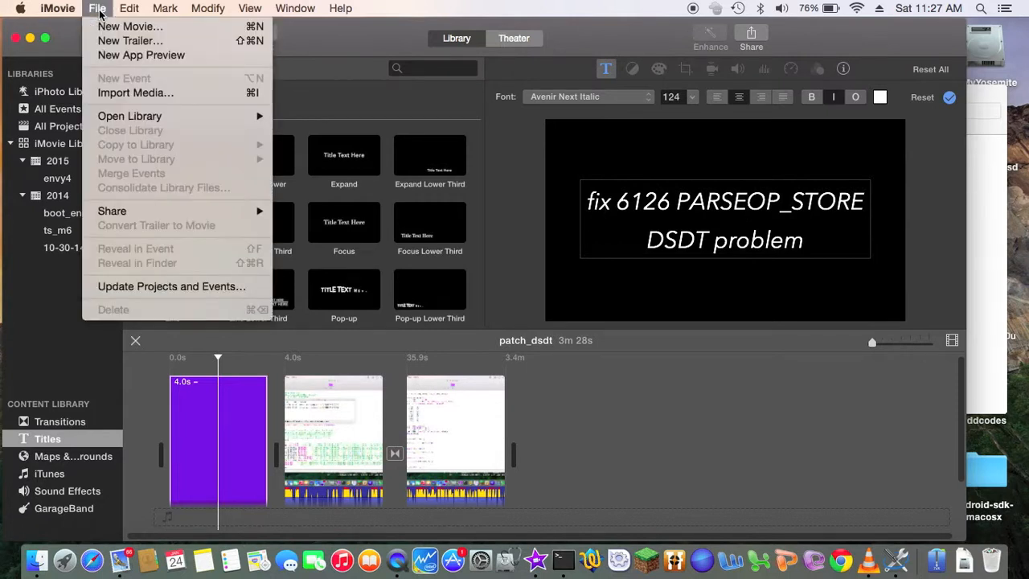
click(128, 10)
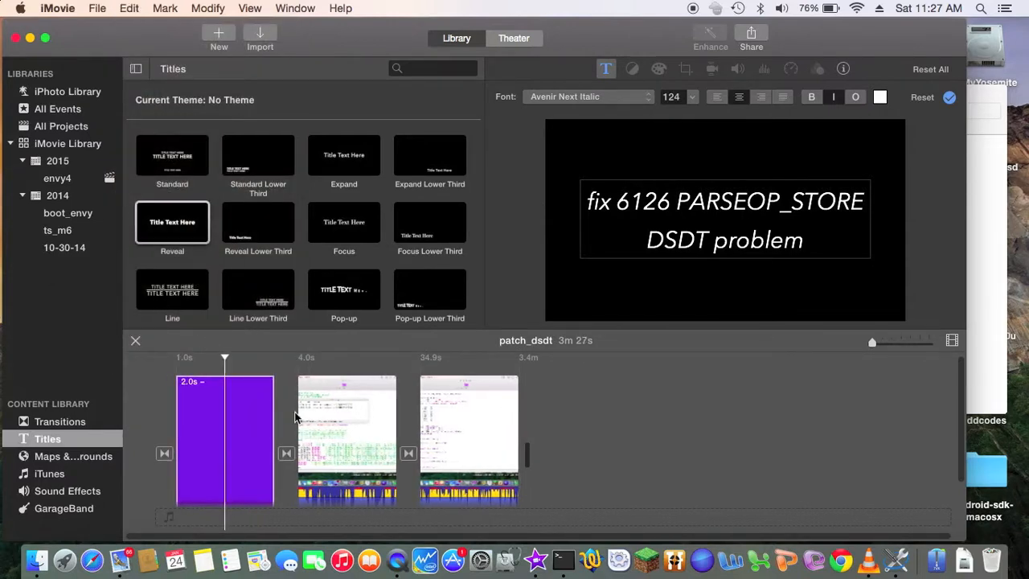
click(96, 8)
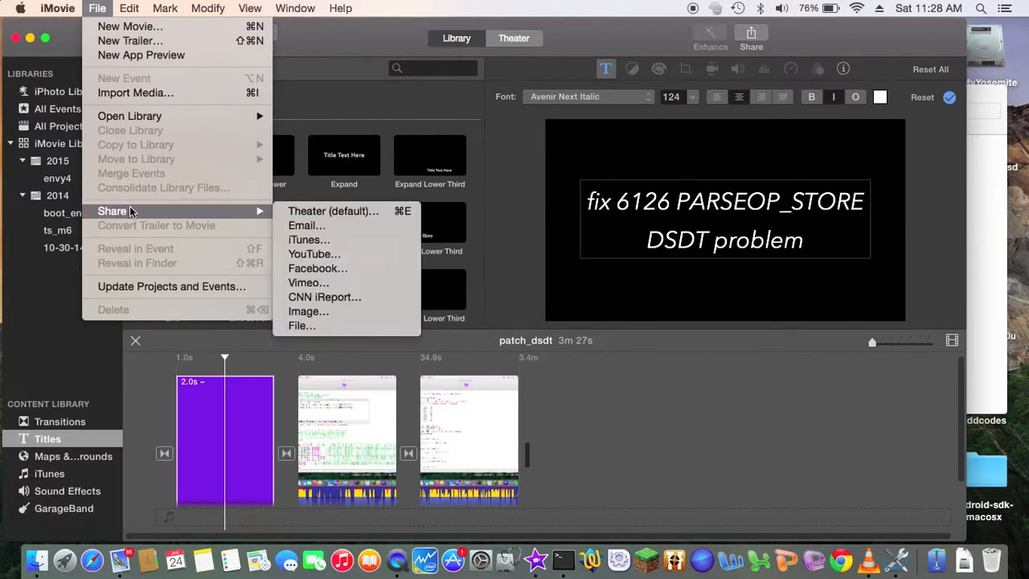
mouse_move(250, 216)
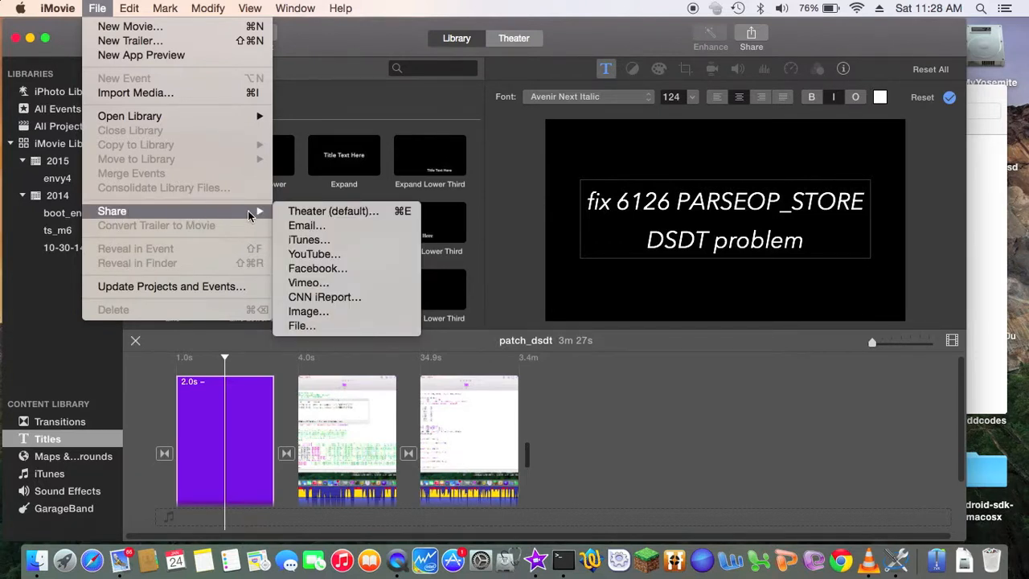
mouse_move(303, 325)
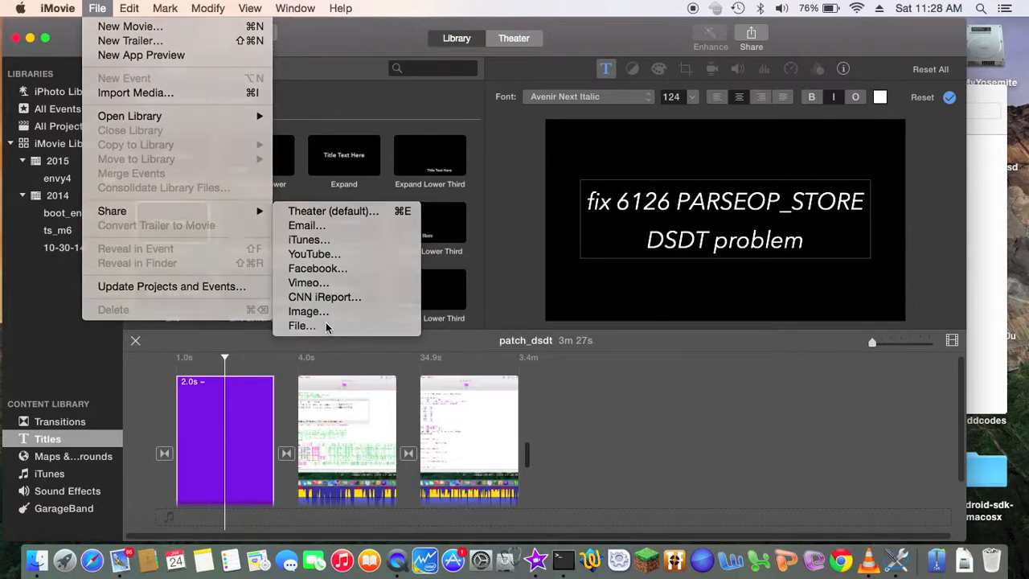
Start a File export, keeping 1280 x 720 as the resolution
click(302, 325)
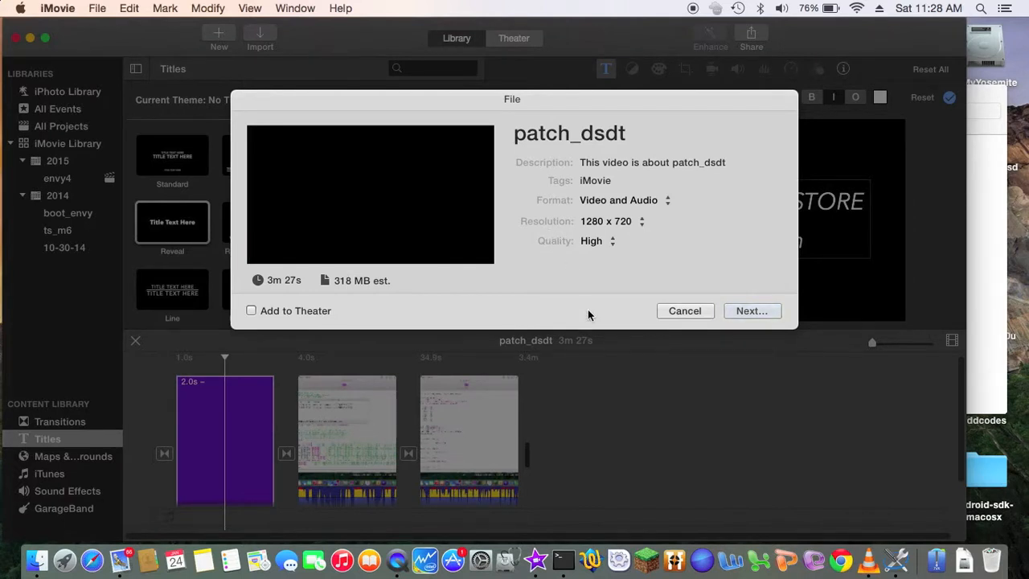
mouse_move(626, 241)
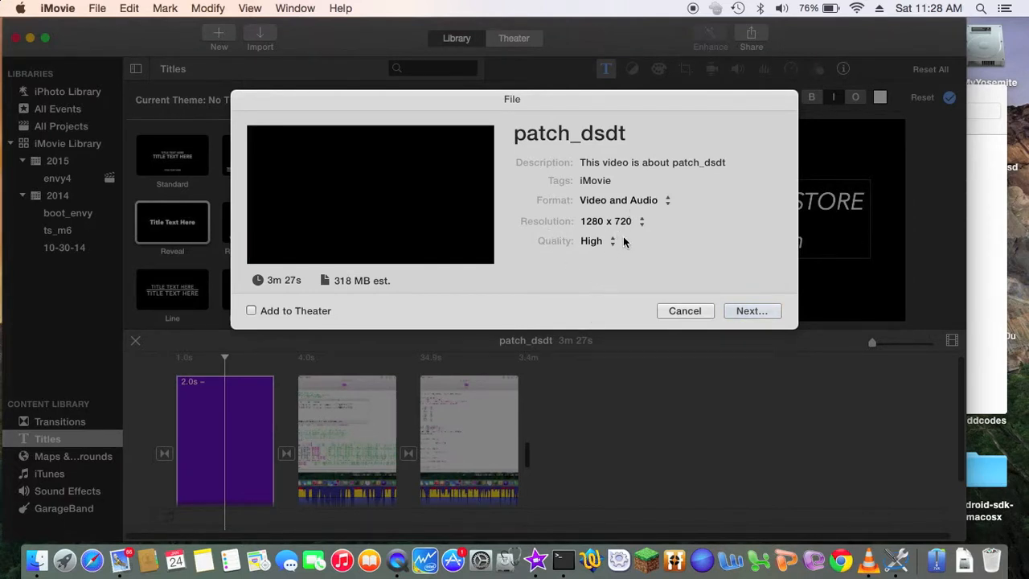
mouse_move(582, 293)
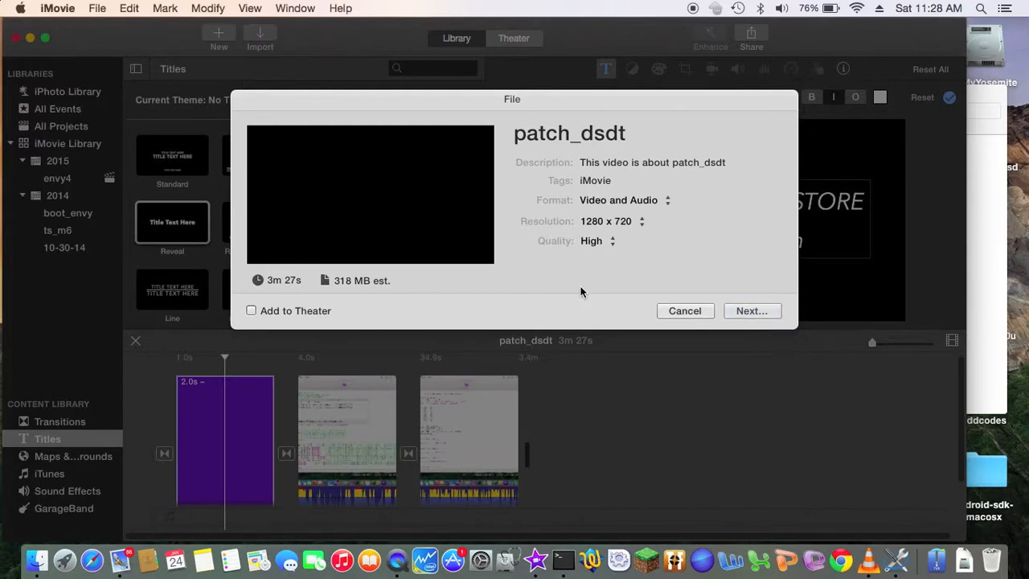
mouse_move(611, 235)
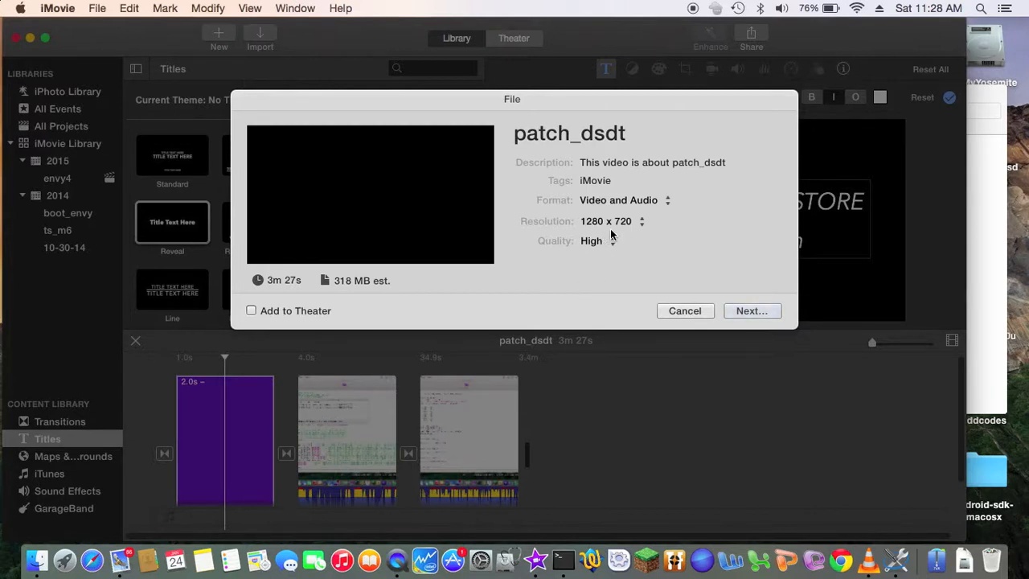
mouse_move(612, 238)
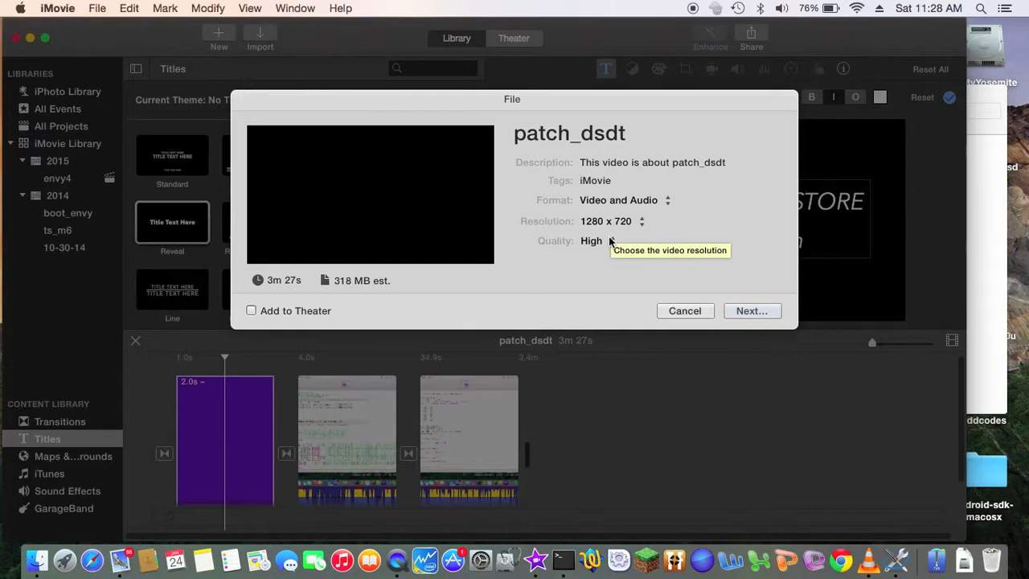
mouse_move(617, 228)
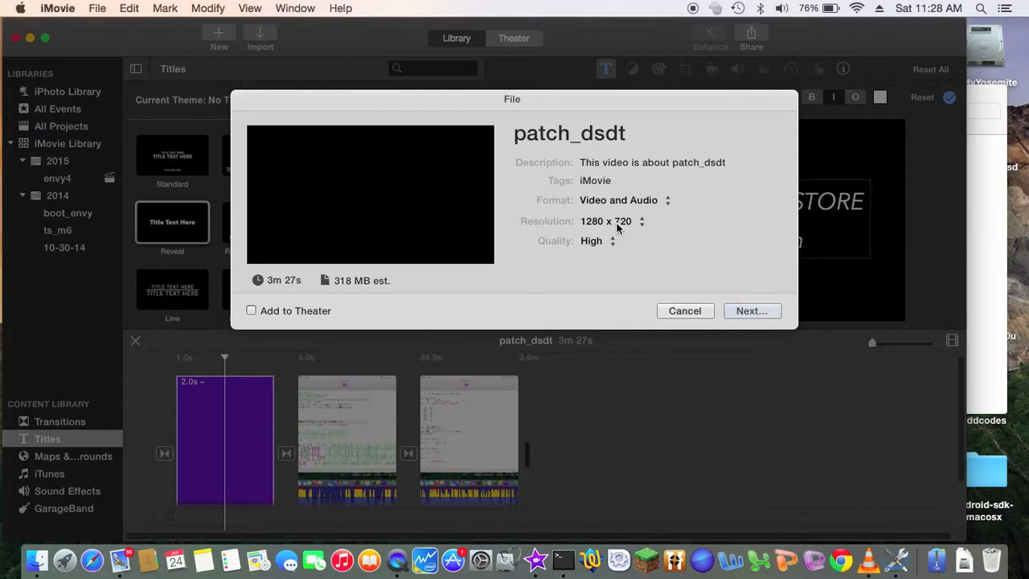
mouse_move(619, 225)
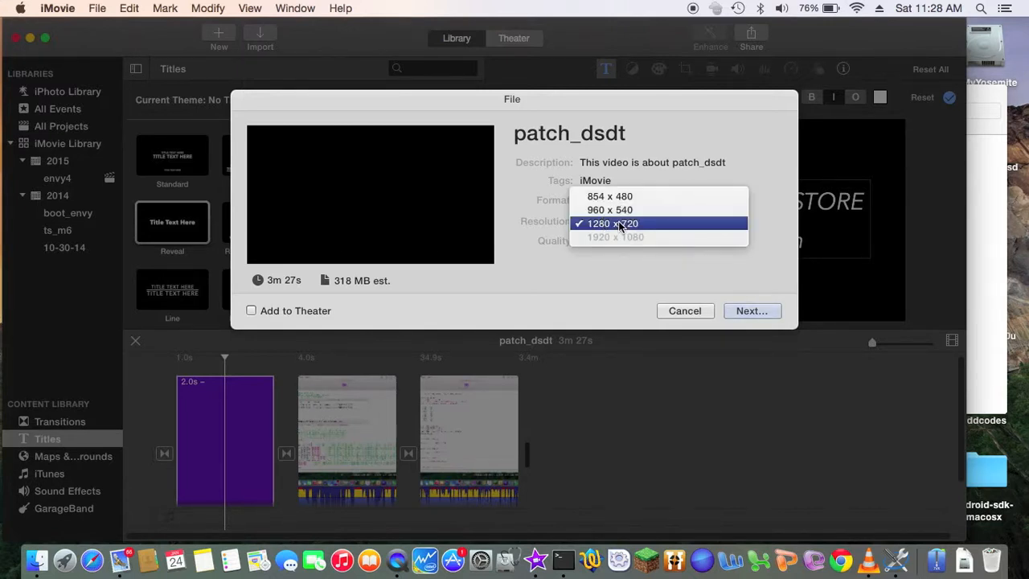
click(613, 224)
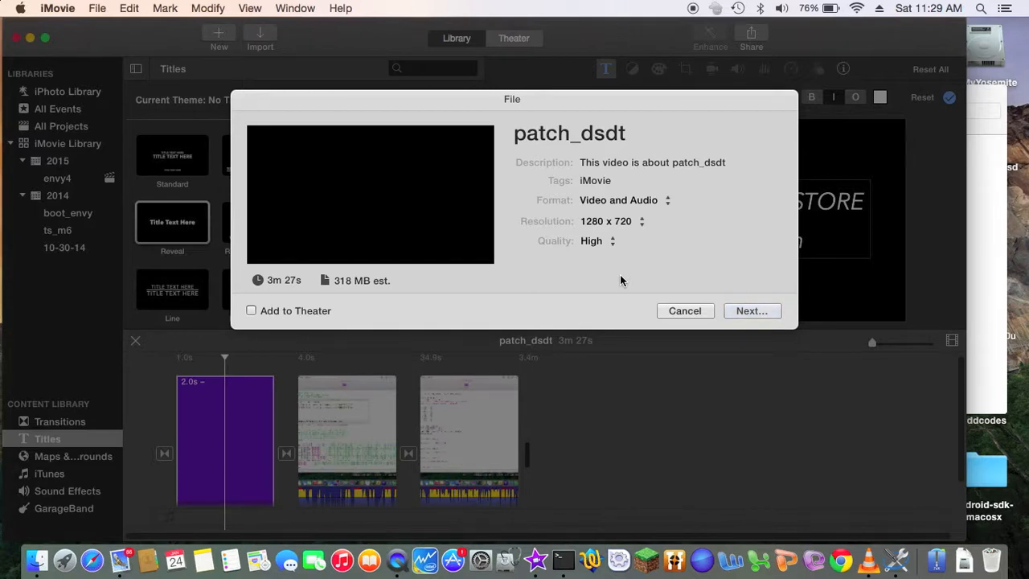
mouse_move(609, 241)
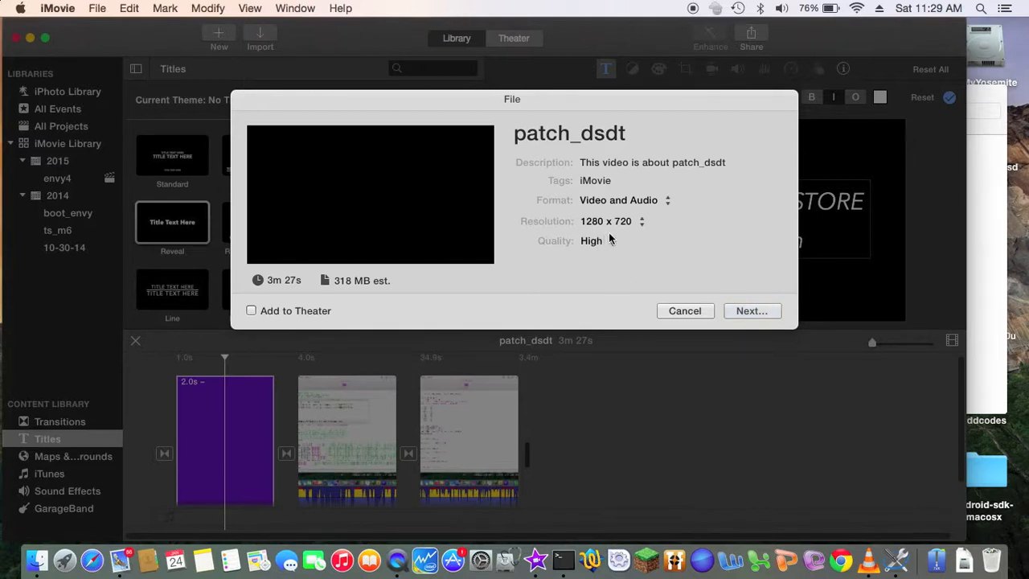
mouse_move(611, 222)
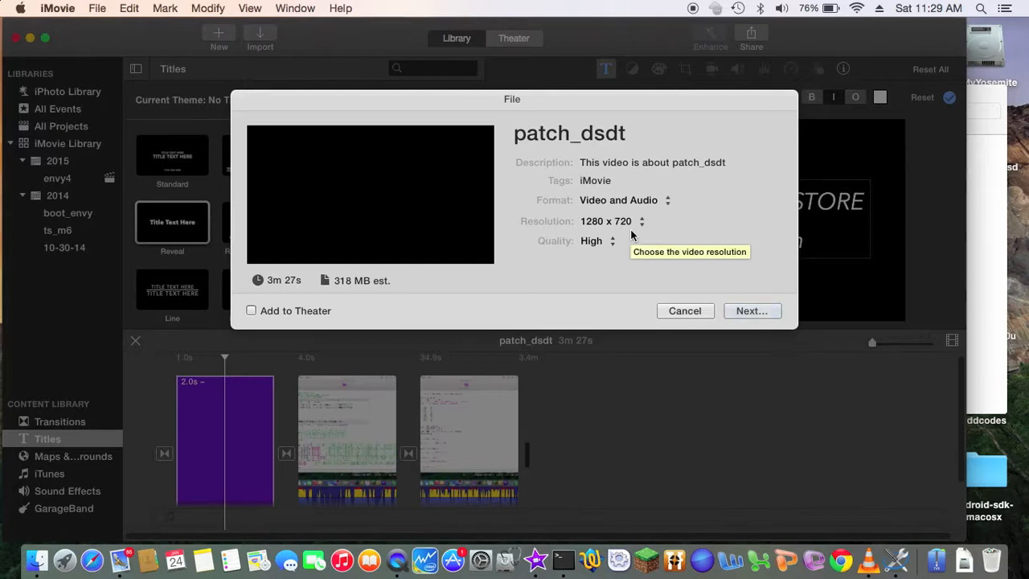
mouse_move(650, 270)
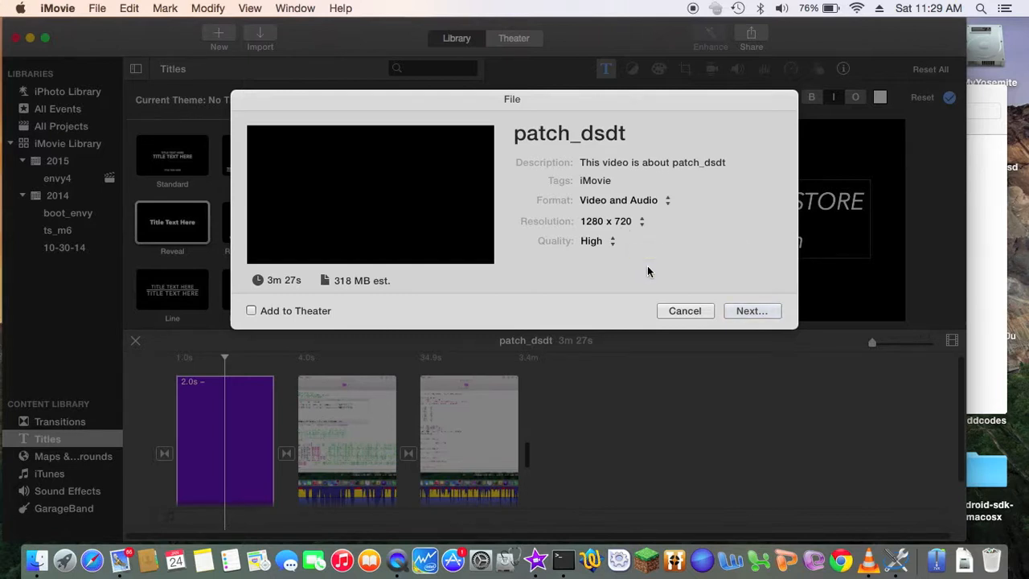
mouse_move(938, 547)
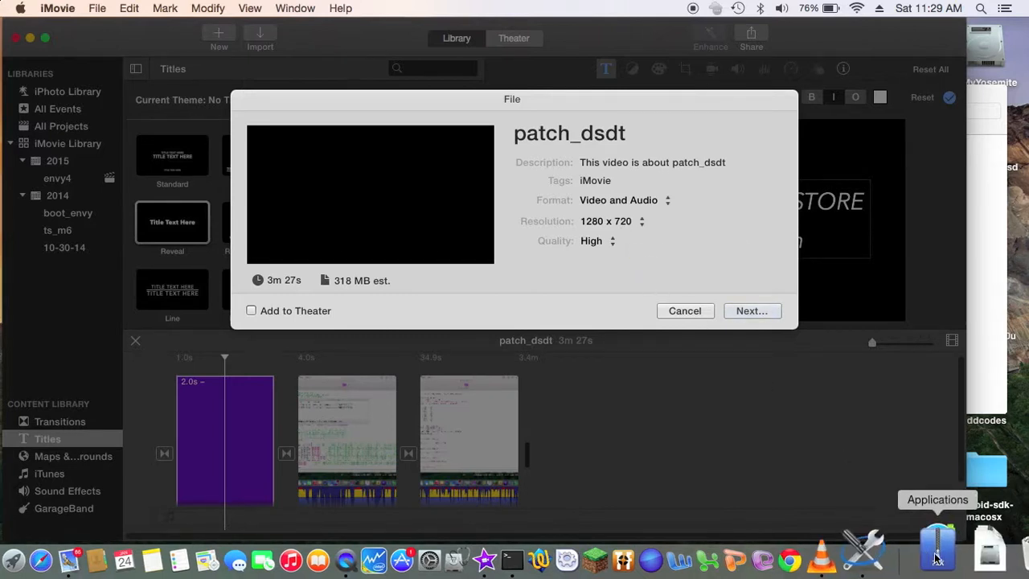
click(936, 550)
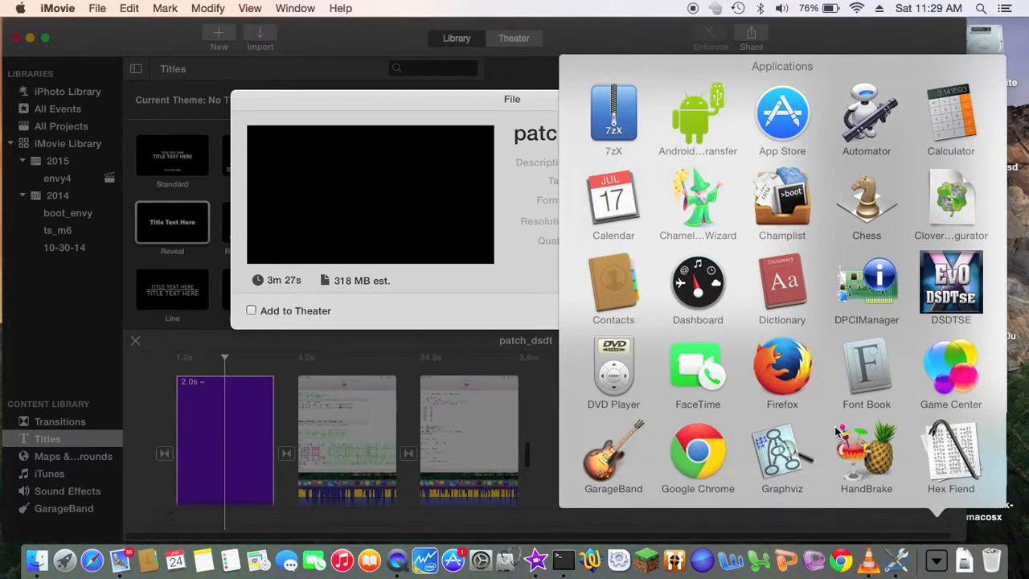
scroll(down, 3)
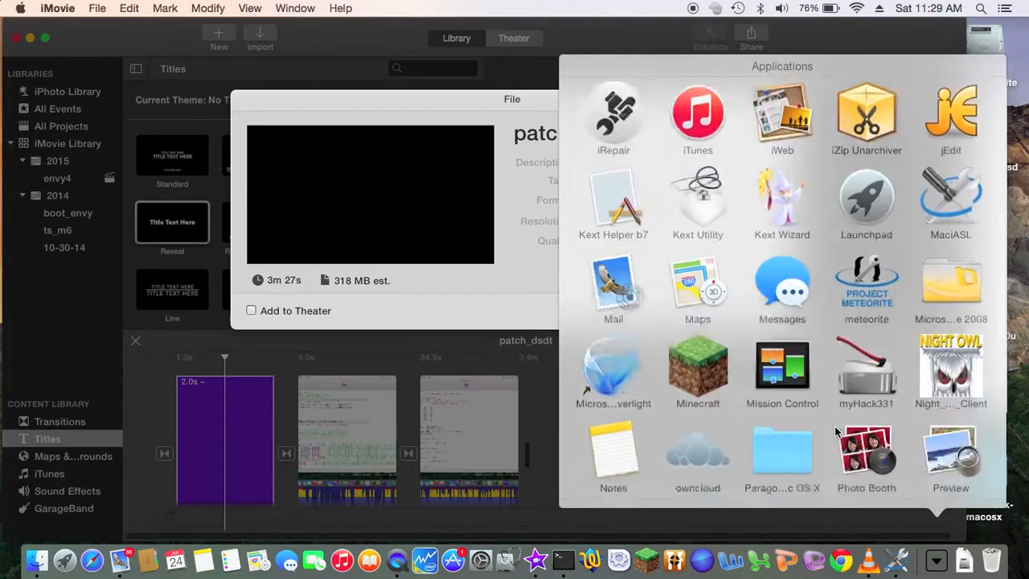
scroll(up, 3)
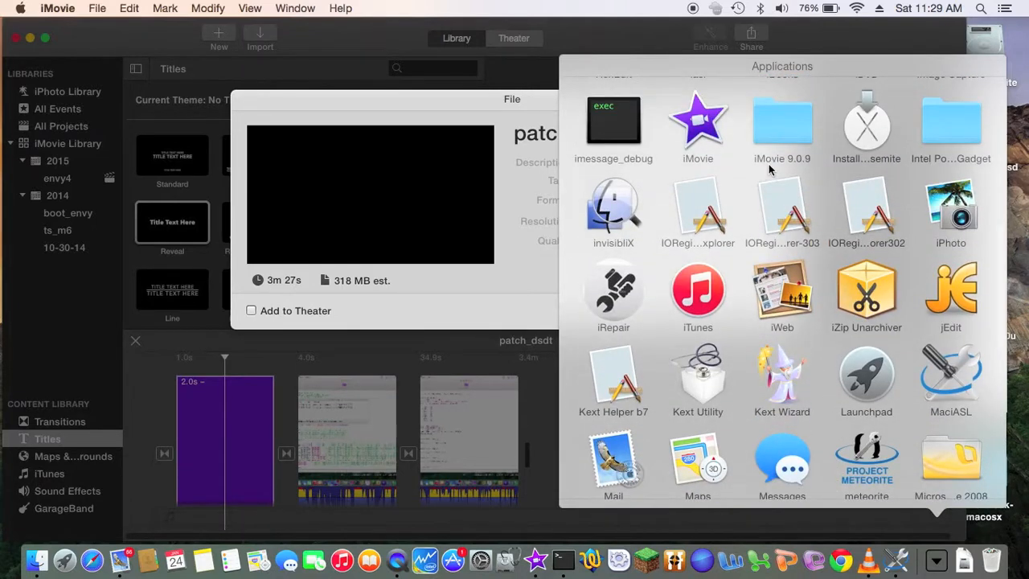
mouse_move(542, 415)
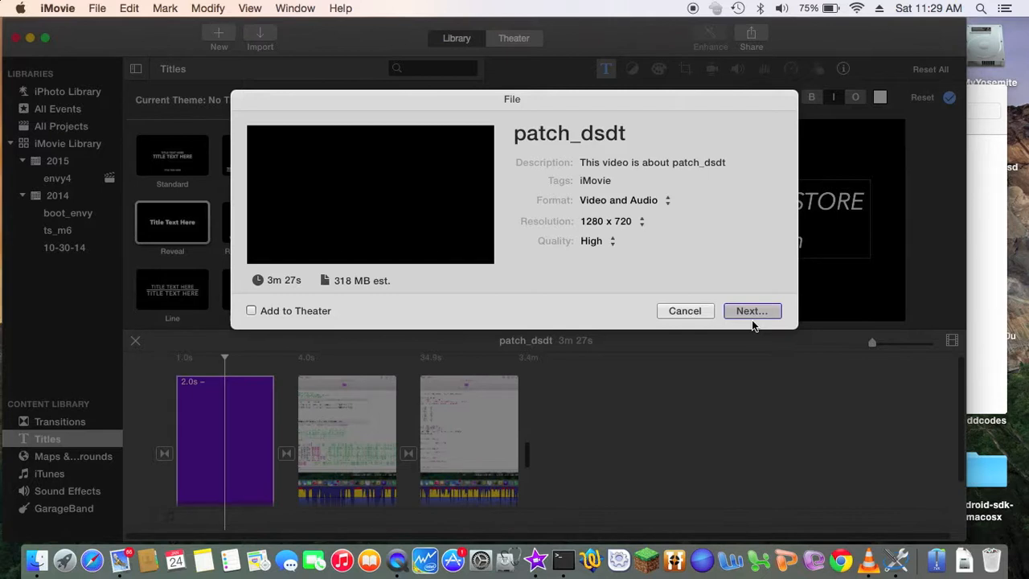
Proceed to Save As and name the export 6126_parseop_store_dsdt_fix in Documents
click(752, 311)
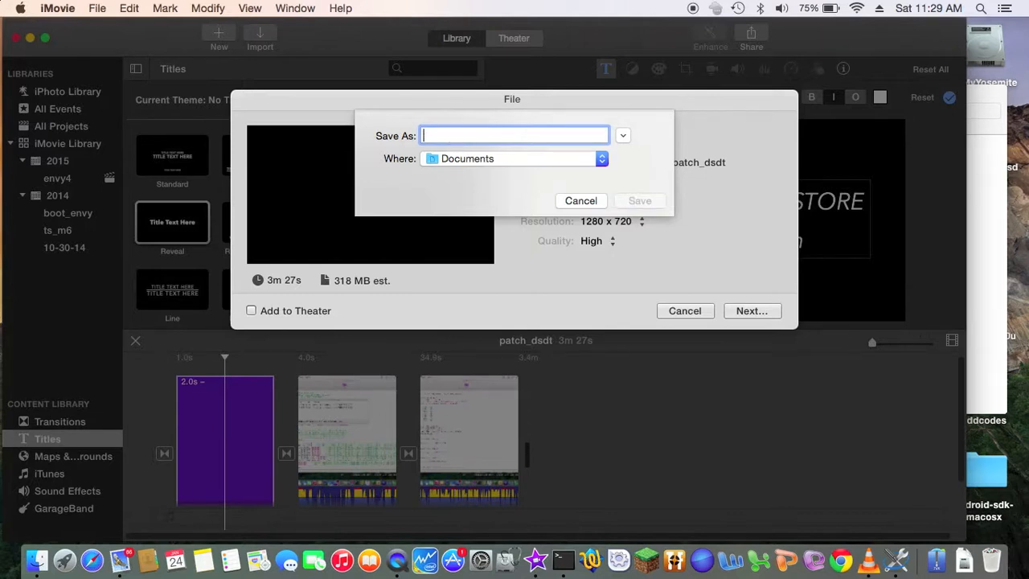
text(612)
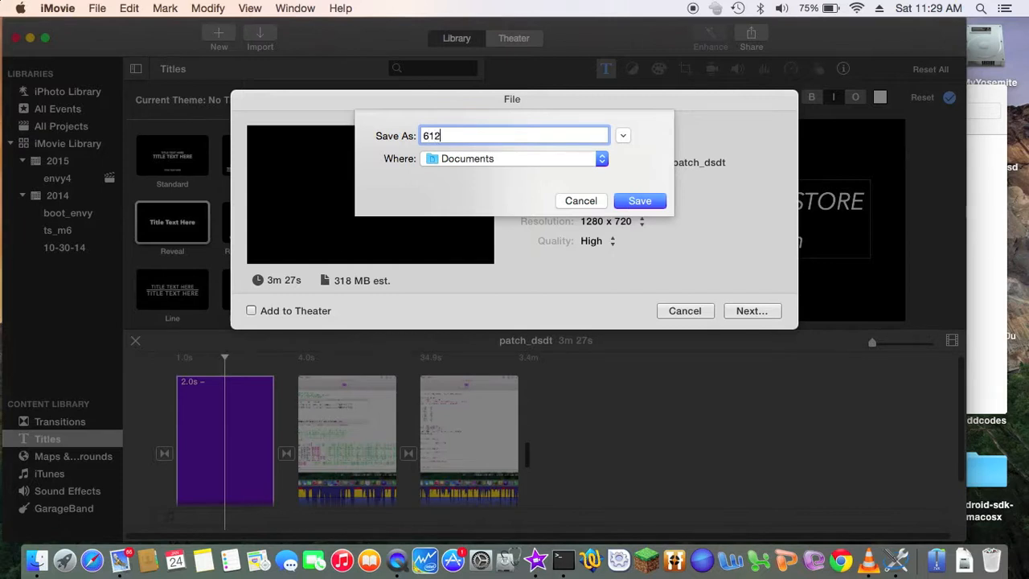
text(6_)
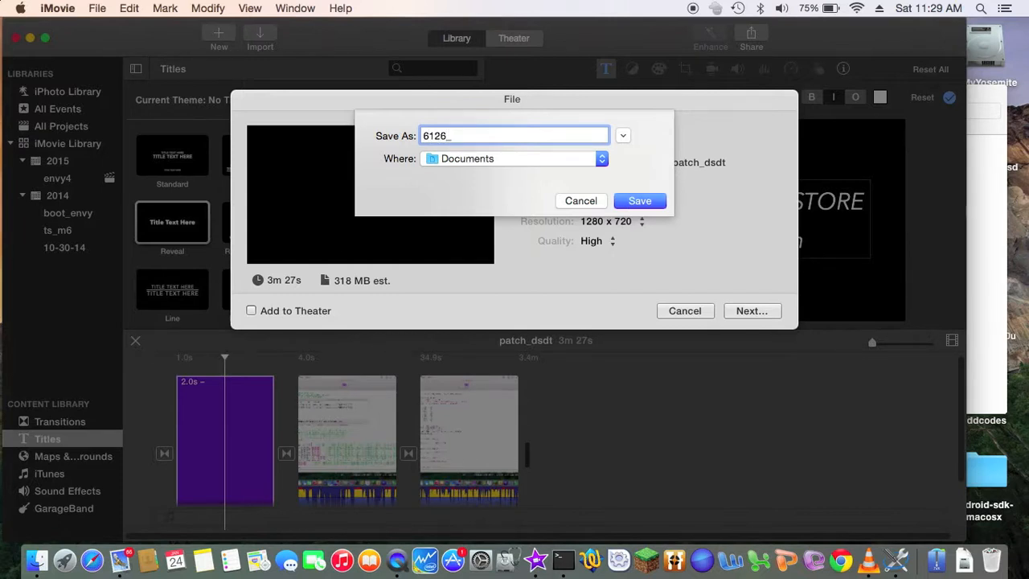
text(par)
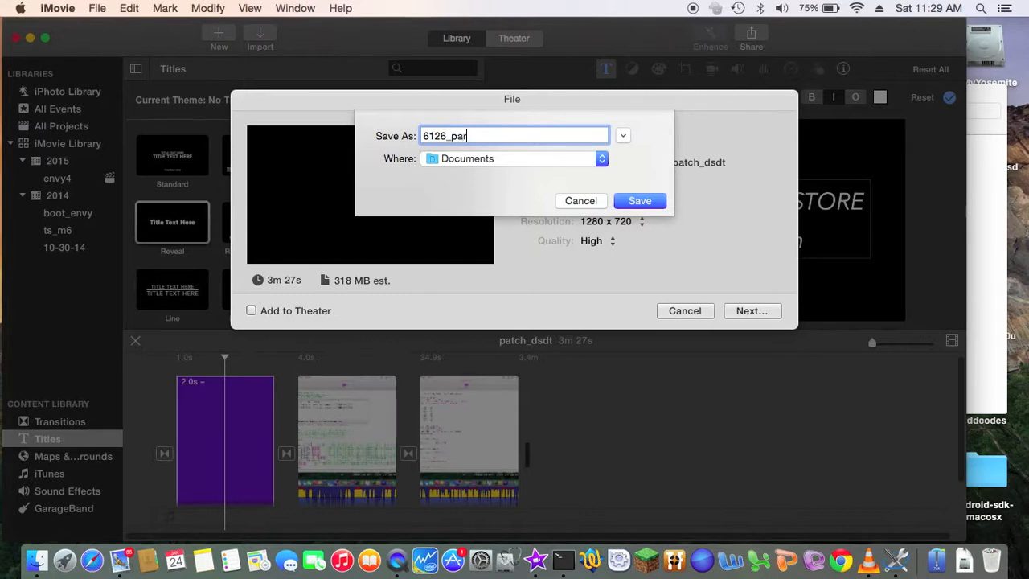
text(seop)
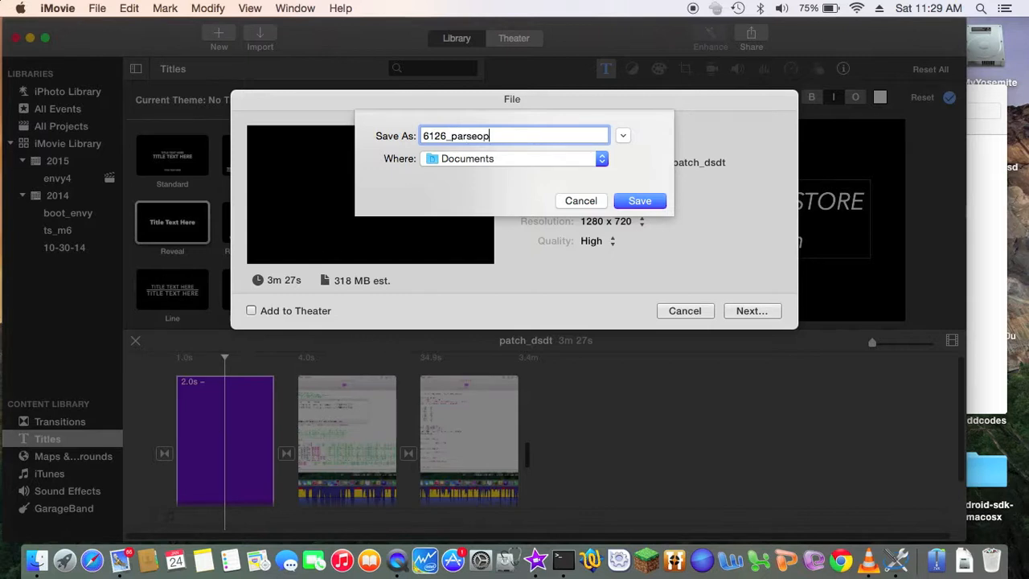
text(_)
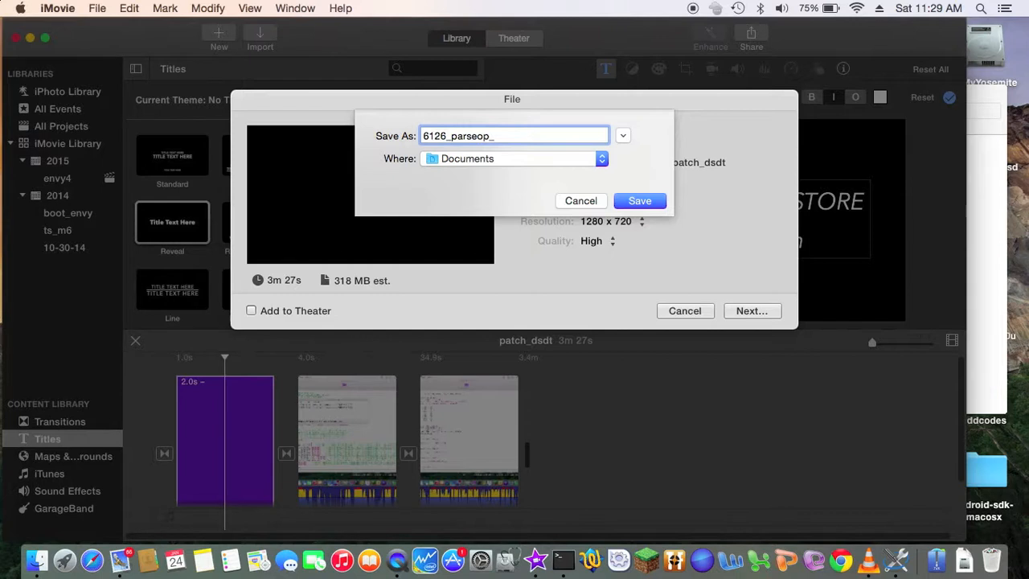
text(store_)
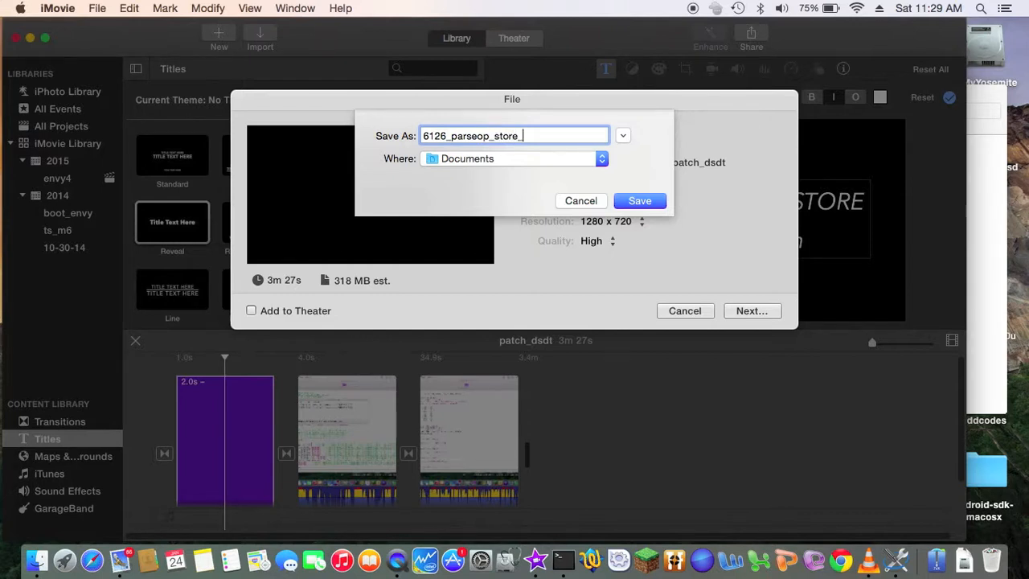
text(dsdt_f)
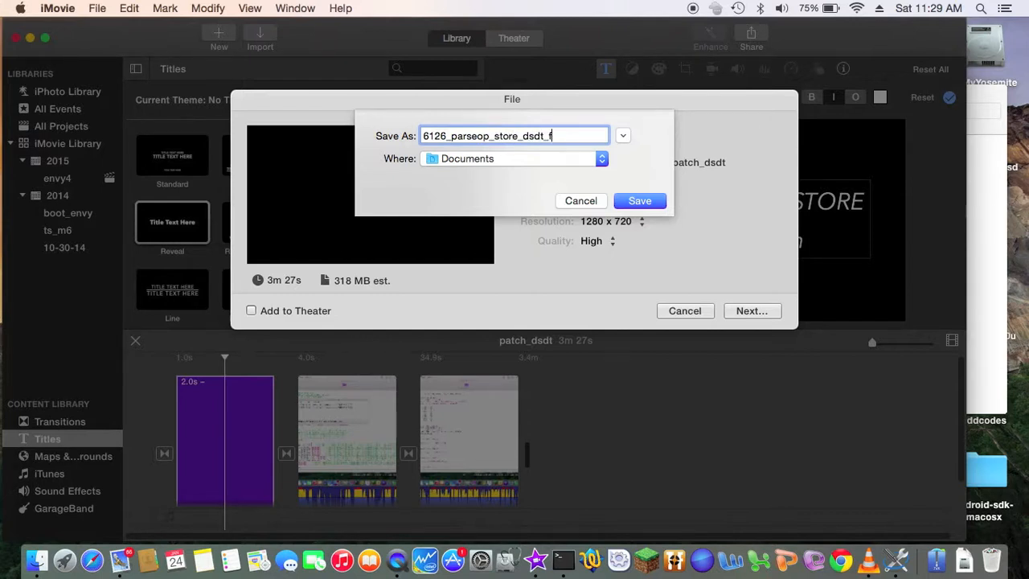
text(ix)
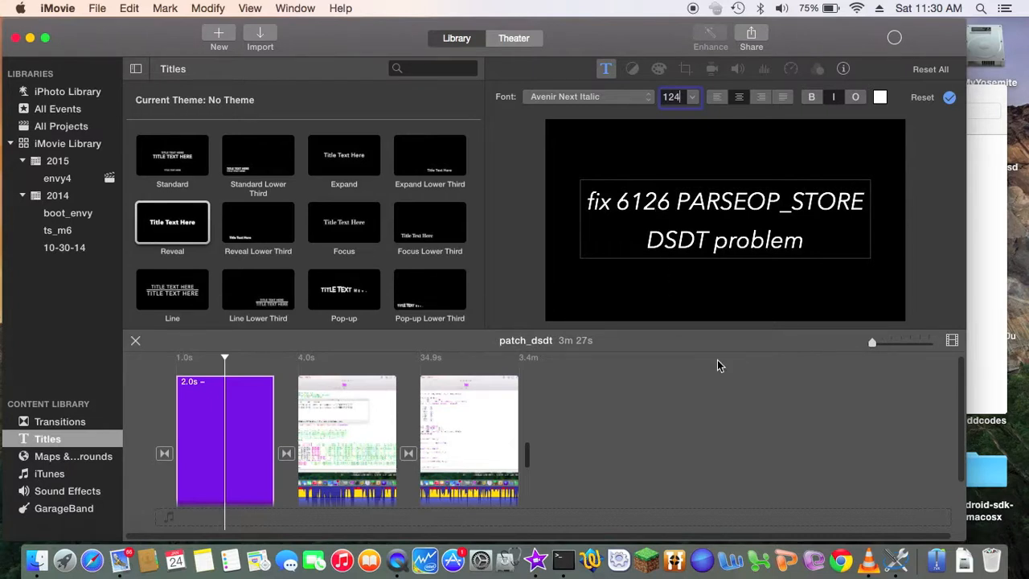
mouse_move(649, 361)
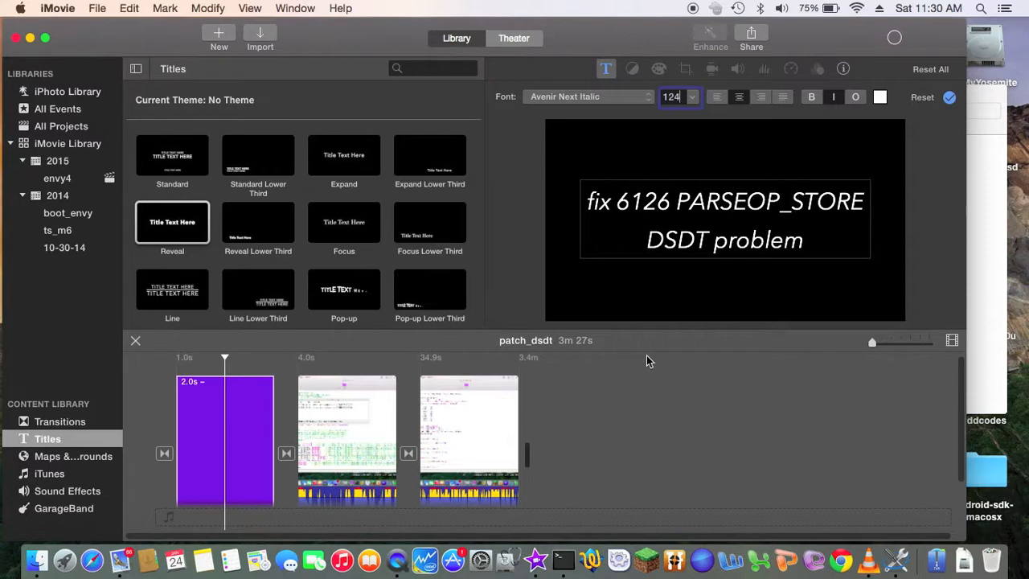
mouse_move(608, 186)
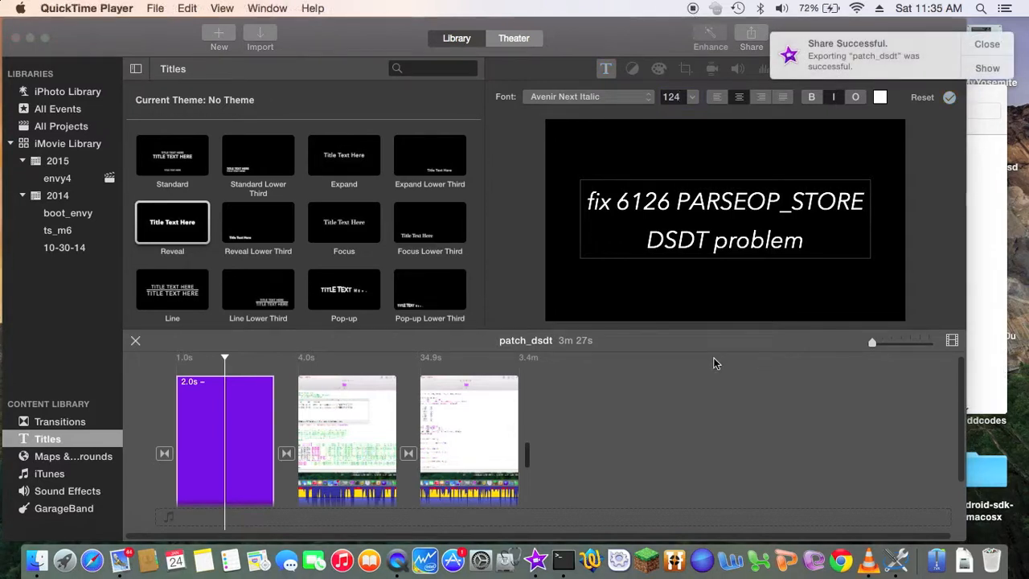
mouse_move(921, 48)
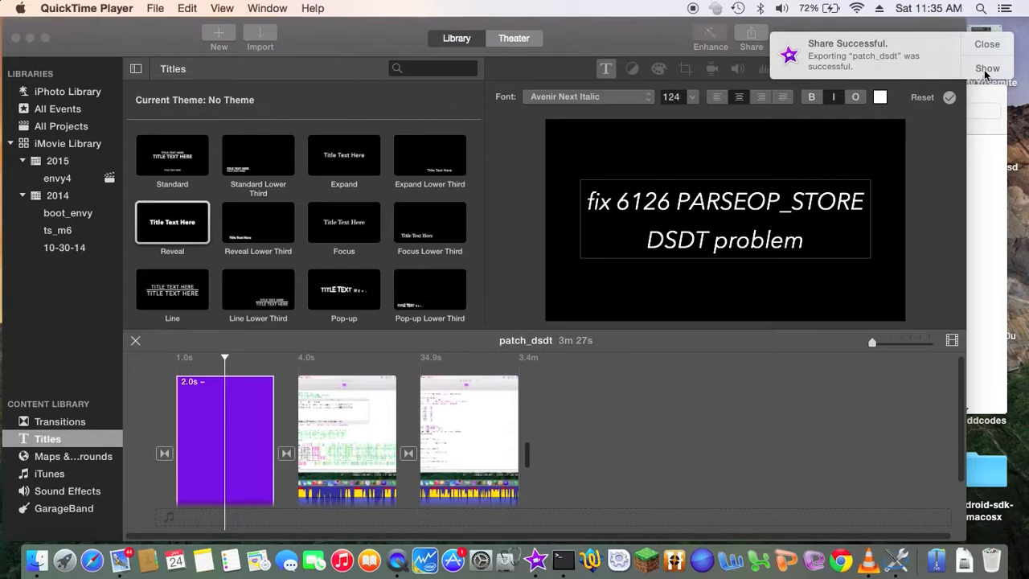
Reveal the exported 6126_parseop_store_dsdt_fix.mp4 in Documents and open it for playback
click(988, 68)
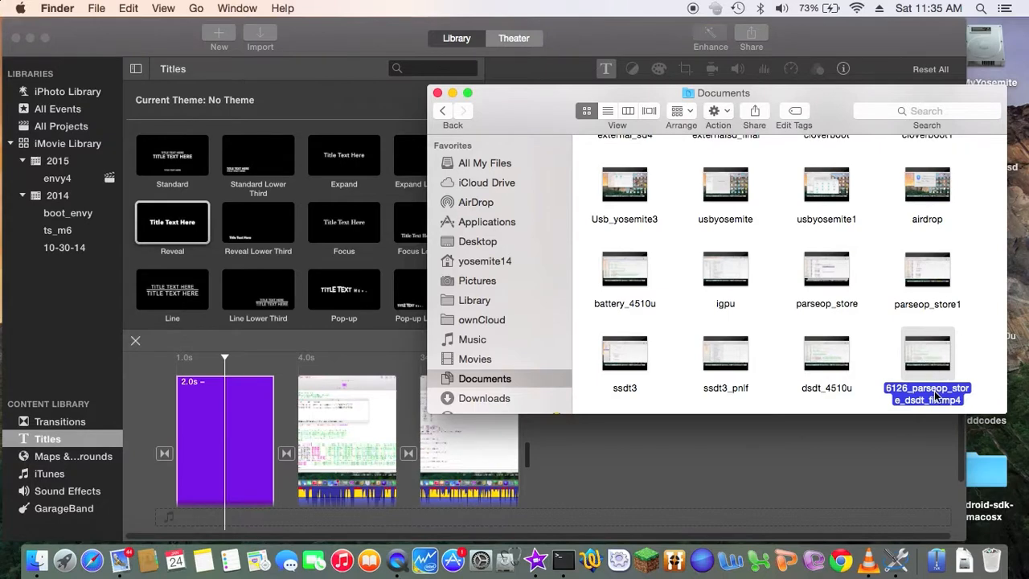
double_click(927, 362)
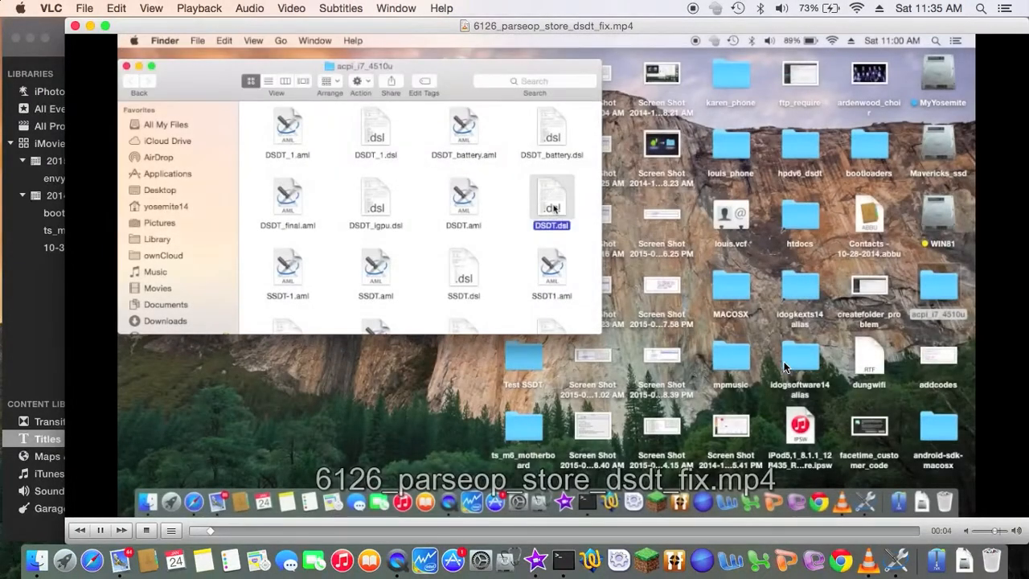
Leave VLC full-screen playback of the exported fix video
double_click(551, 196)
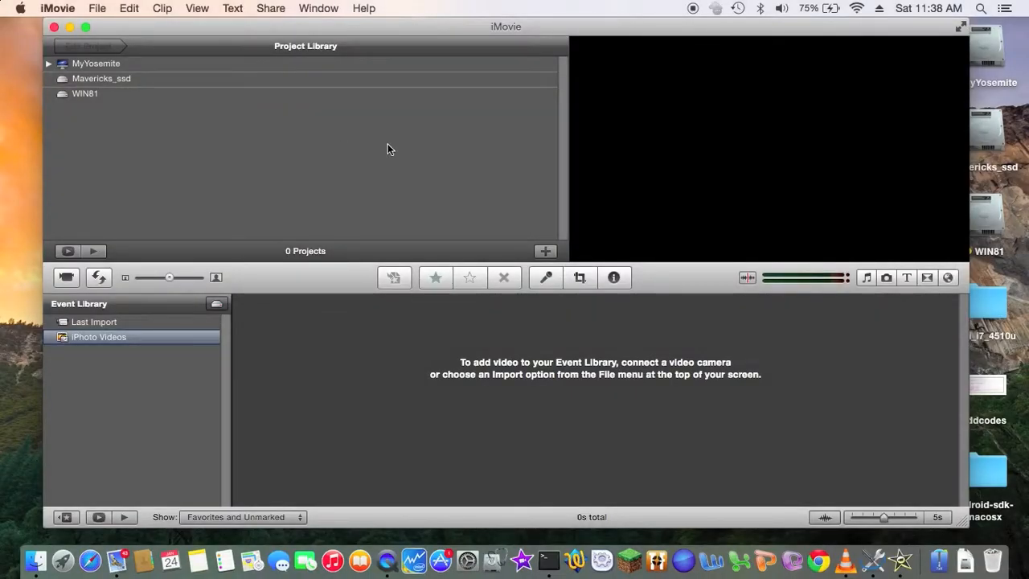
mouse_move(469, 26)
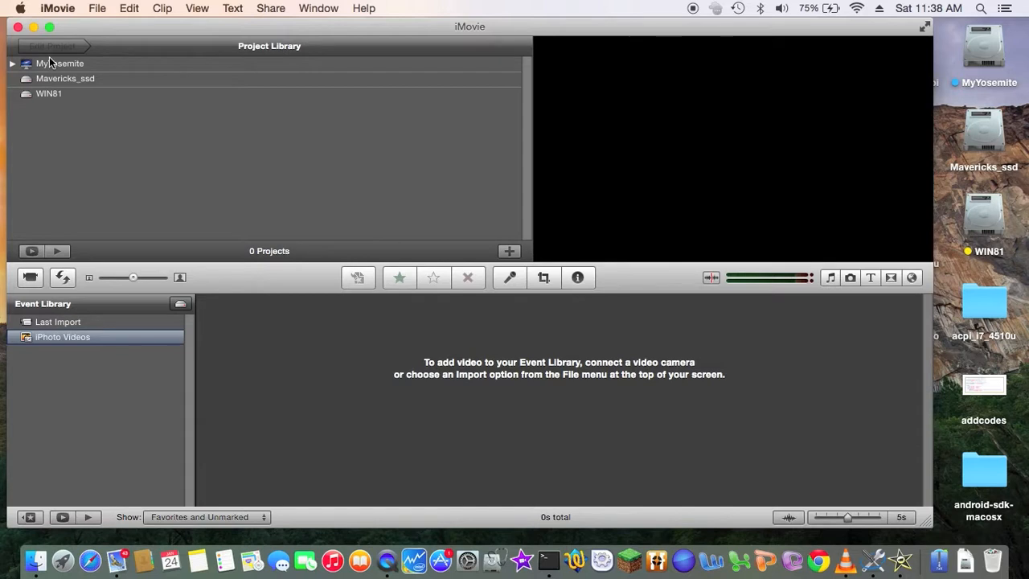
Start a new project named dsdt_patching with No Theme and automatic Cross Dissolve enabled
click(97, 8)
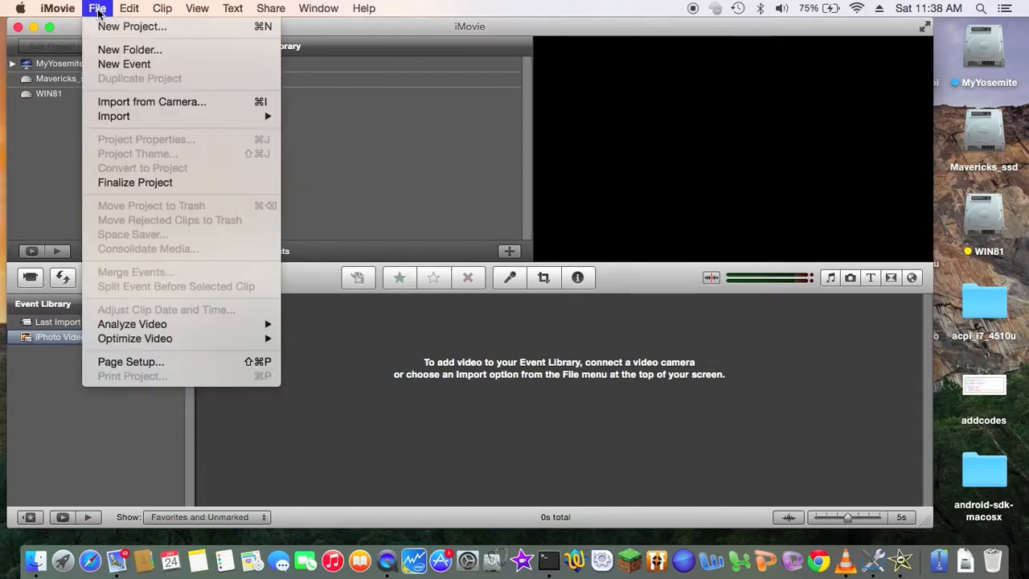
mouse_move(103, 45)
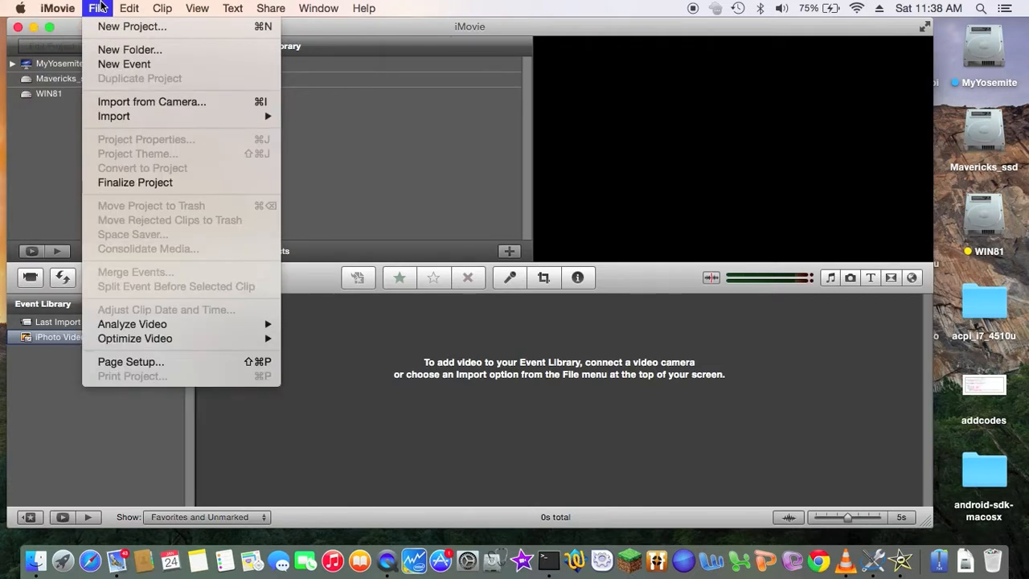
mouse_move(132, 26)
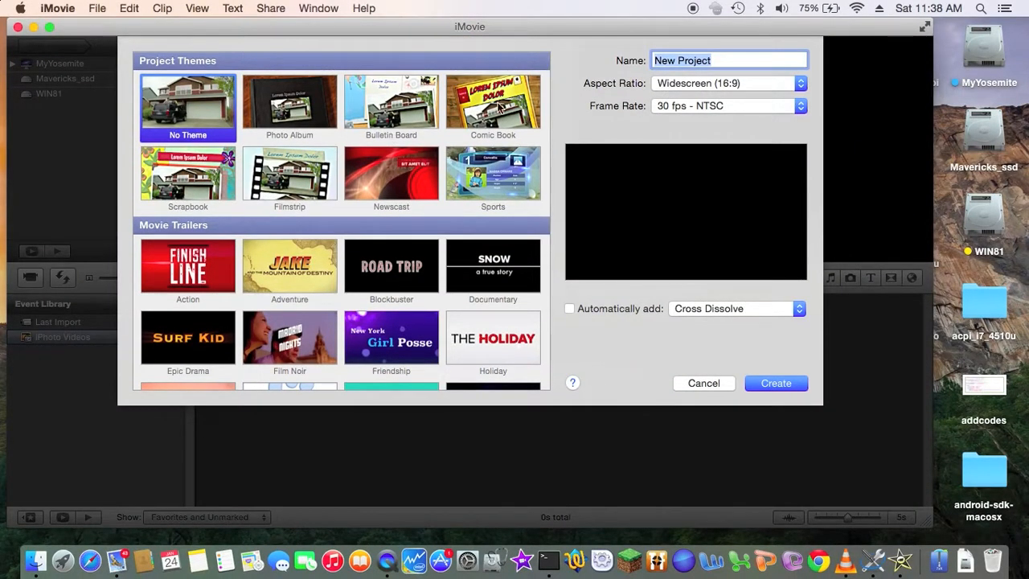
mouse_move(643, 126)
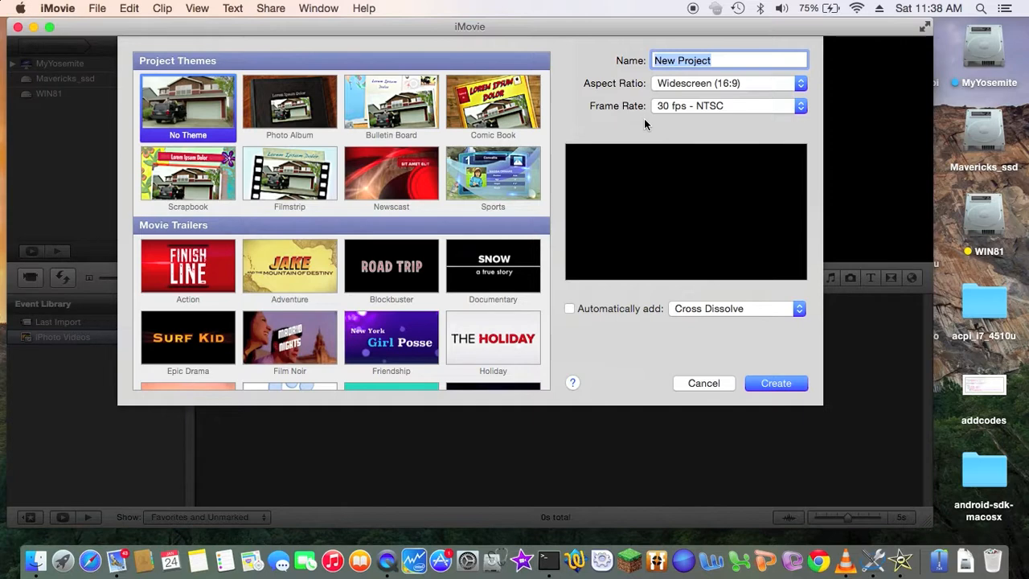
mouse_move(724, 58)
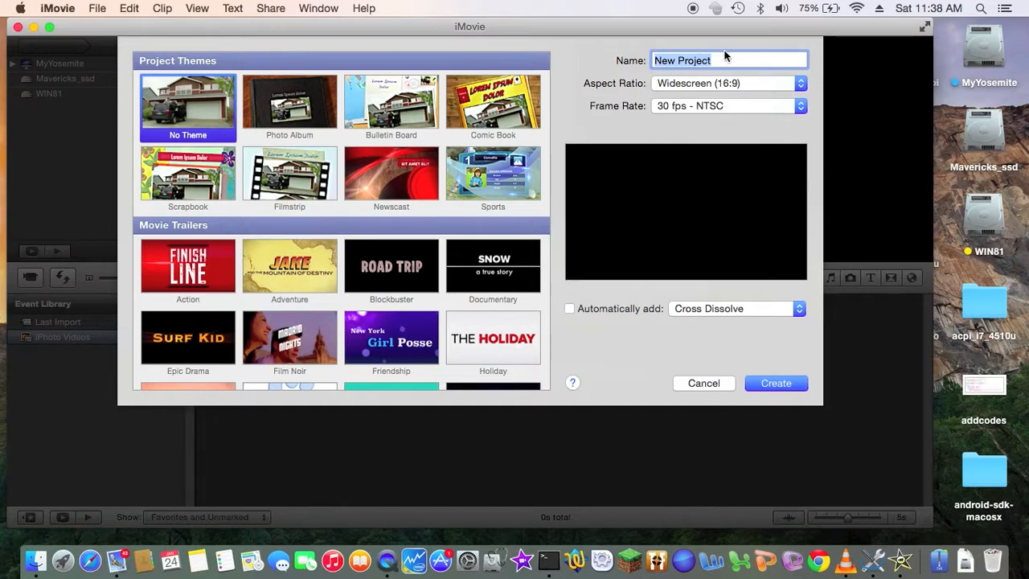
text(dsdt)
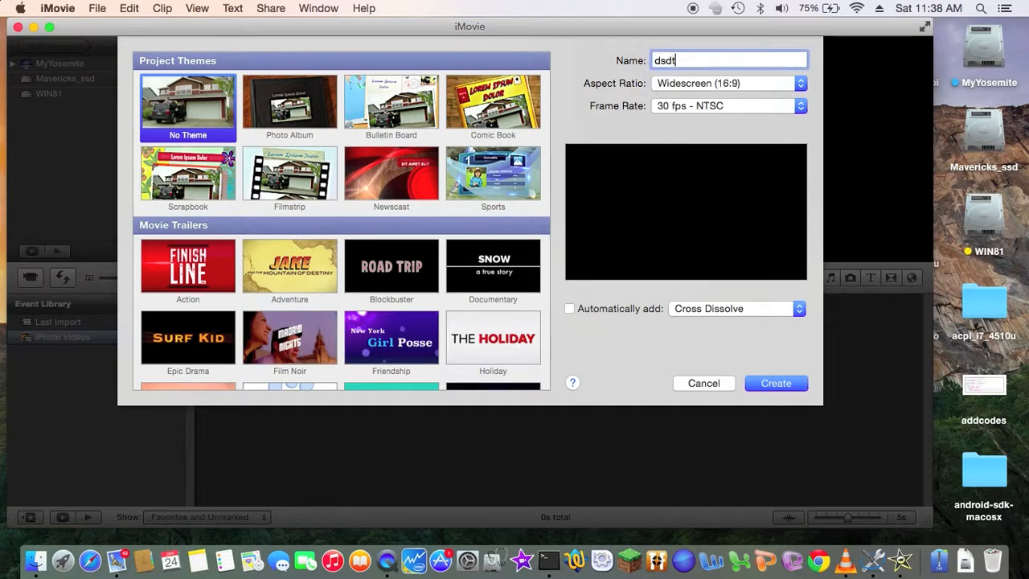
text(_a)
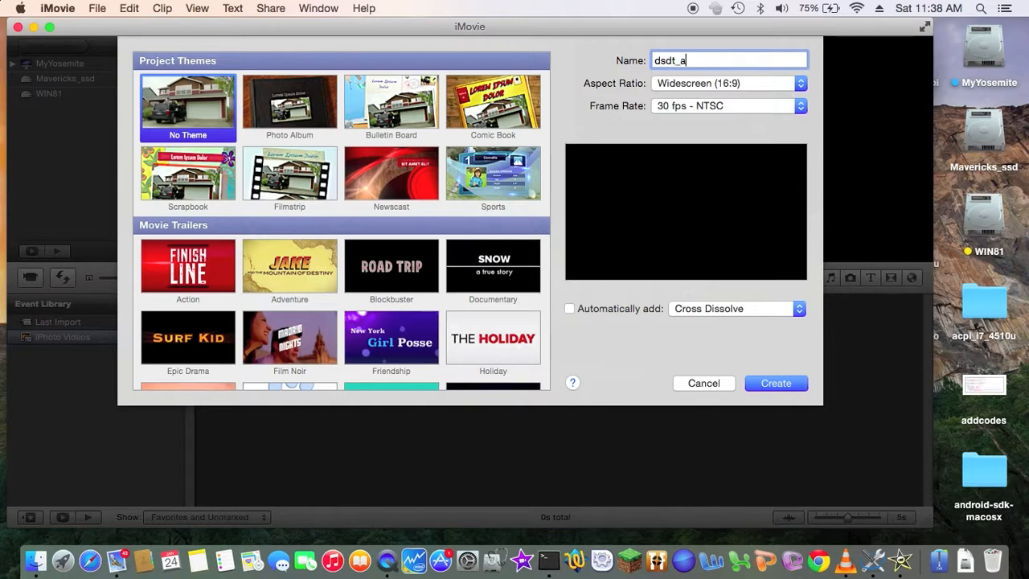
text(patching)
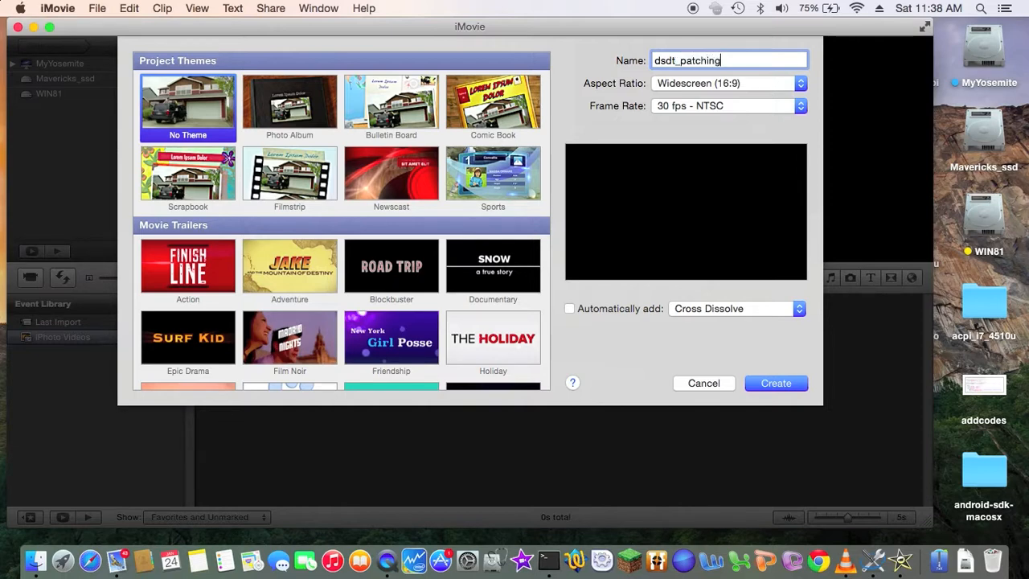
mouse_move(585, 324)
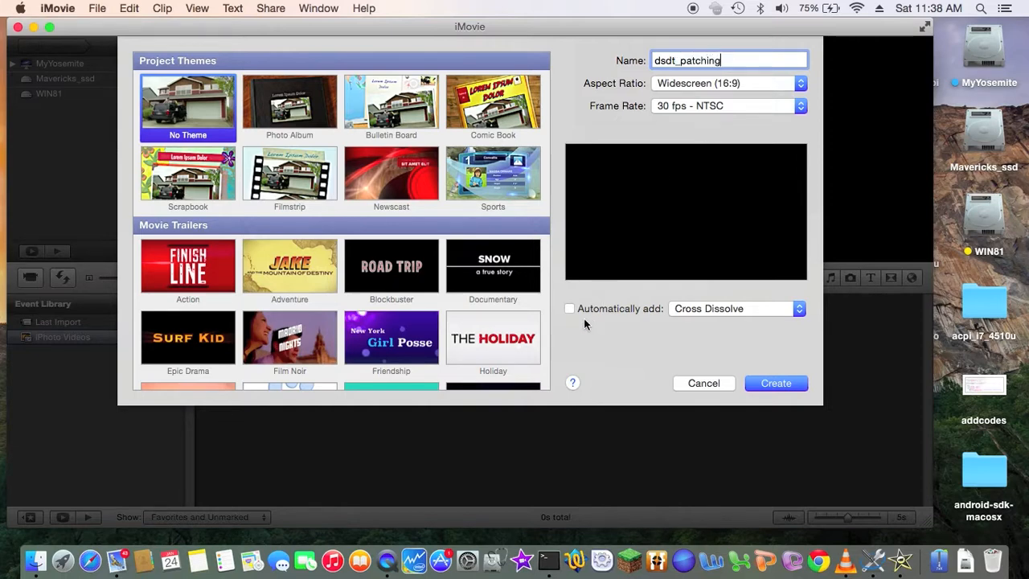
click(569, 309)
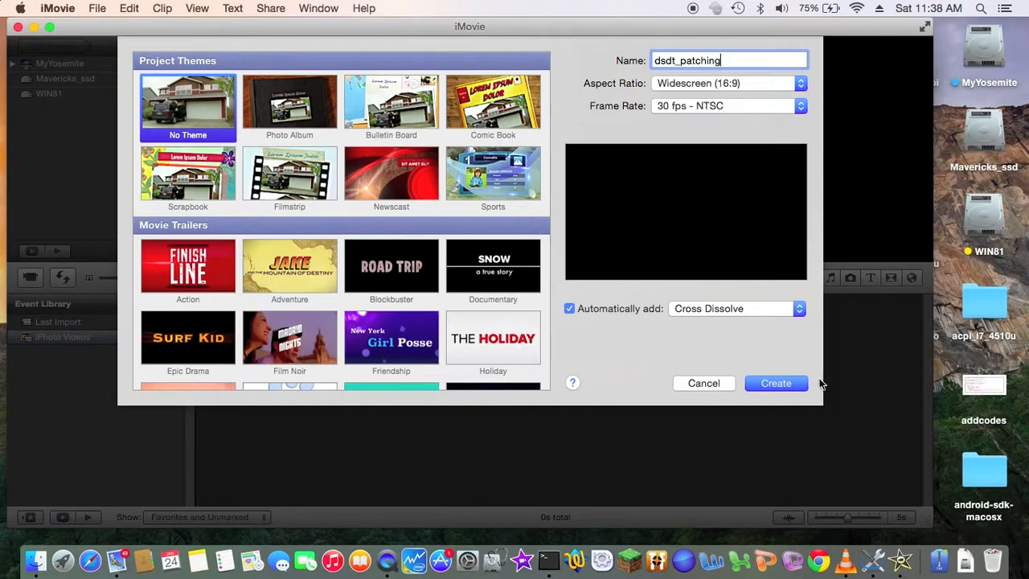
Create the empty dsdt_patching project and switch to Finder's Documents folder
click(775, 382)
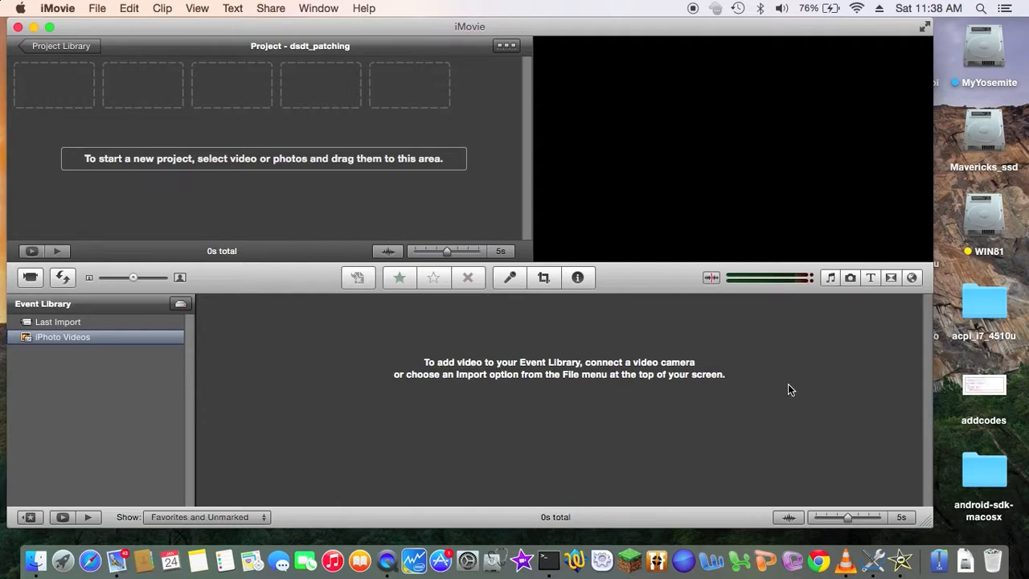
mouse_move(454, 267)
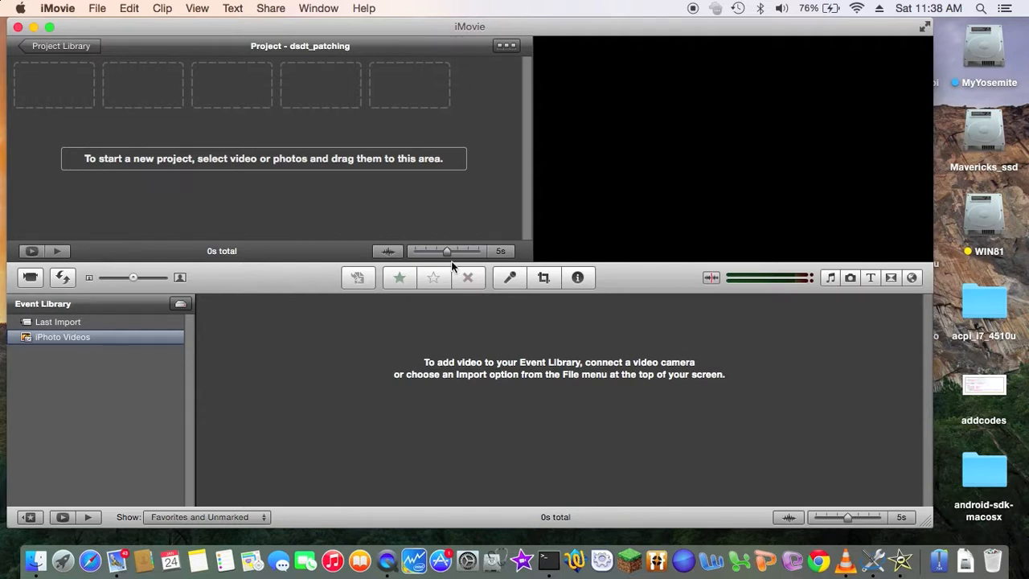
mouse_move(334, 177)
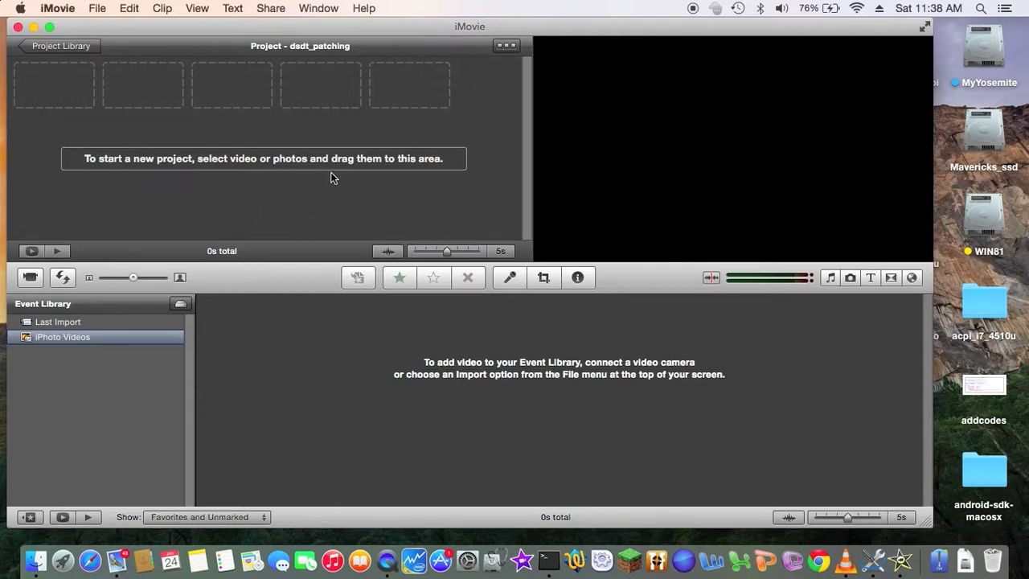
mouse_move(361, 235)
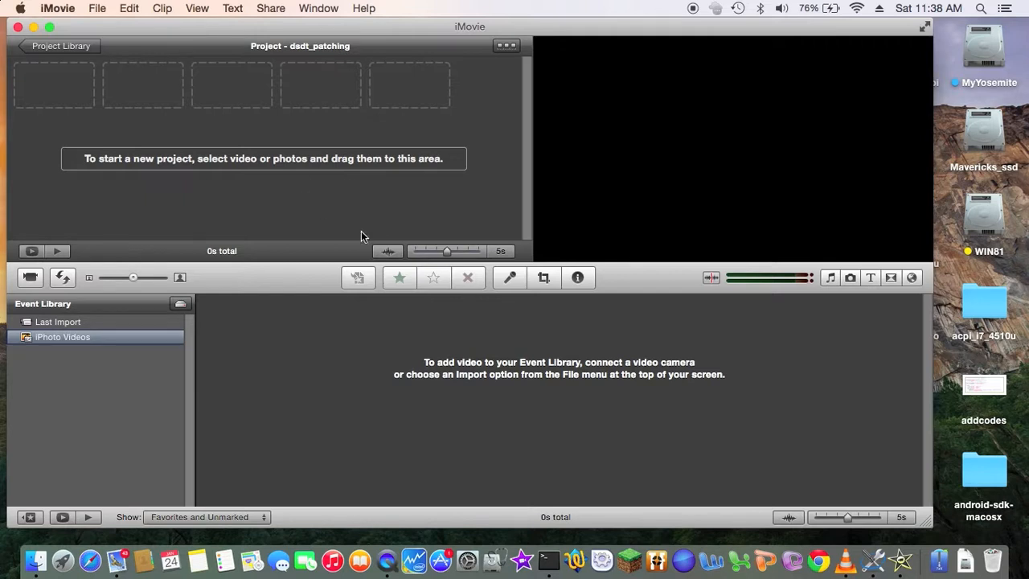
mouse_move(1012, 312)
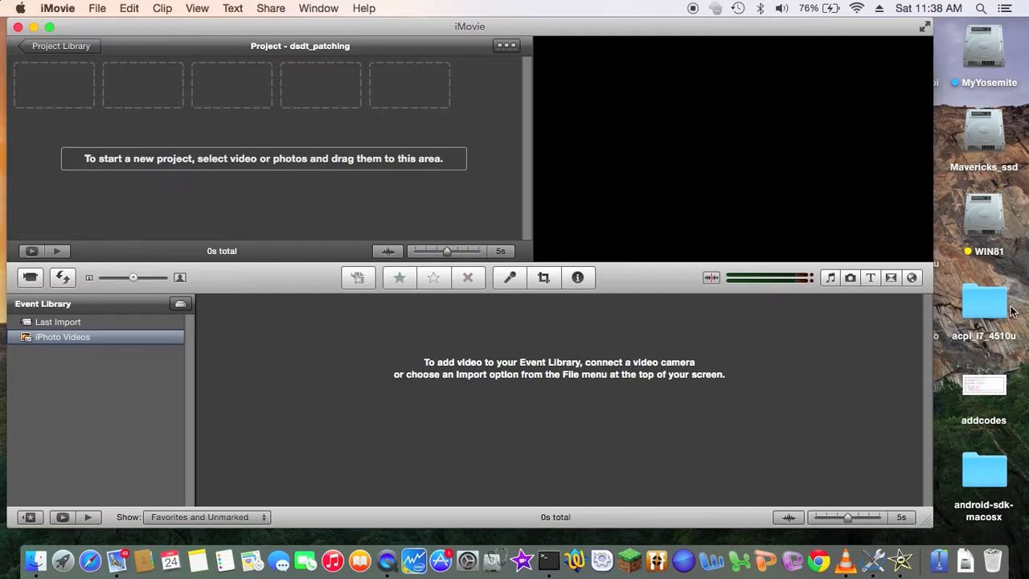
mouse_move(35, 560)
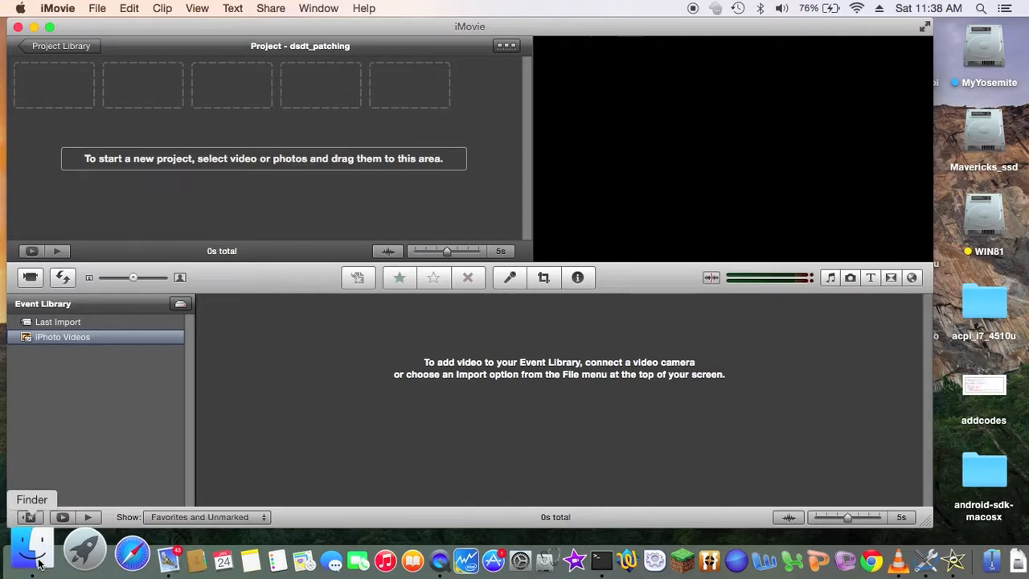
click(32, 555)
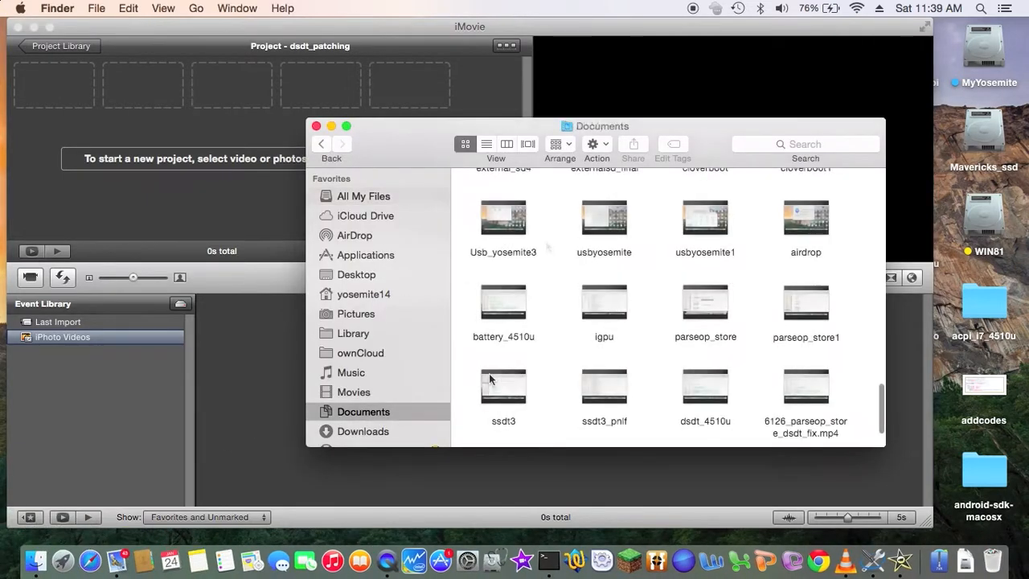
scroll(down, 3)
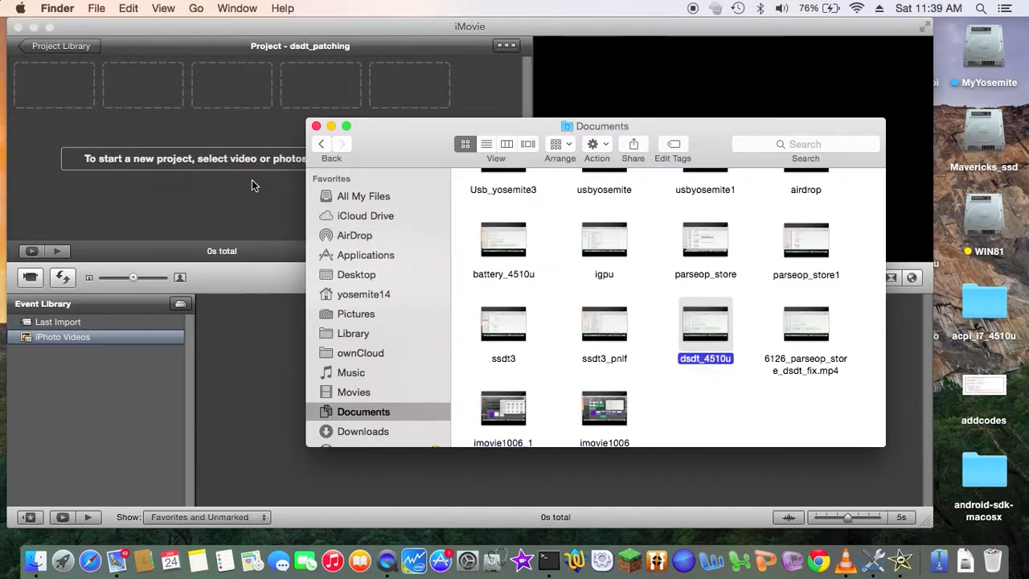
Add a new event named patchdsdt to the 2015 Event Library
click(97, 8)
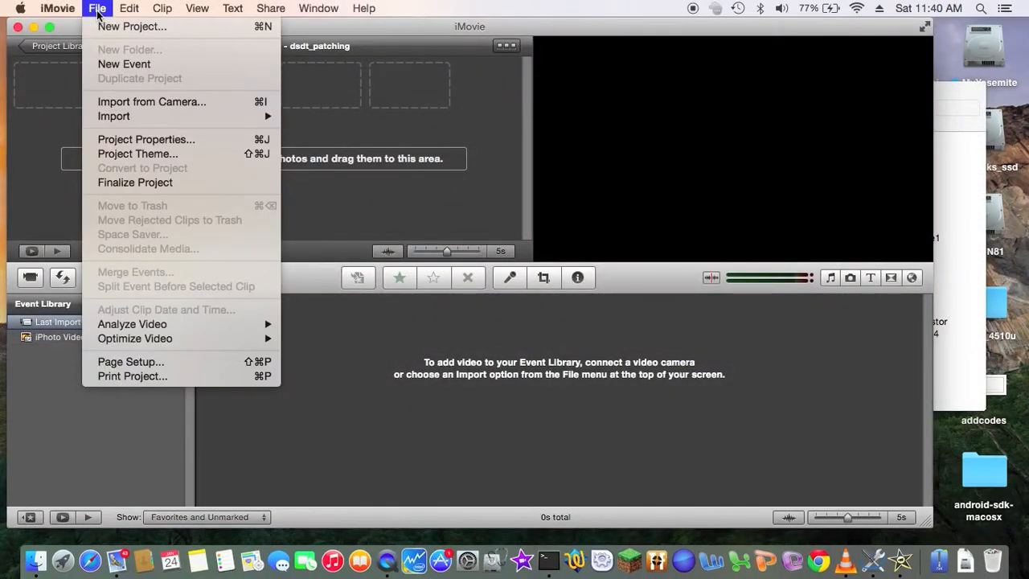
mouse_move(124, 64)
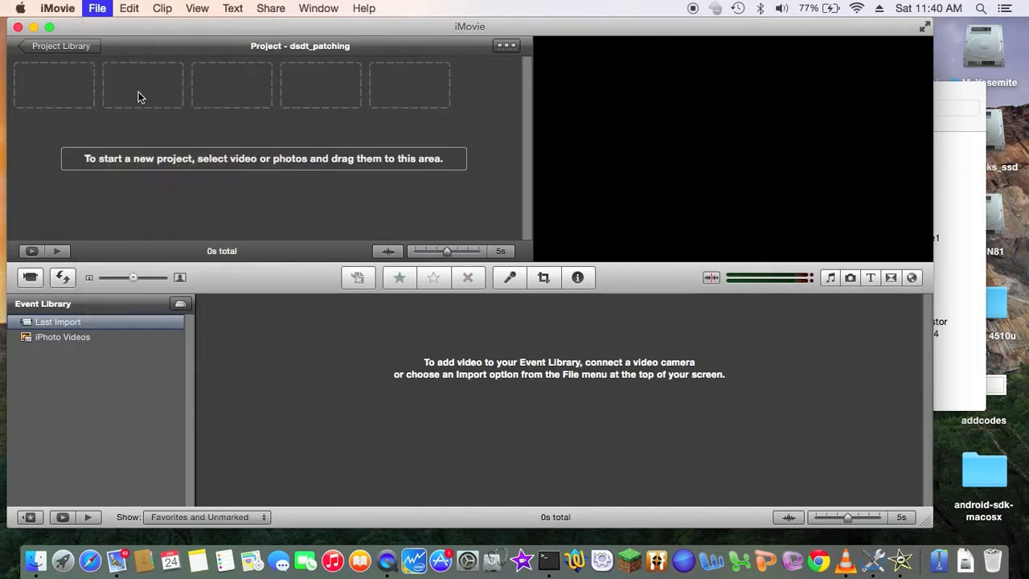
click(96, 8)
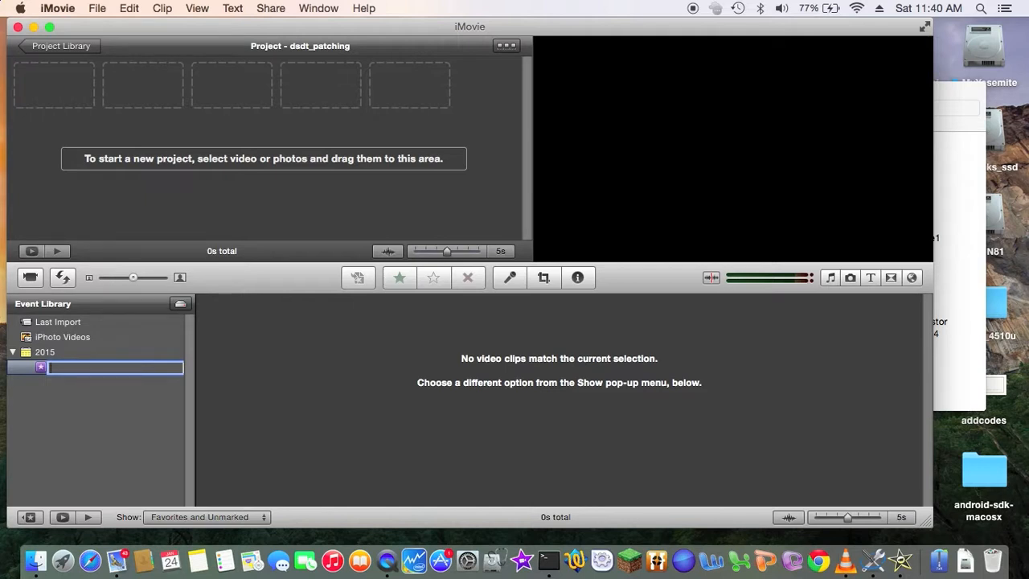
text(batch)
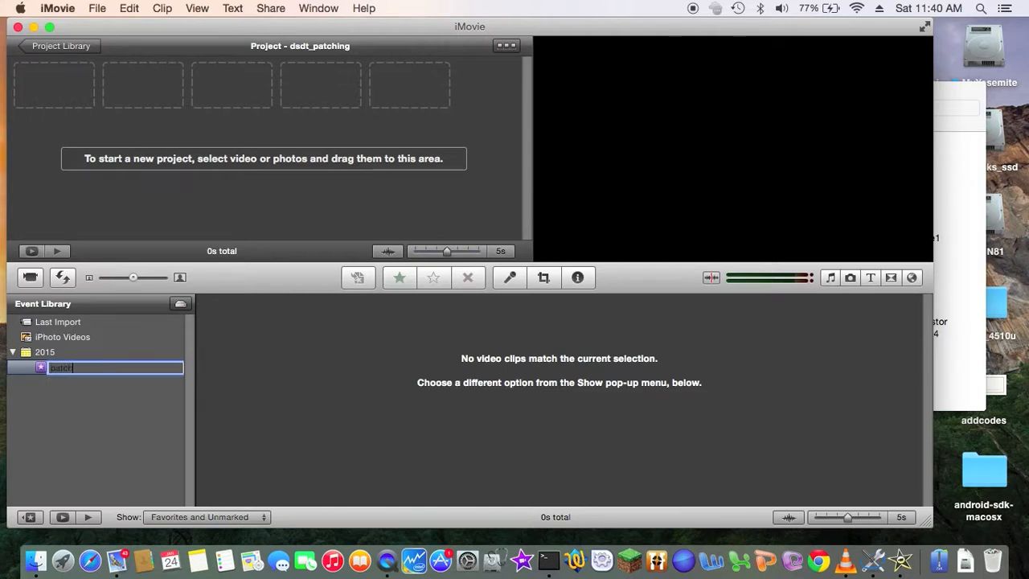
text(patchdsdt)
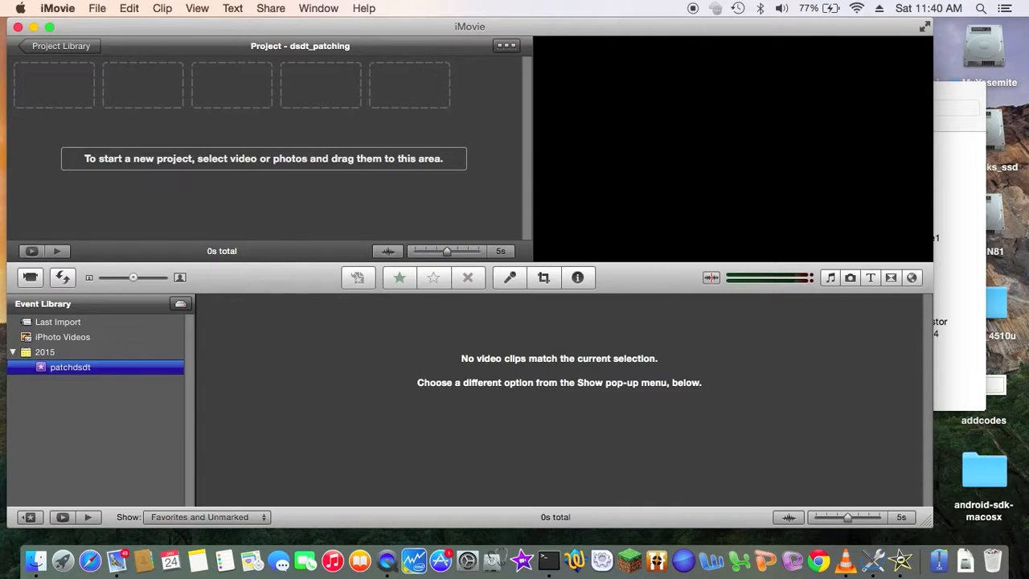
mouse_move(810, 449)
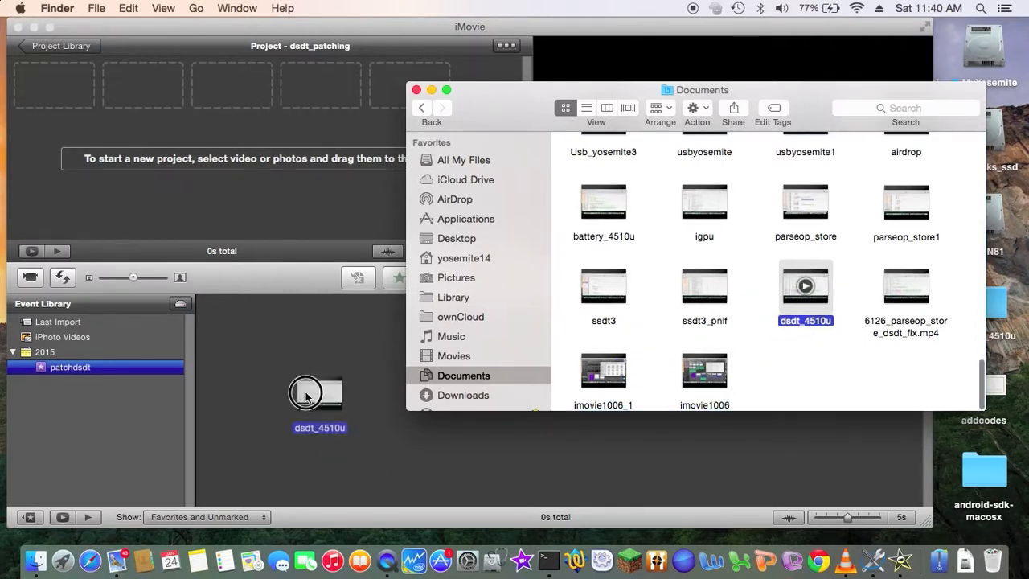
Drag the dsdt_4510u recording from Documents into the patchdsdt event
drag(306, 394, 147, 368)
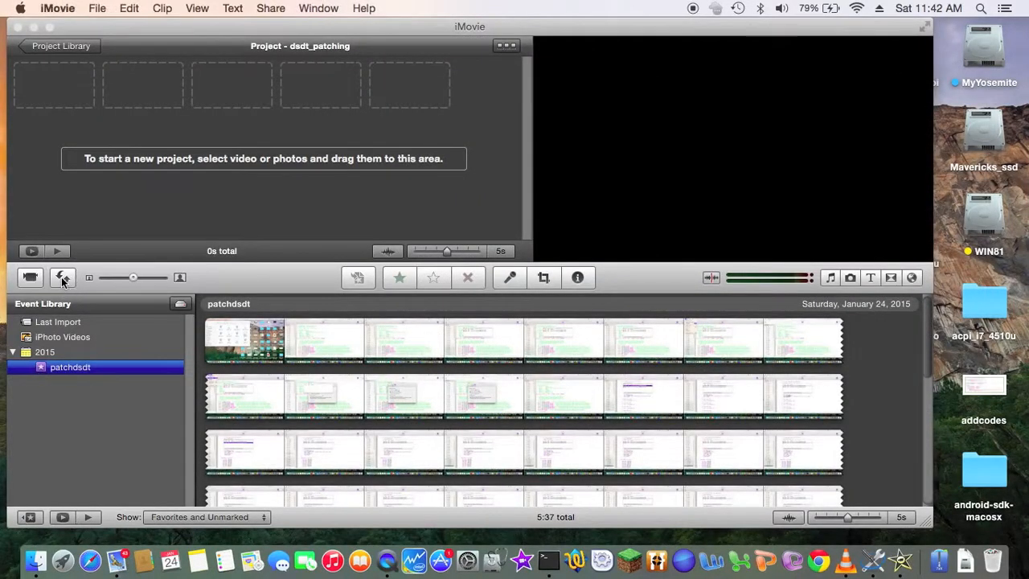
Swap the patchdsdt event above the project and select a stretch of its footage
click(62, 276)
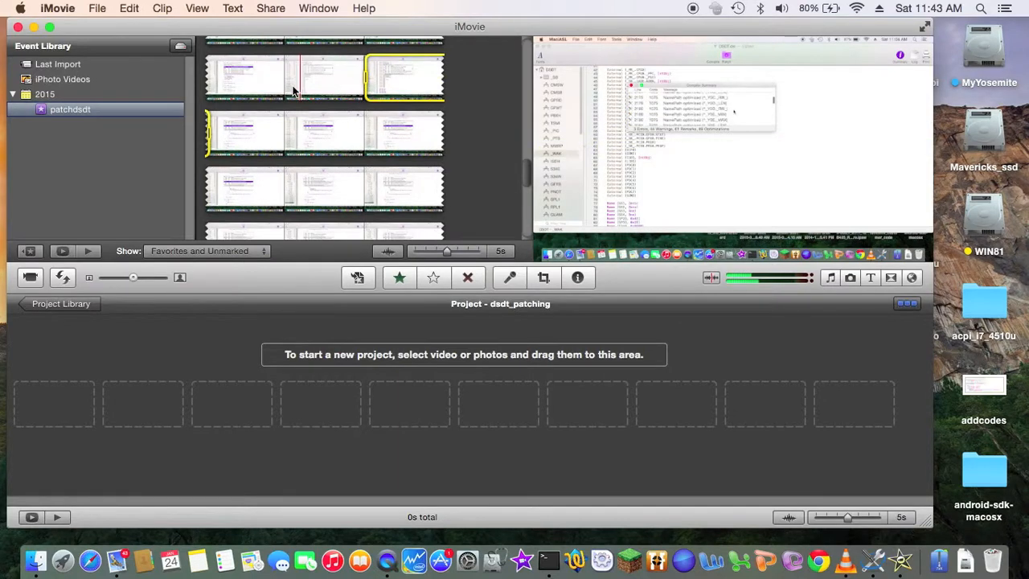
click(322, 77)
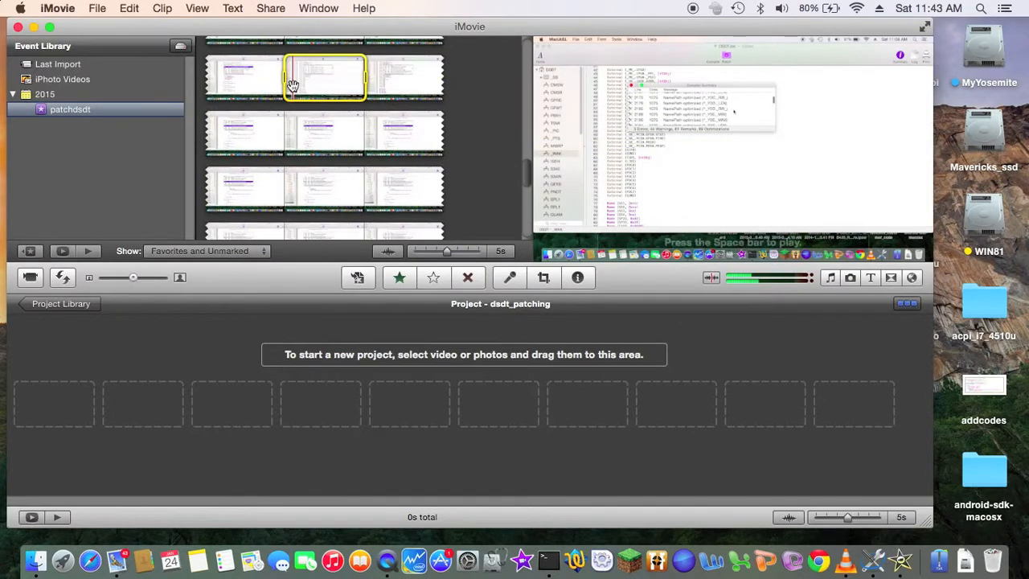
mouse_move(296, 87)
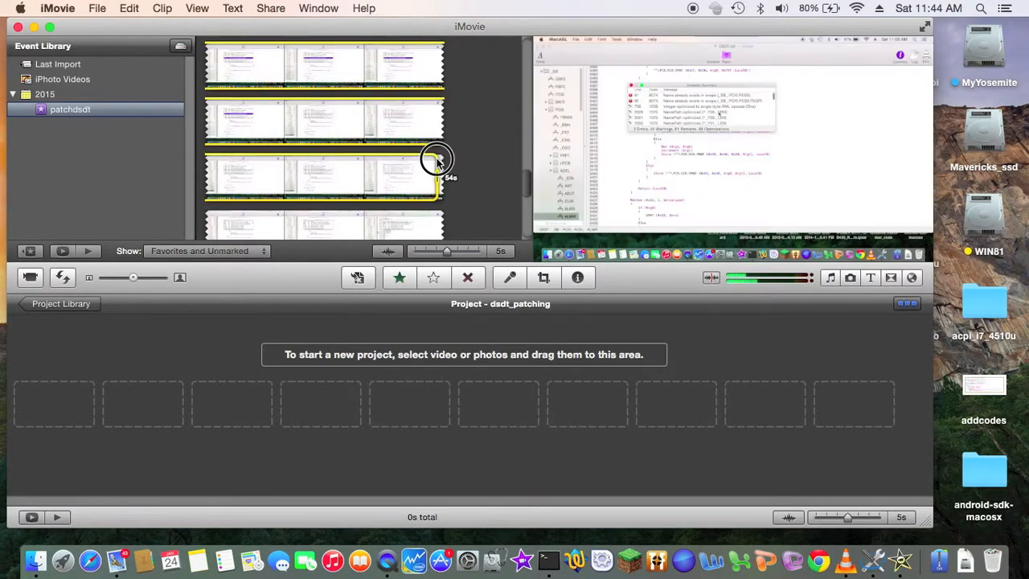
mouse_move(415, 161)
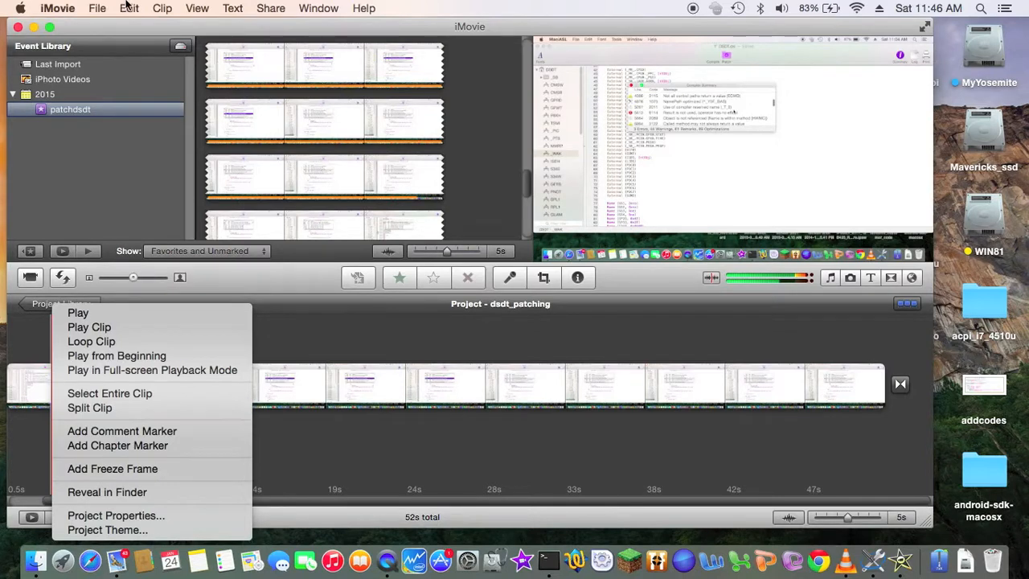
Browse the Clip menu commands to split the added footage at the playhead
click(129, 8)
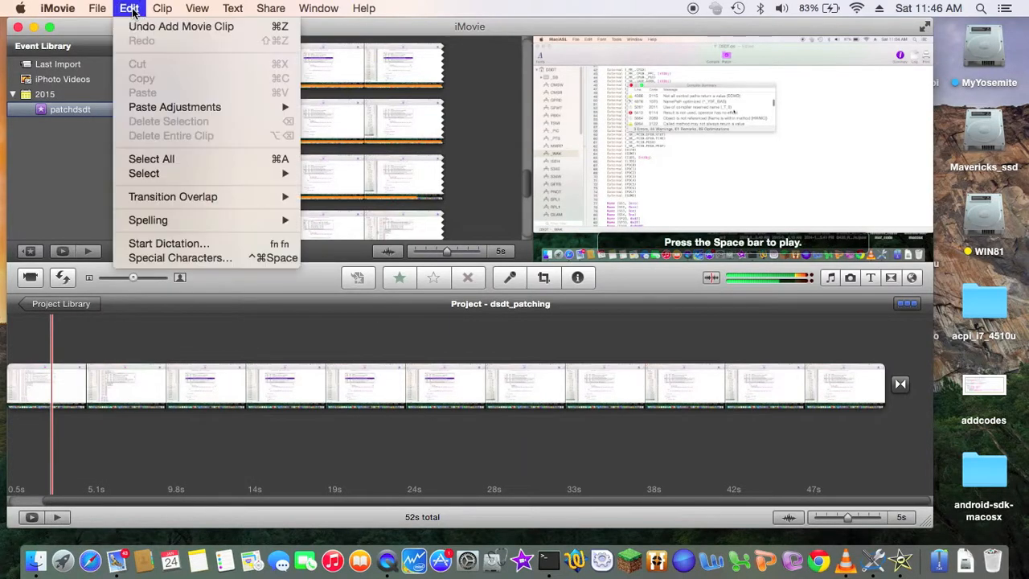
click(161, 8)
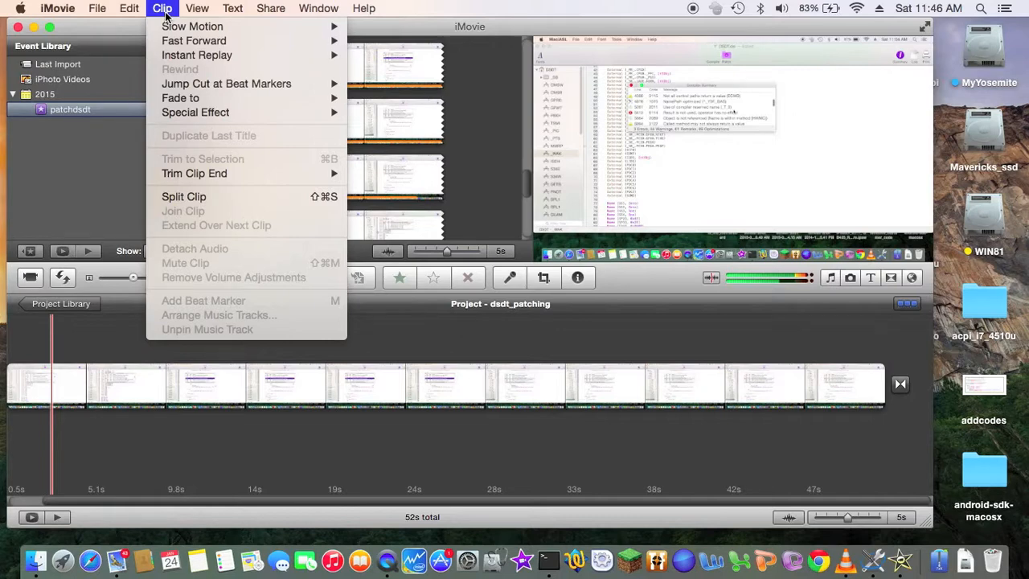
mouse_move(139, 460)
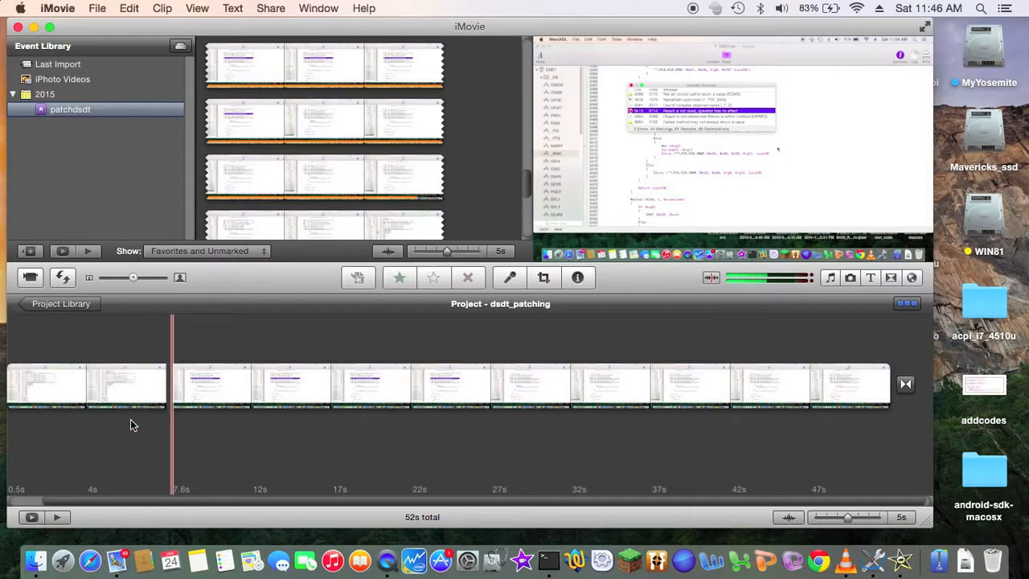
Select the short opening clip and delete it, leaving 45 seconds of footage
click(64, 385)
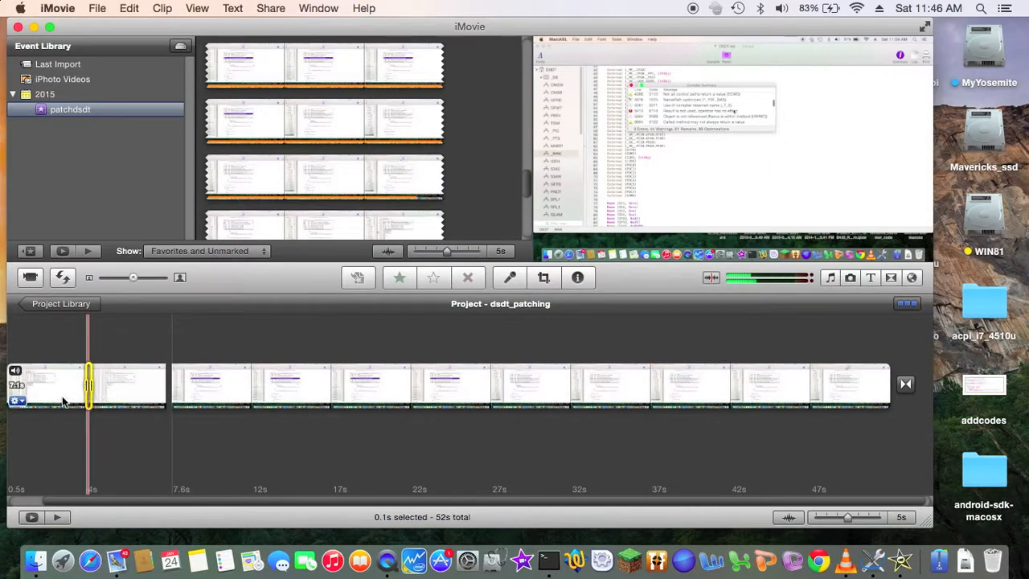
click(119, 386)
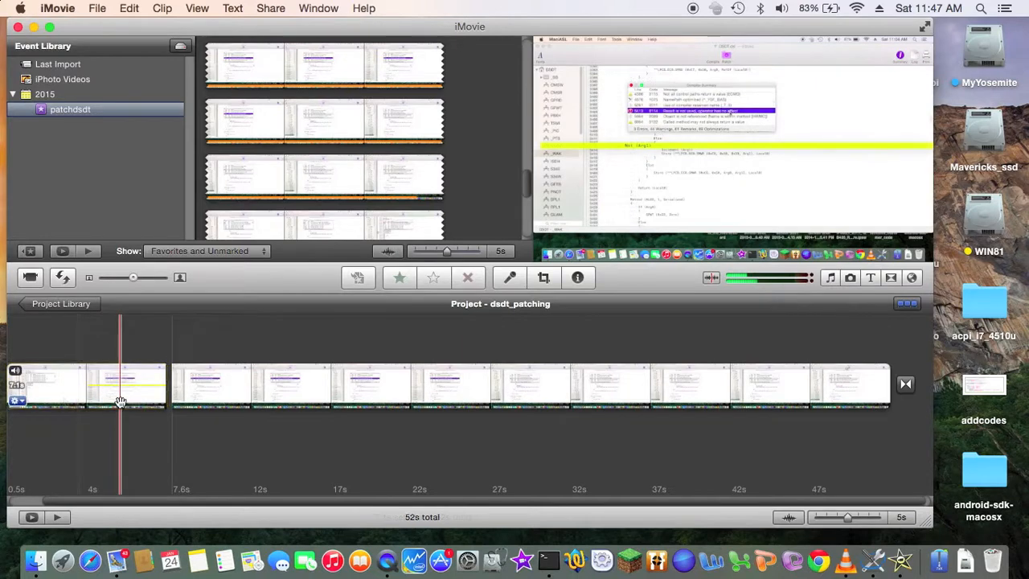
click(84, 386)
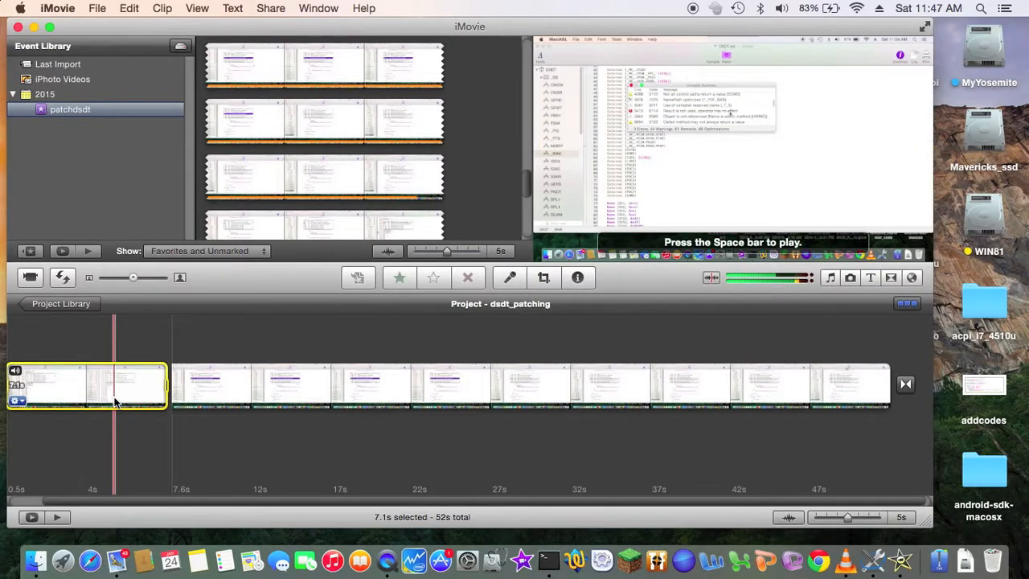
mouse_move(115, 396)
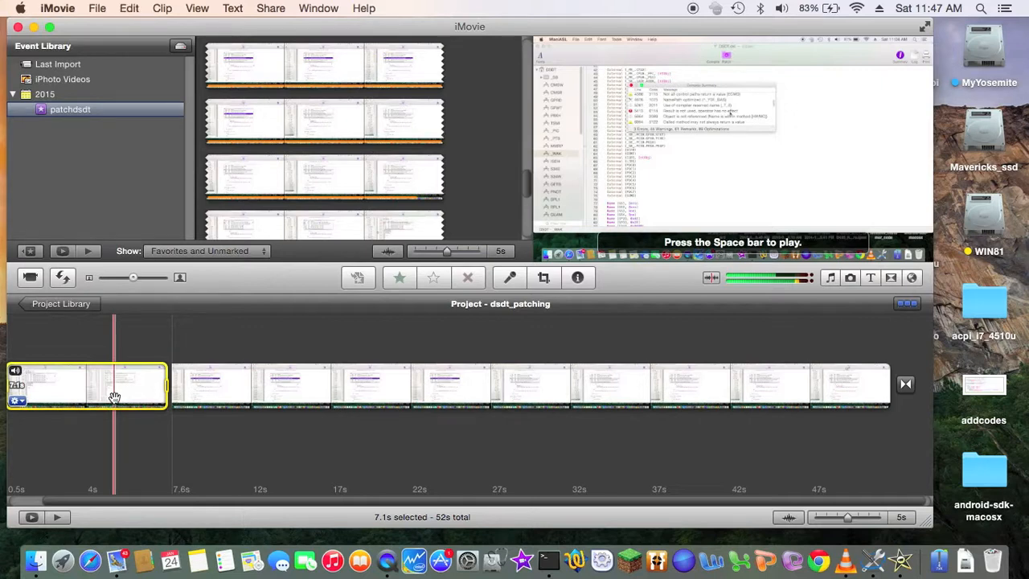
right_click(112, 386)
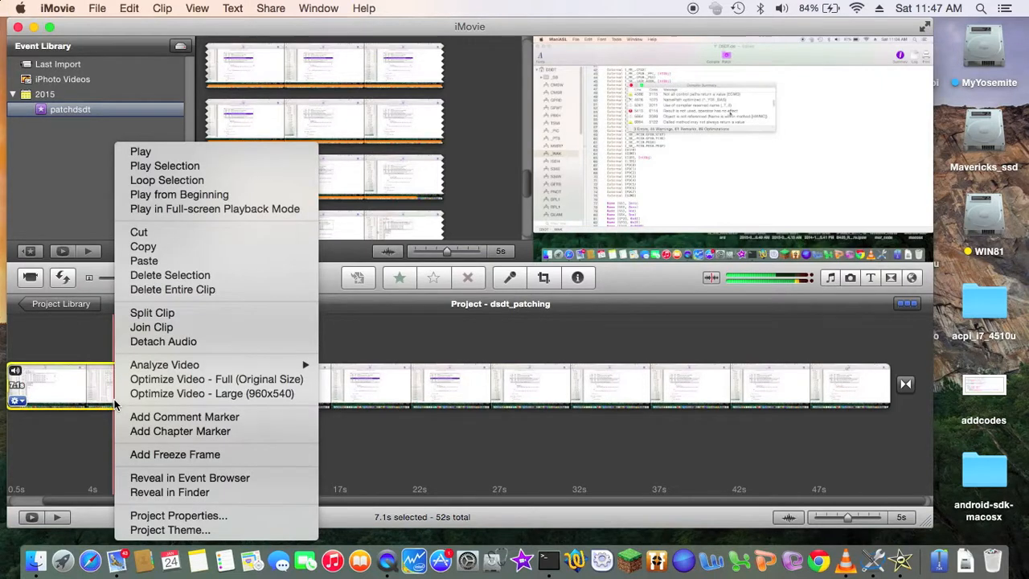
mouse_move(164, 303)
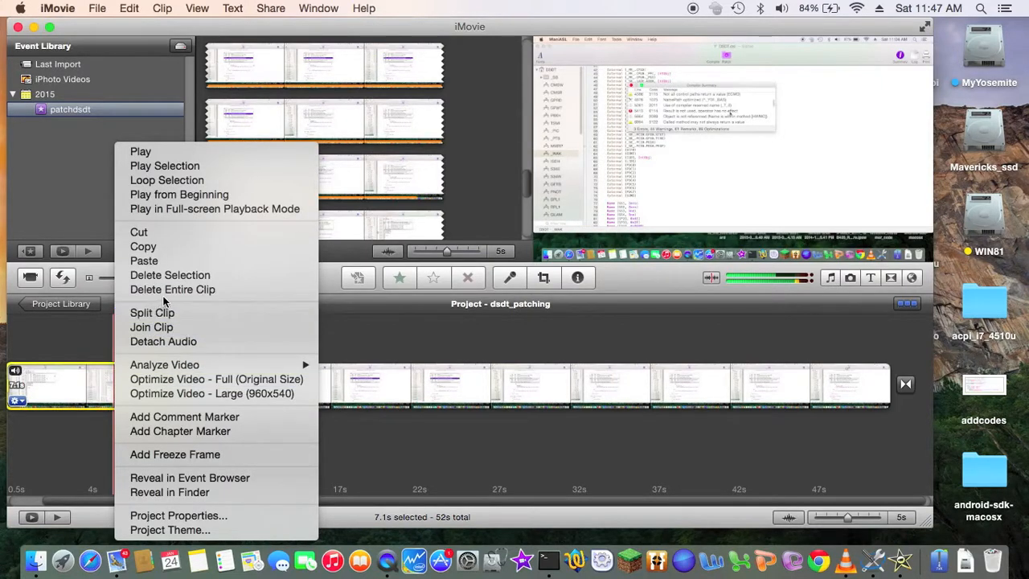
mouse_move(170, 275)
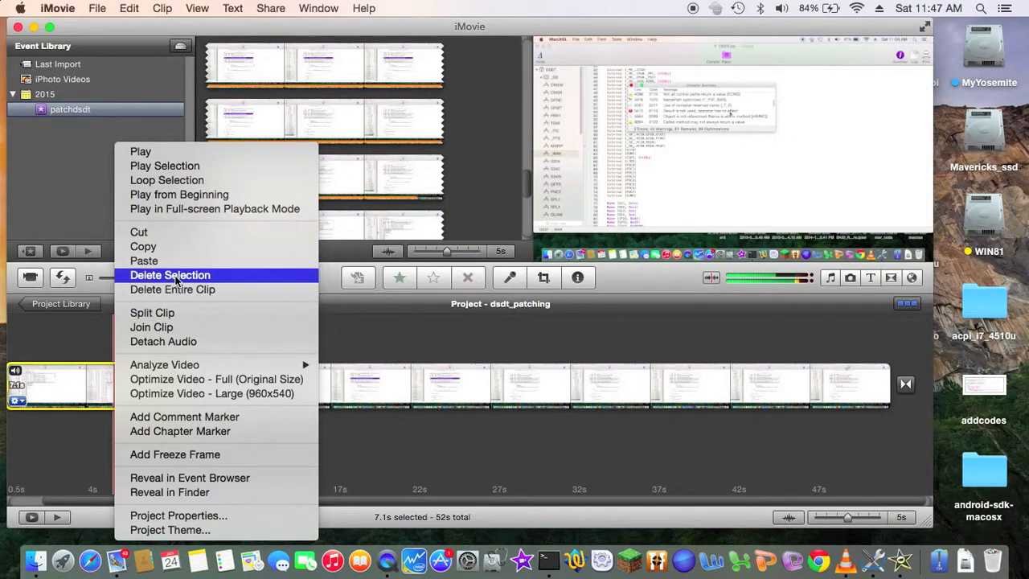
click(171, 275)
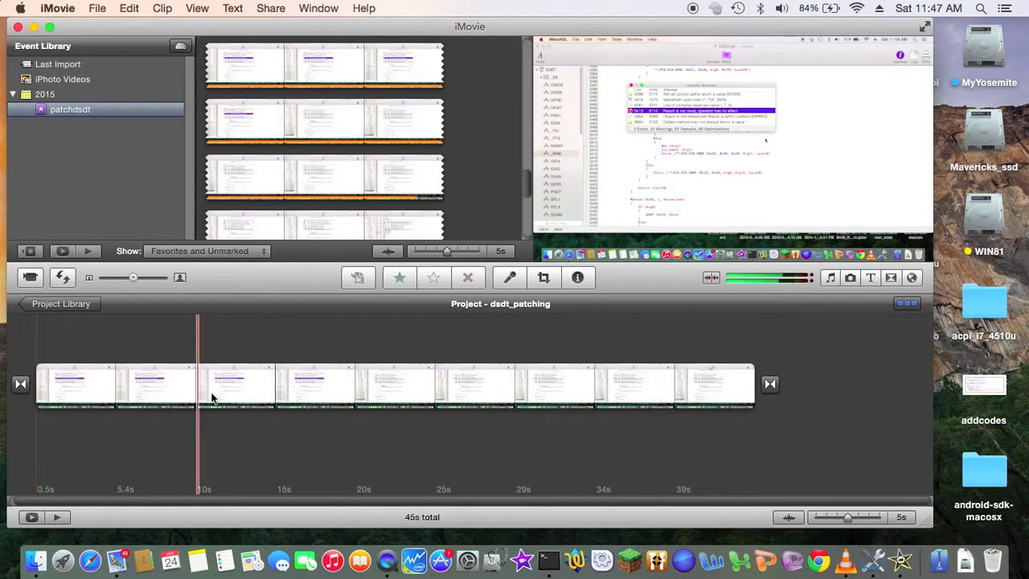
Place a 3-second title with a Black background at the start of the project
click(296, 333)
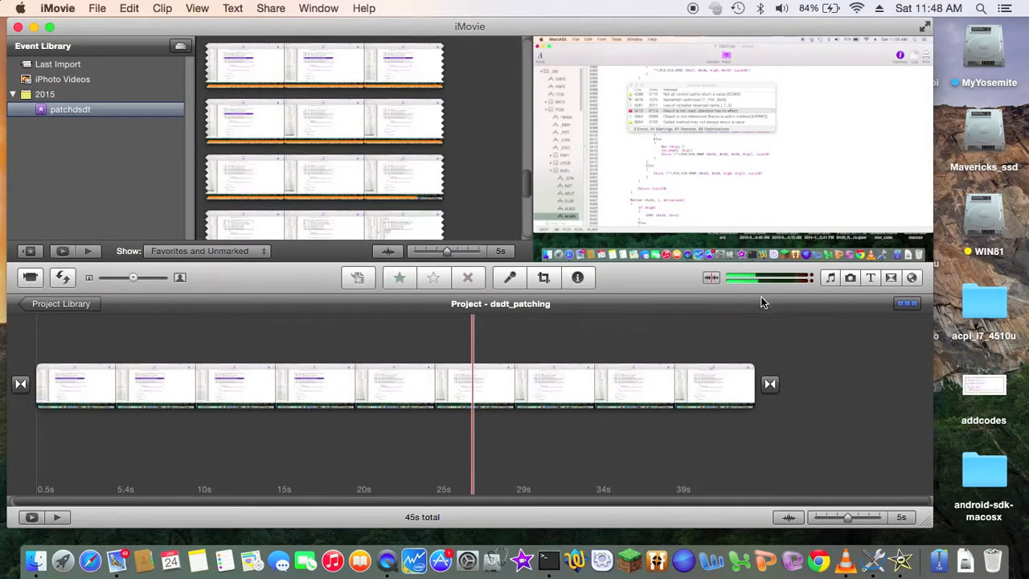
click(870, 276)
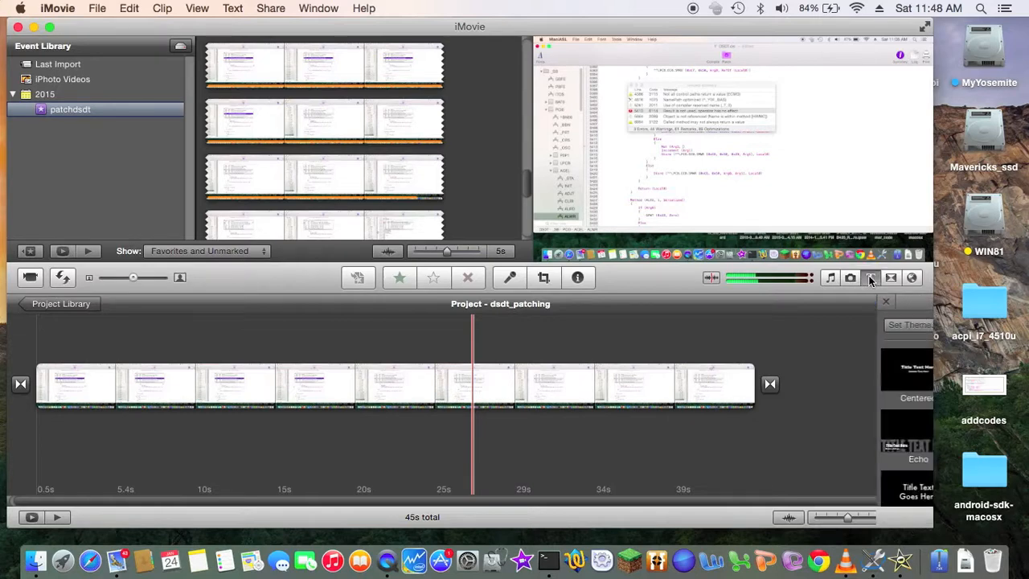
click(870, 277)
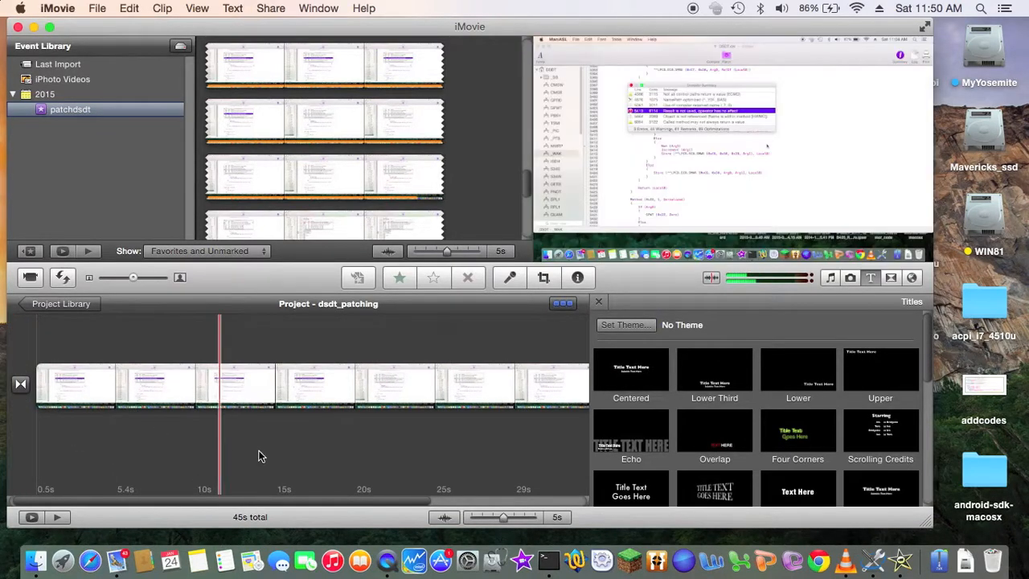
click(119, 529)
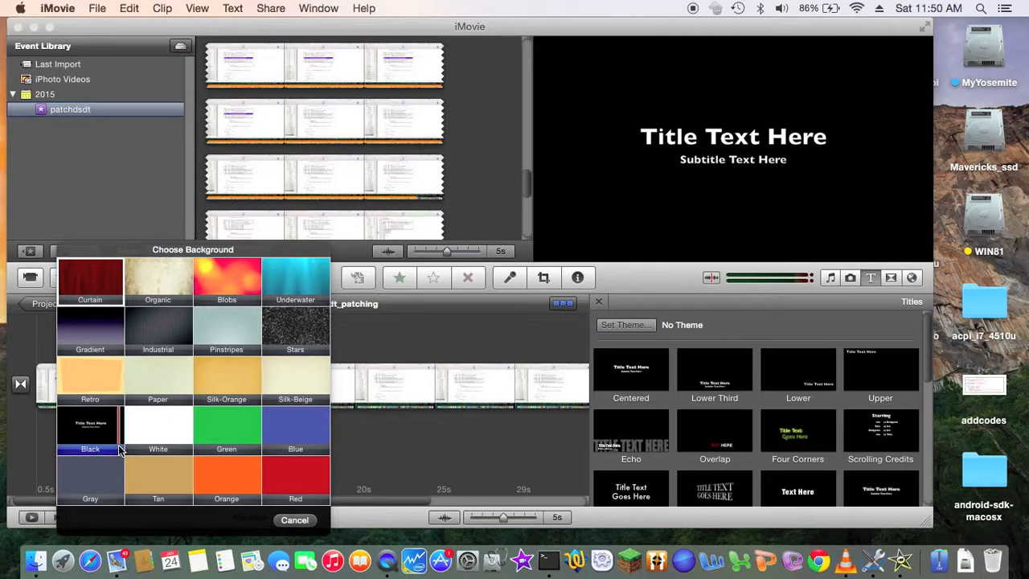
click(90, 426)
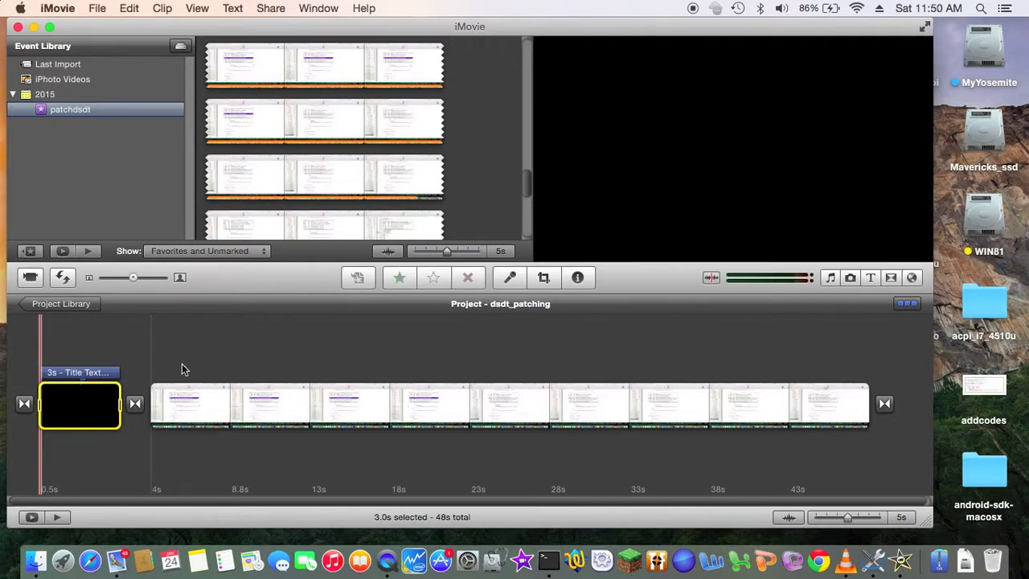
Set the opening title clip's duration to 7 seconds
click(77, 406)
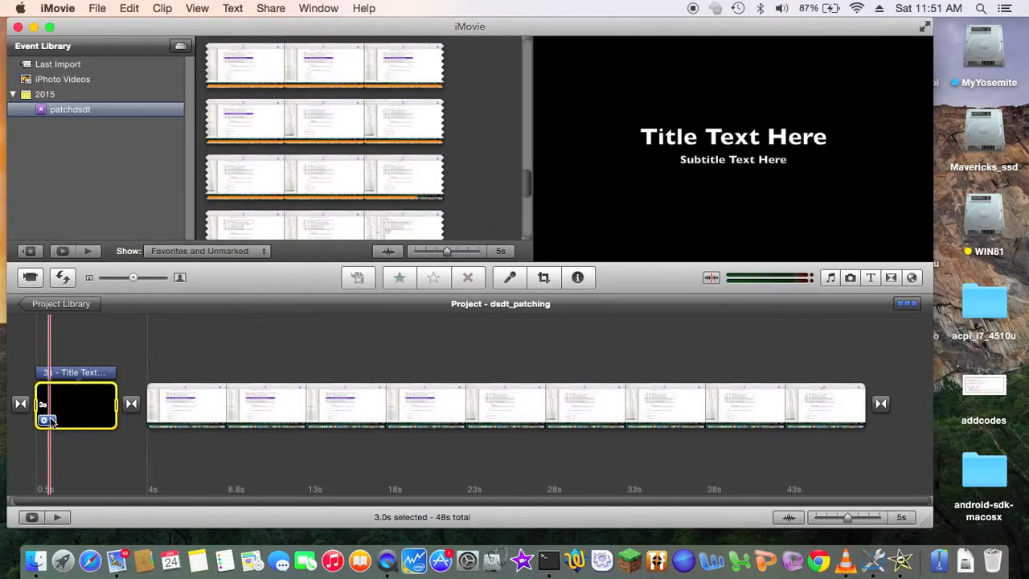
click(45, 420)
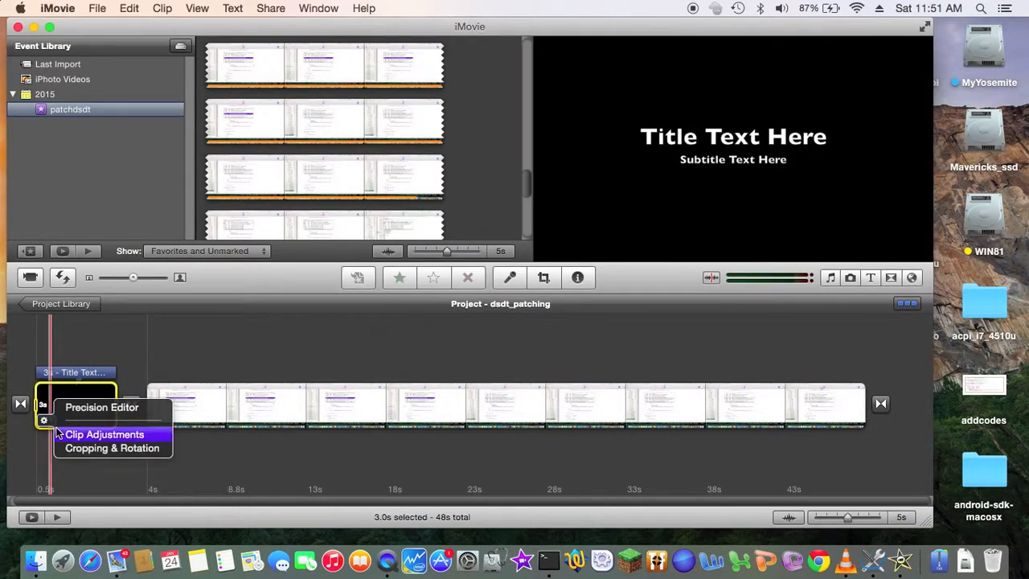
click(102, 435)
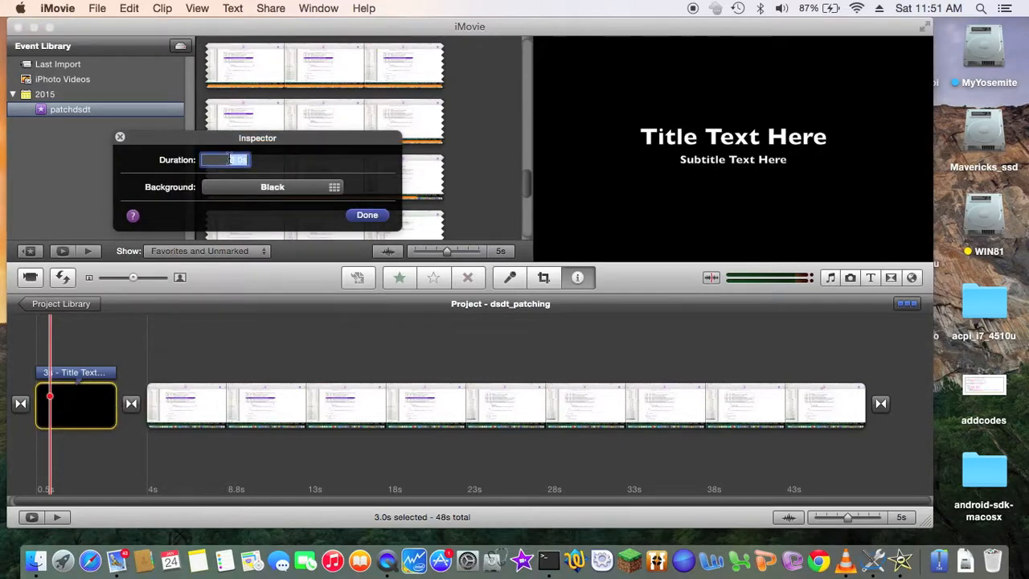
text(7)
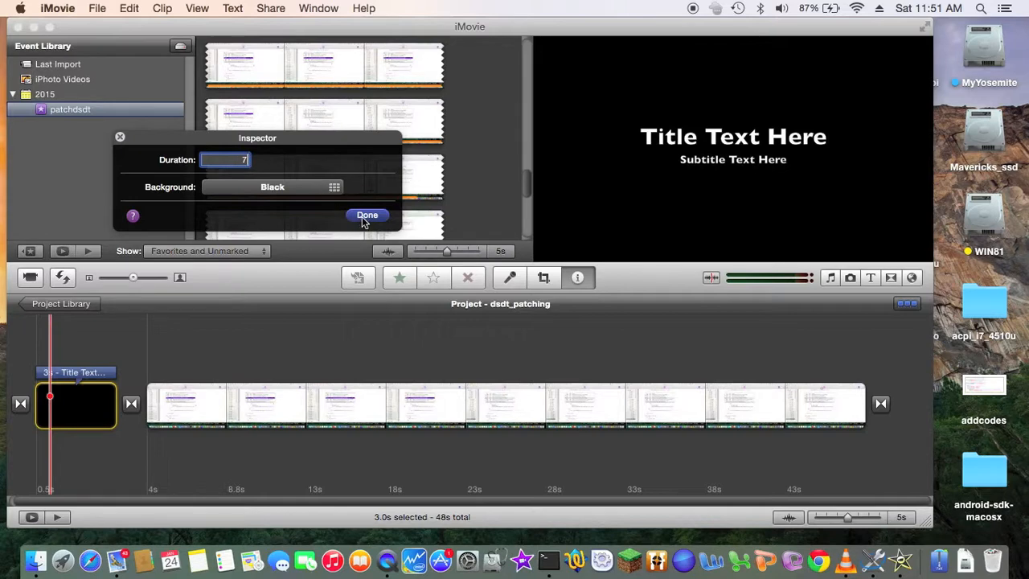
click(367, 216)
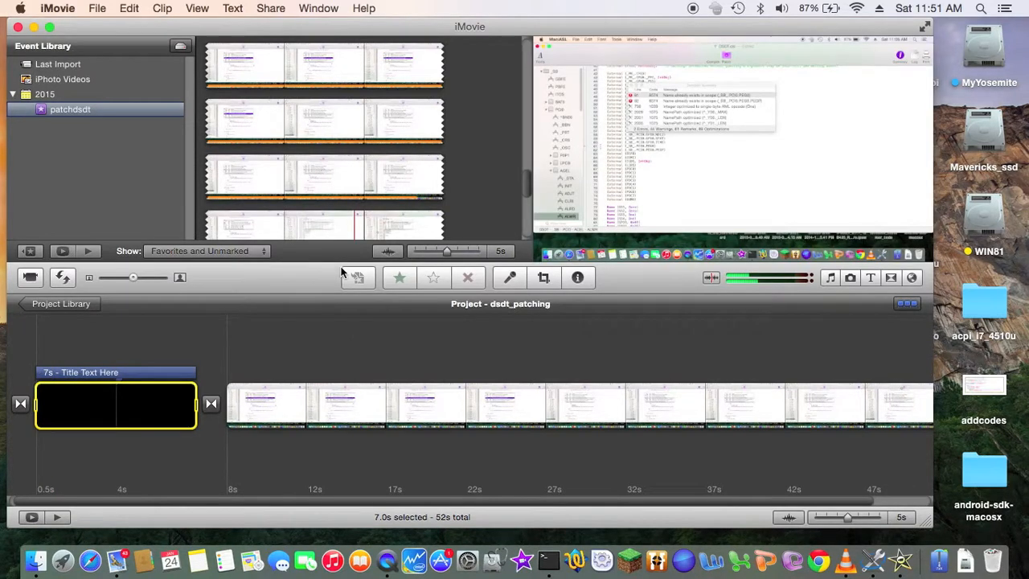
Retype the title text to begin 'patch dsdt r...' toward 'patch dsdt result_no_effect'
click(142, 373)
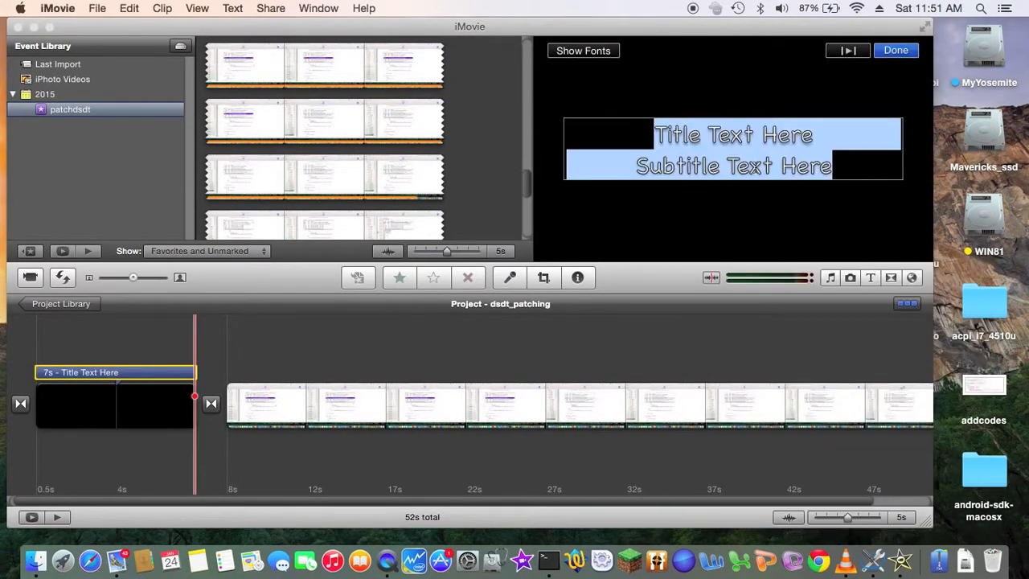
text(patch dsdt r)
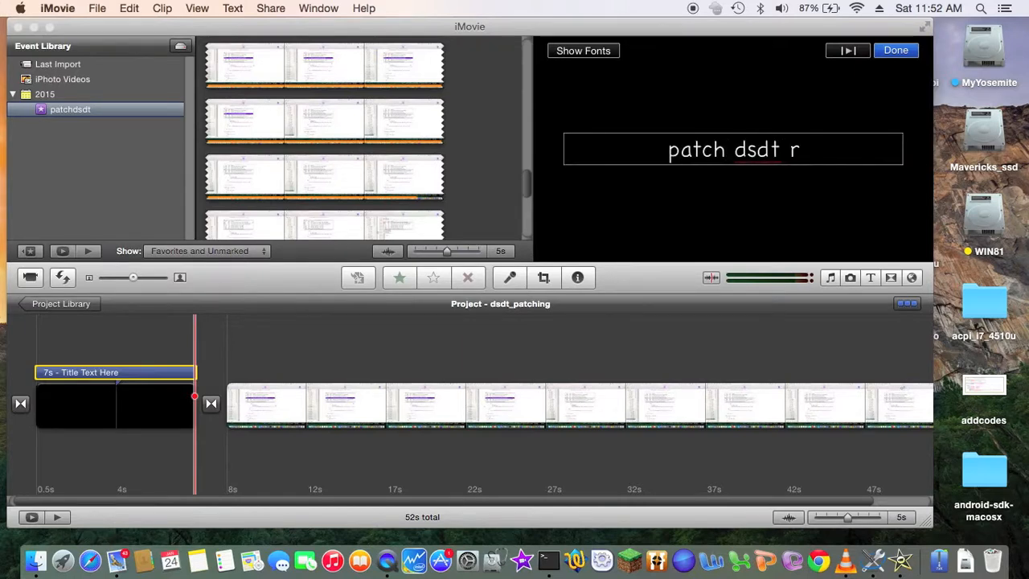
click(198, 8)
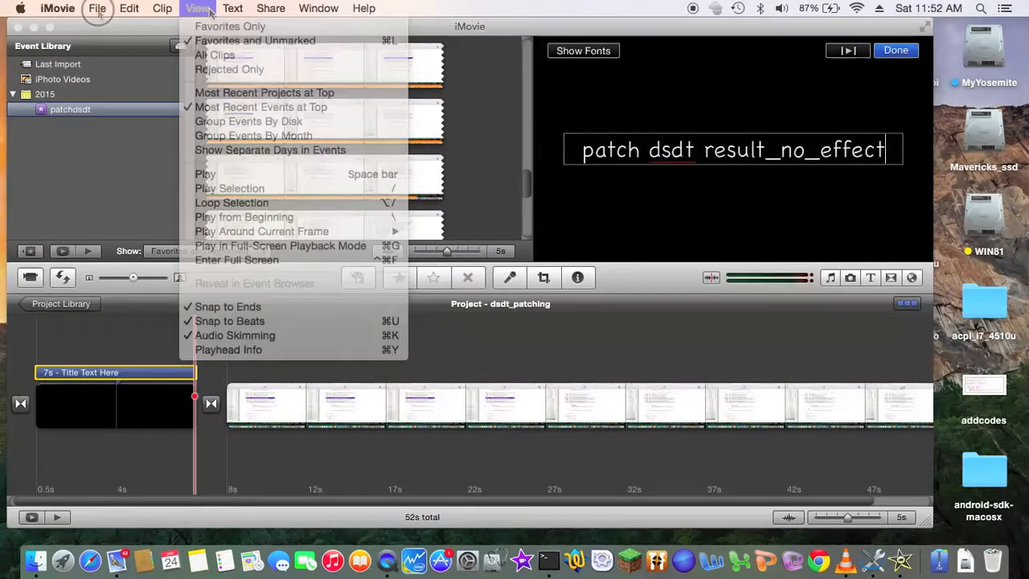
Start a QuickTime export of dsdt_patching.mp4 to Movies with MPEG-4 as the format
click(270, 8)
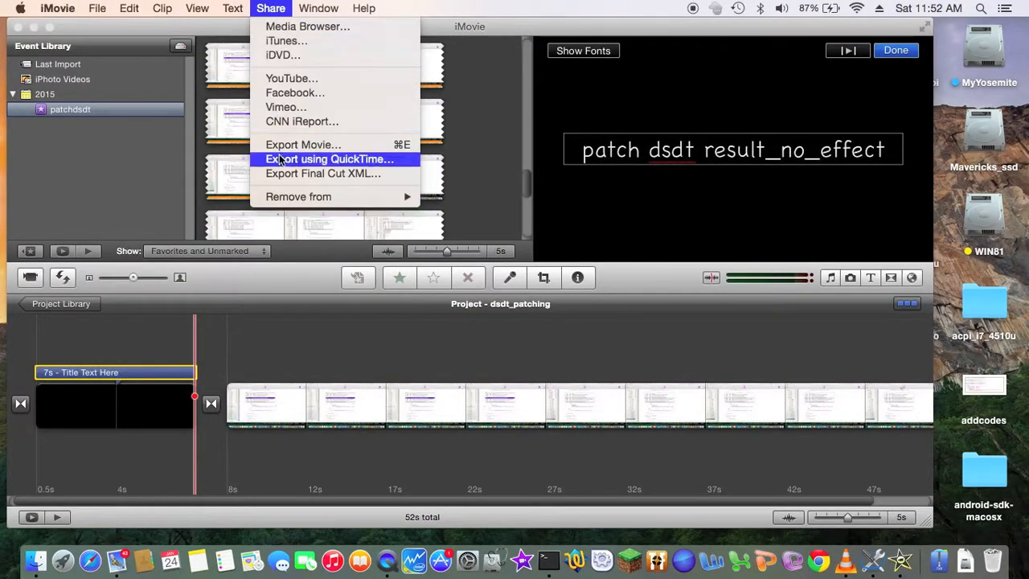
mouse_move(302, 145)
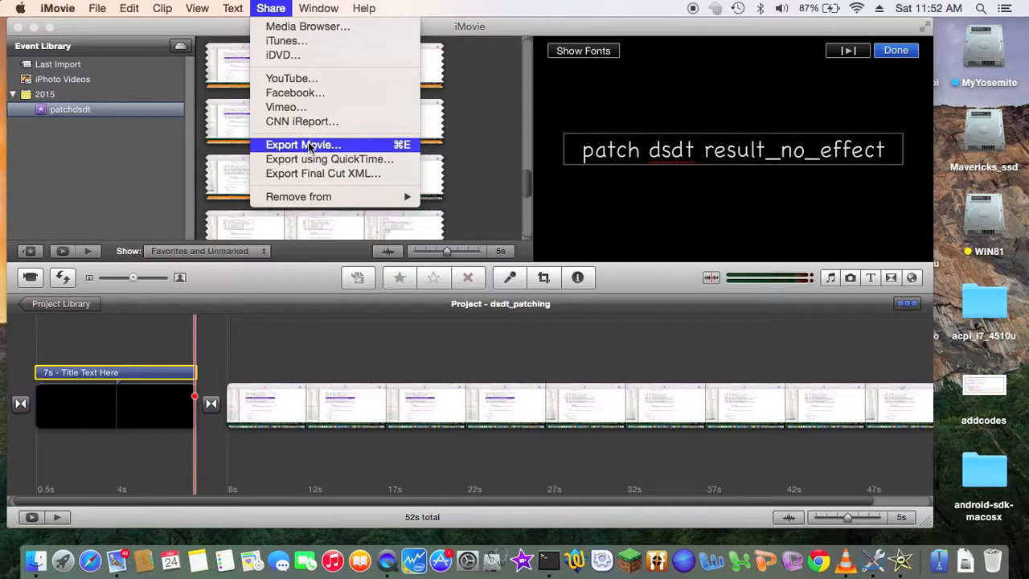
mouse_move(309, 159)
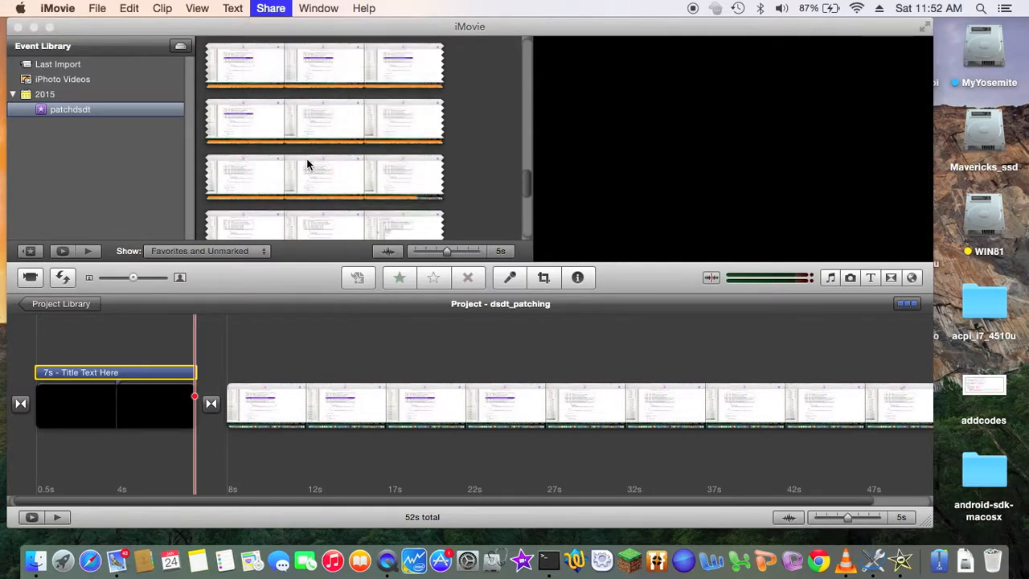
click(271, 8)
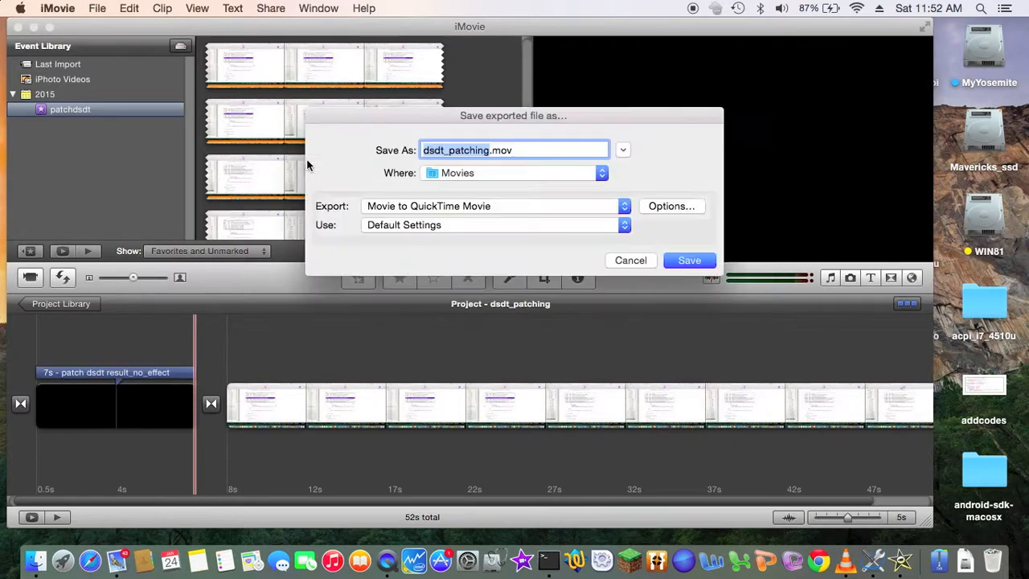
mouse_move(593, 232)
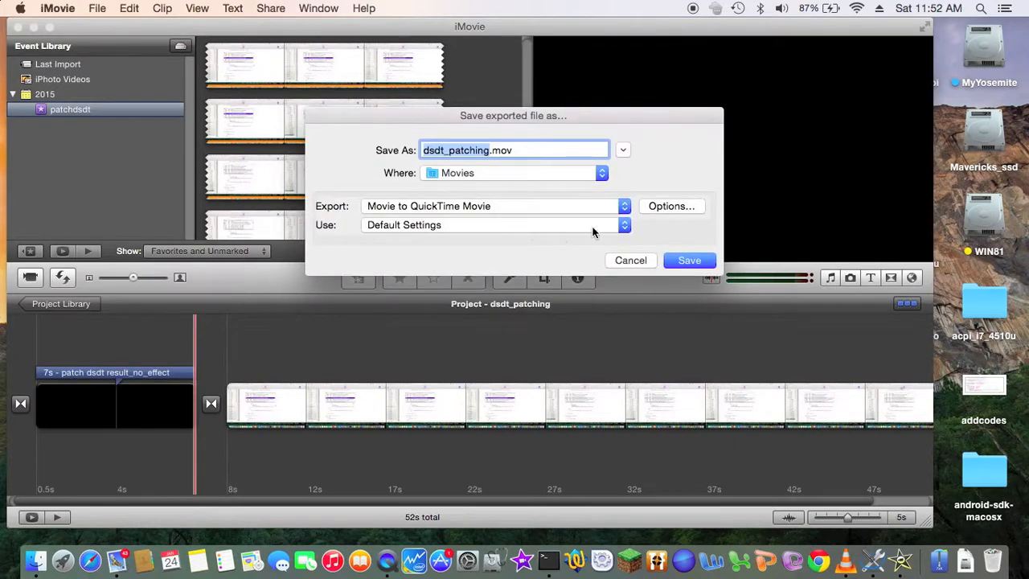
mouse_move(555, 219)
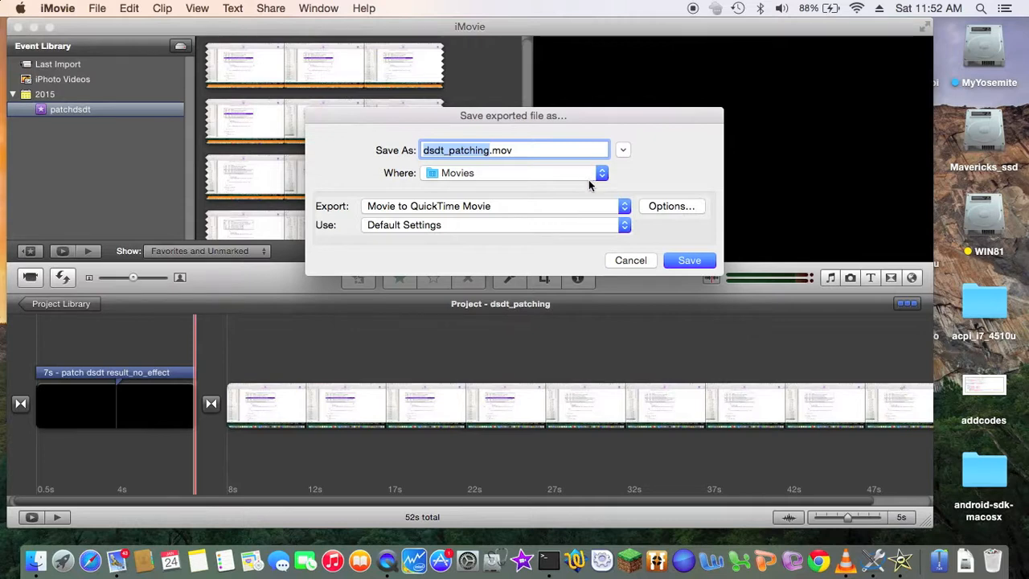
mouse_move(614, 201)
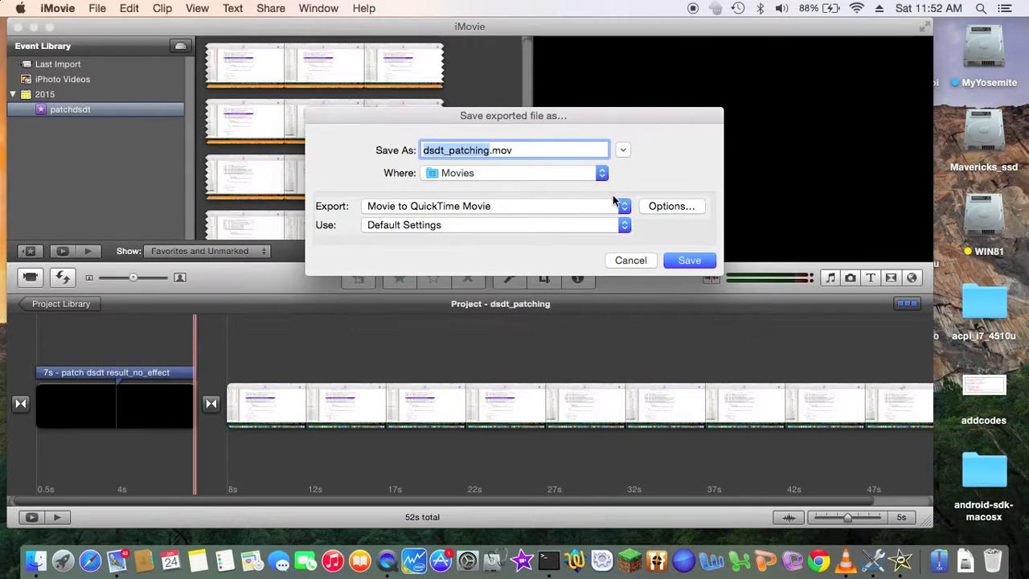
click(624, 206)
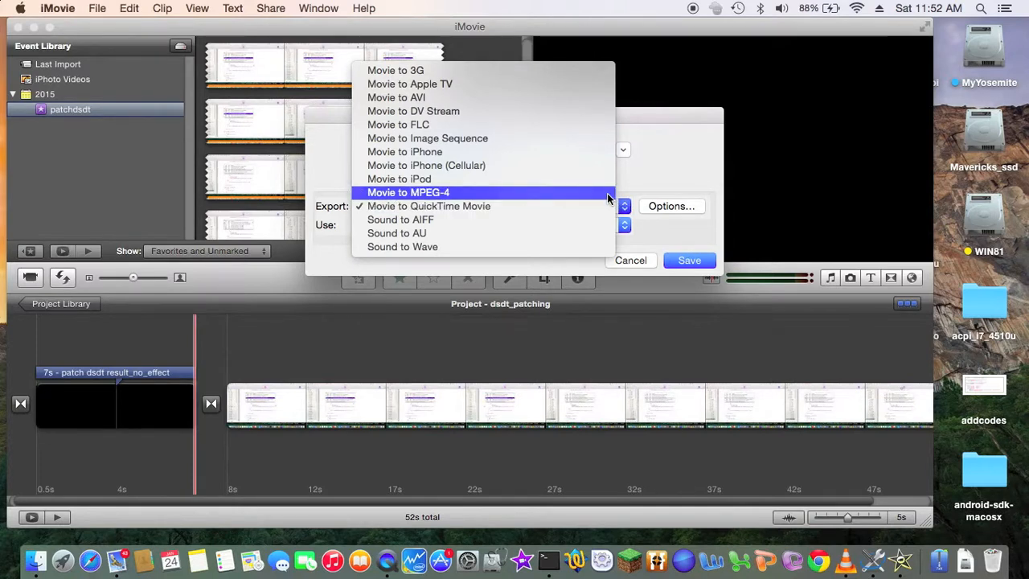
click(408, 193)
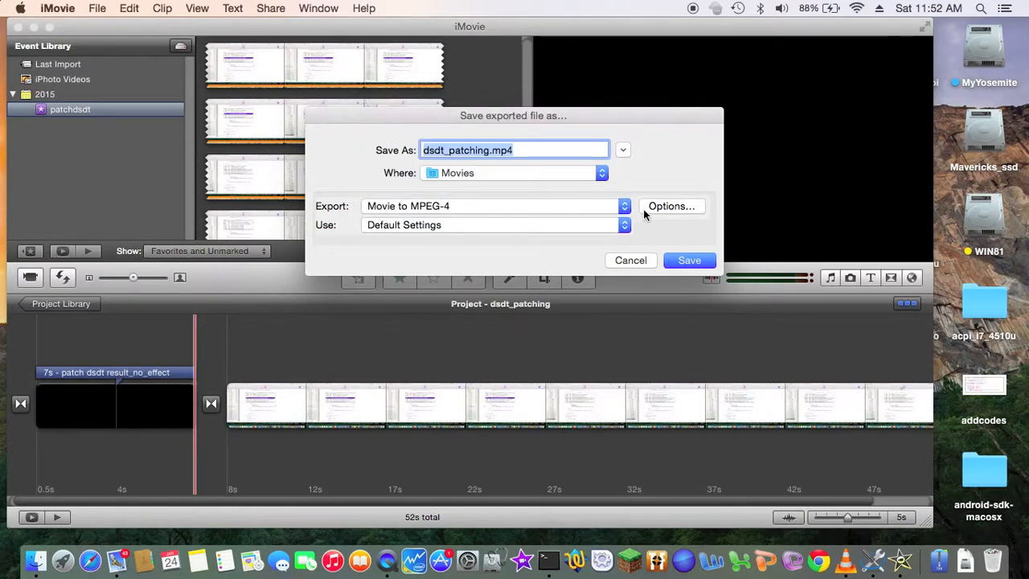
Set the MP4 export to H.264 video at a 2500 kbps data rate
click(671, 205)
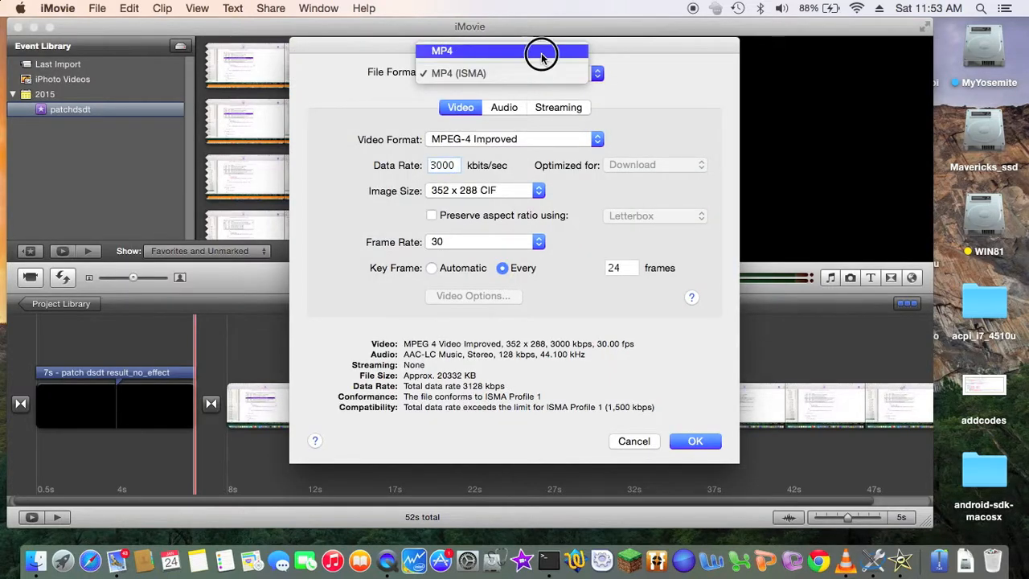
click(442, 50)
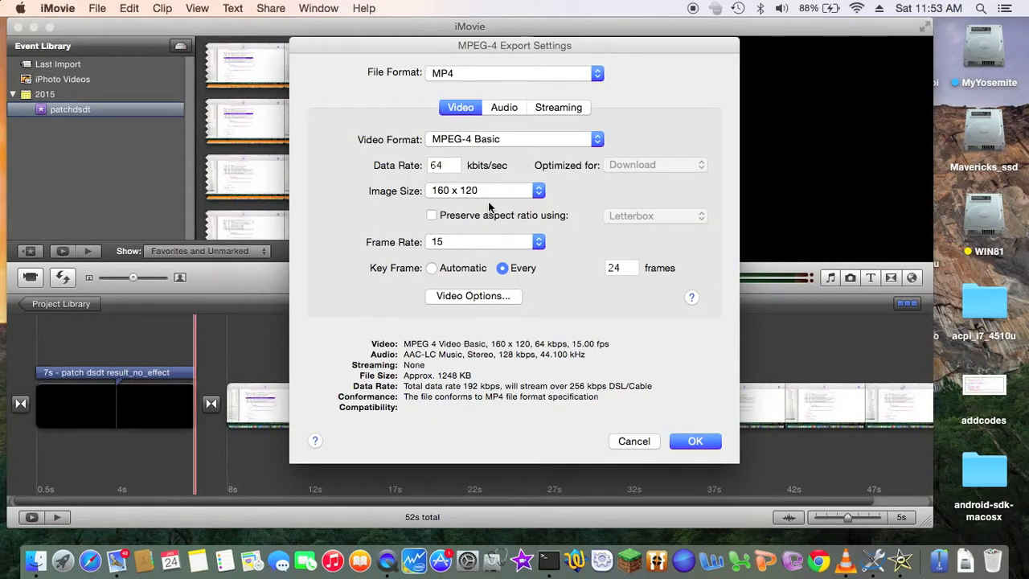
mouse_move(499, 135)
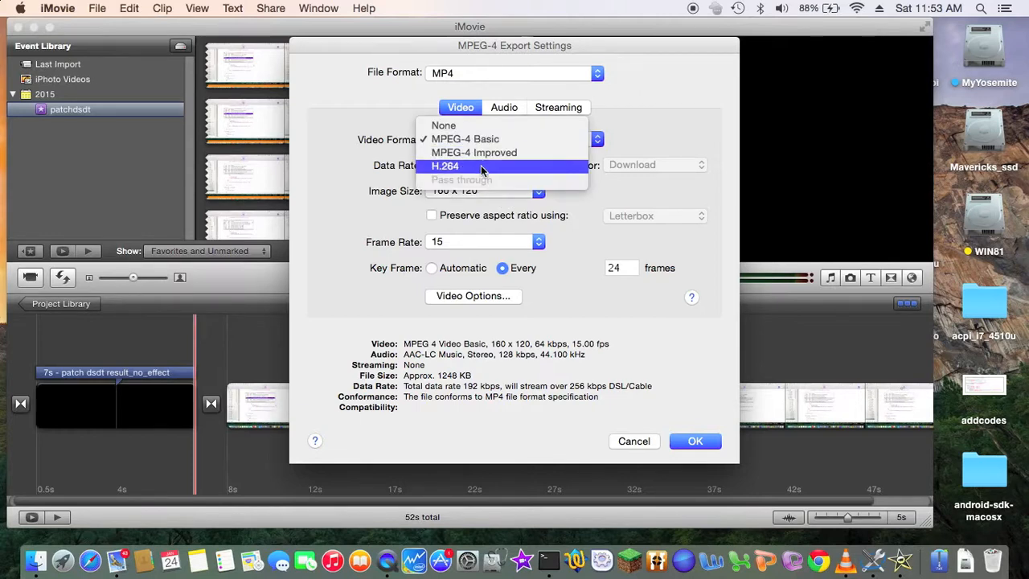
click(446, 166)
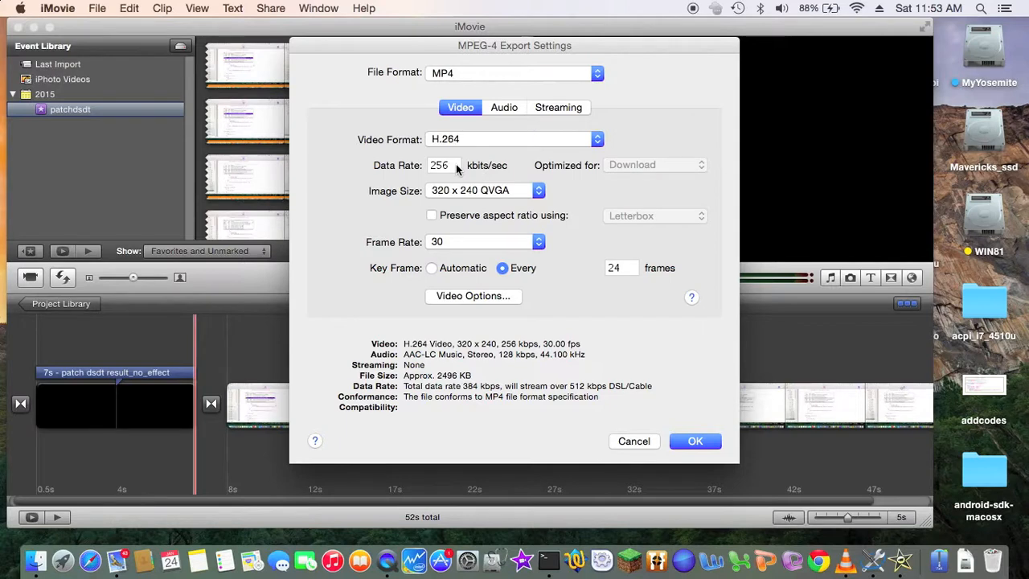
triple_click(441, 164)
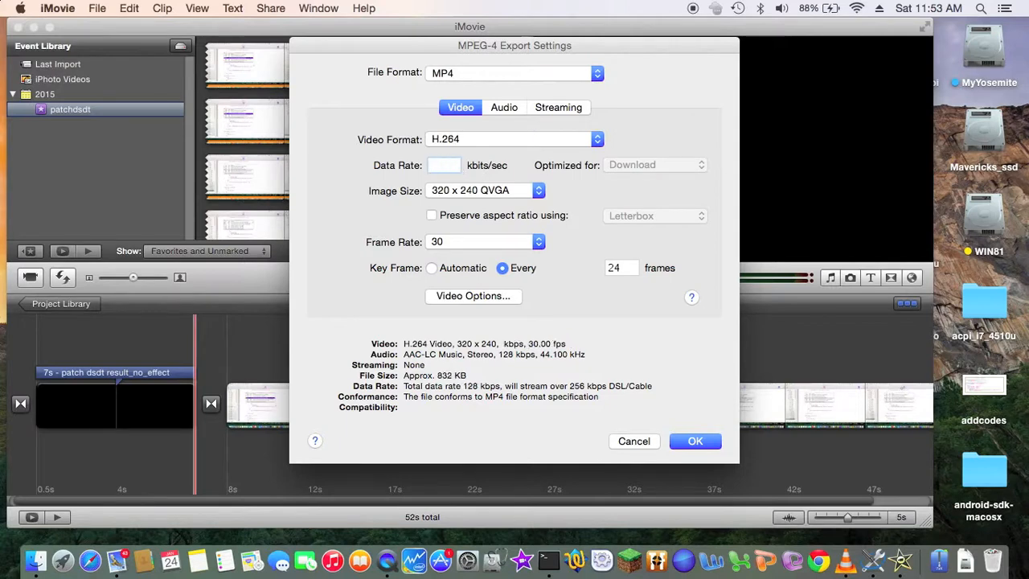
text(2500)
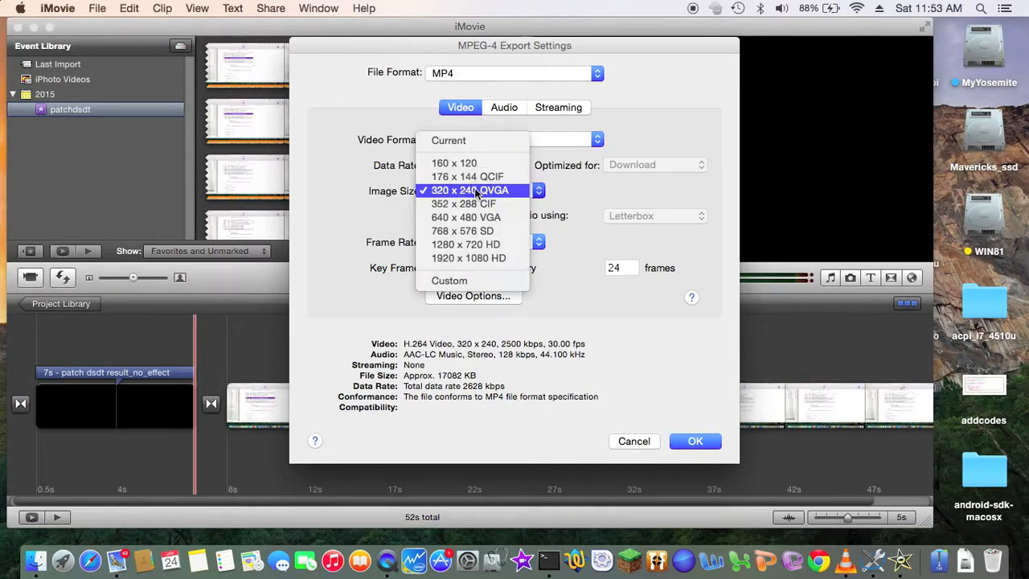
mouse_move(449, 280)
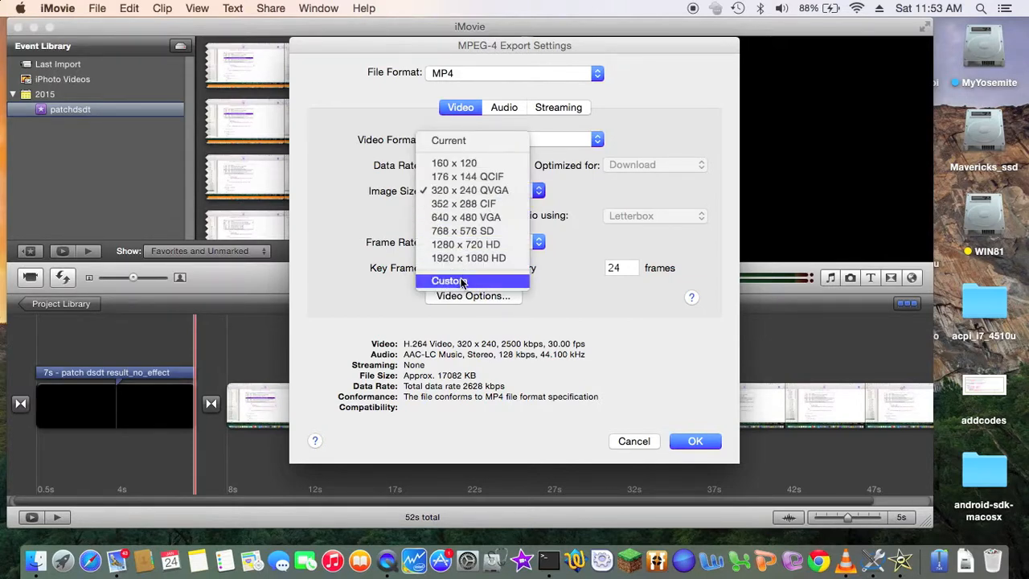
Use a custom 1366 x 768 image size, review the H.264 options, and accept the settings
click(449, 280)
text(1366)
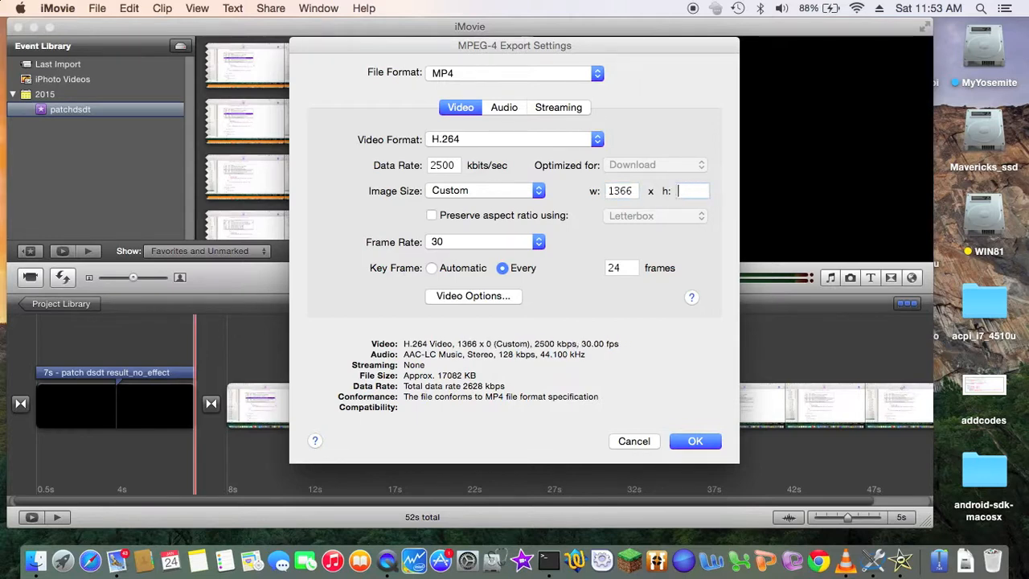
text(7)
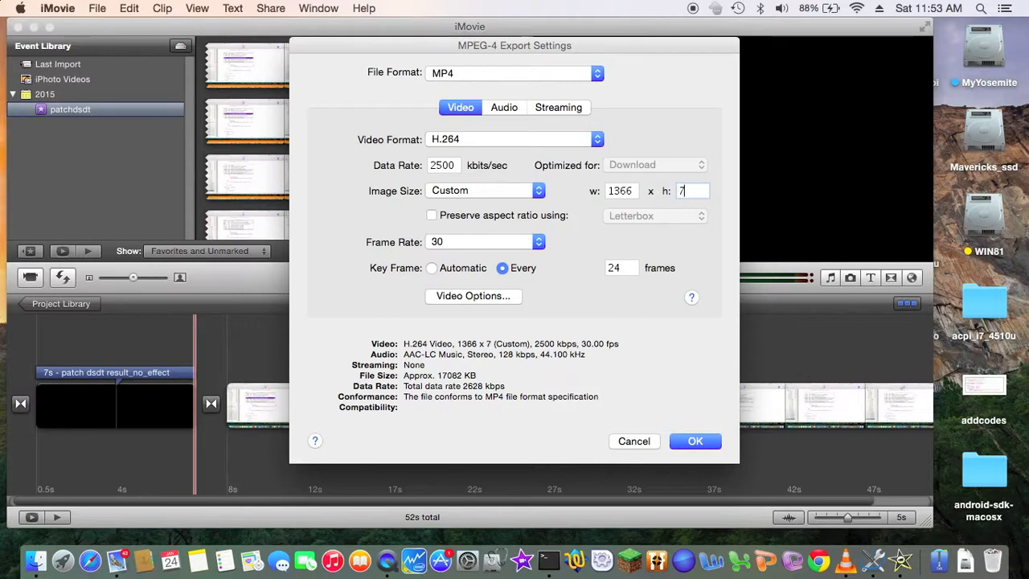
text(68)
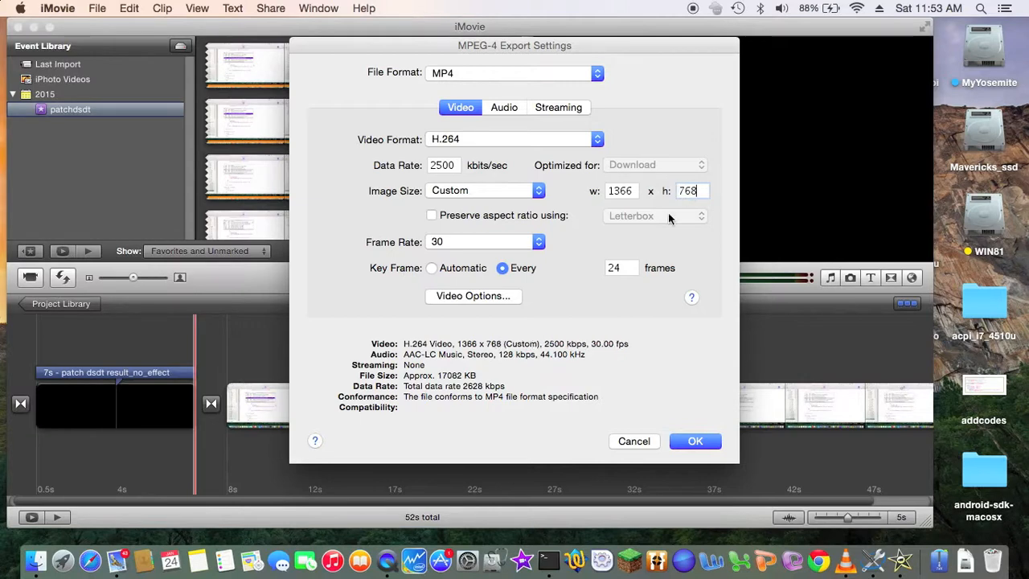
mouse_move(540, 338)
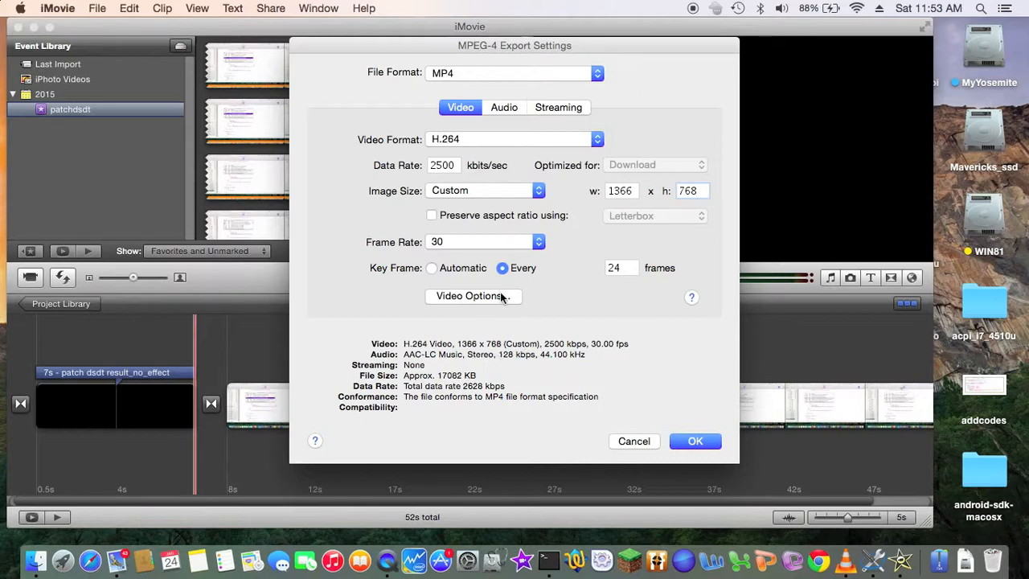
click(473, 296)
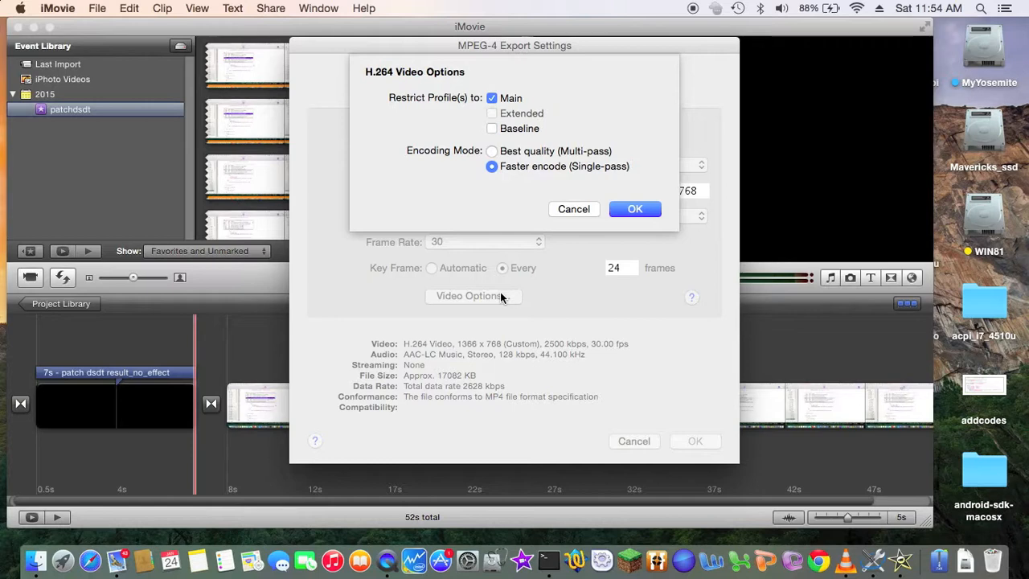
mouse_move(540, 196)
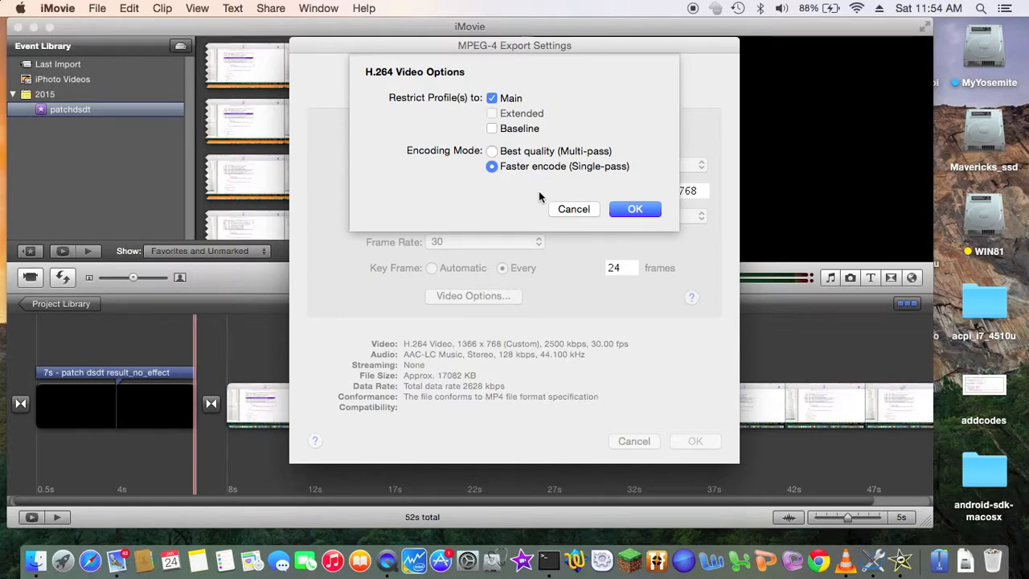
click(634, 209)
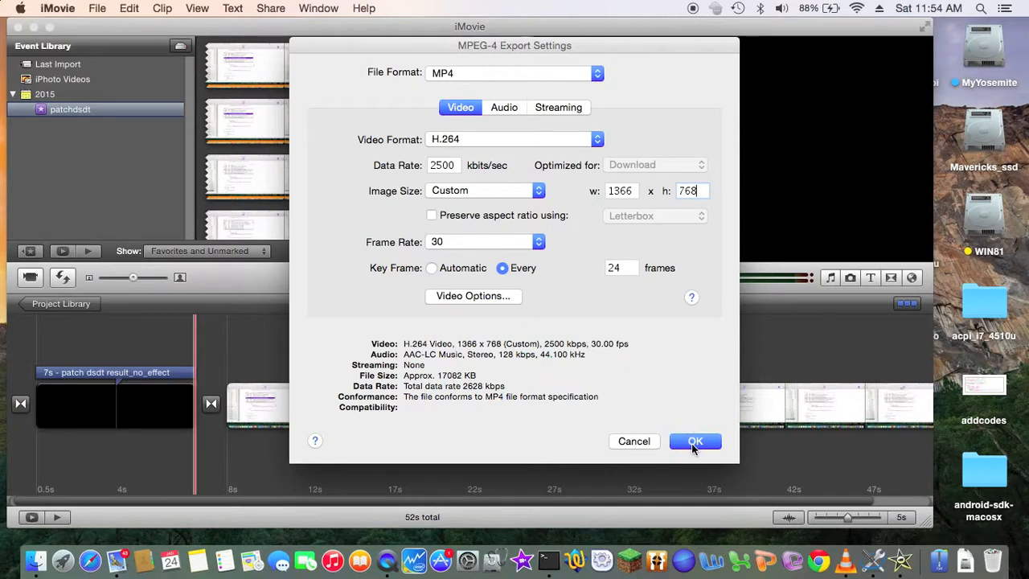
click(695, 441)
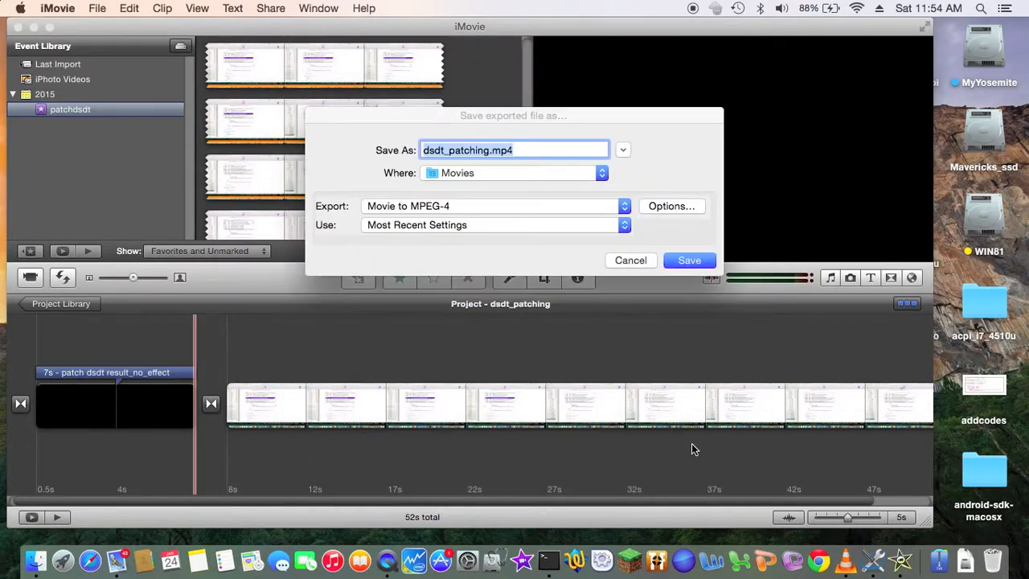
mouse_move(583, 309)
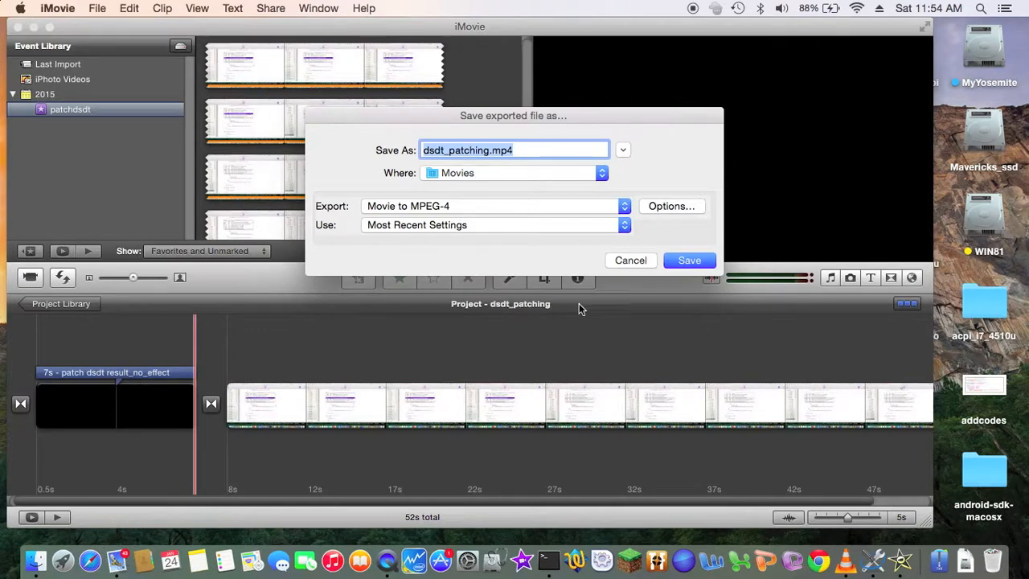
mouse_move(566, 180)
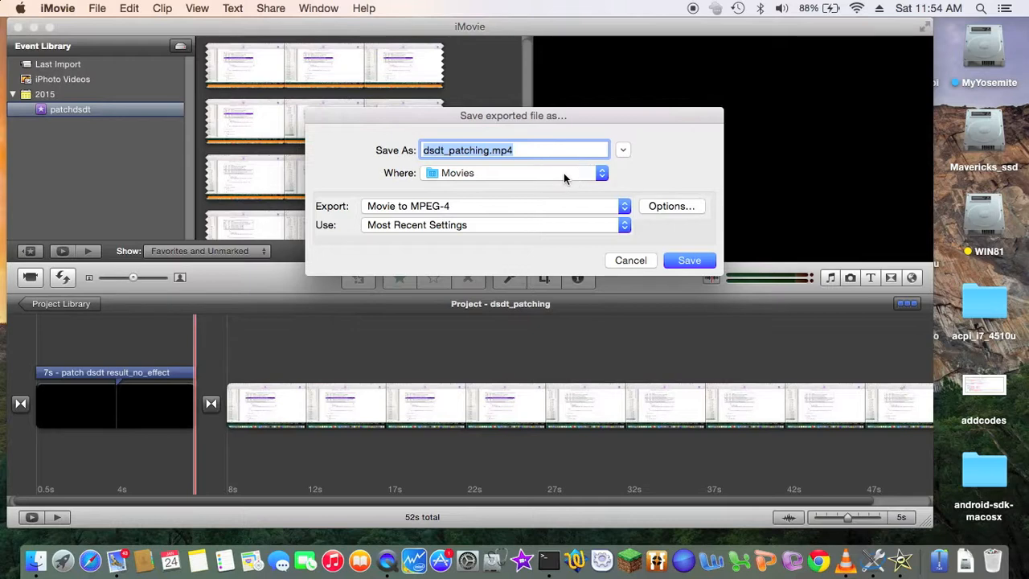
Save the export as dsdt_patching.mp4 into the Movies folder
click(602, 174)
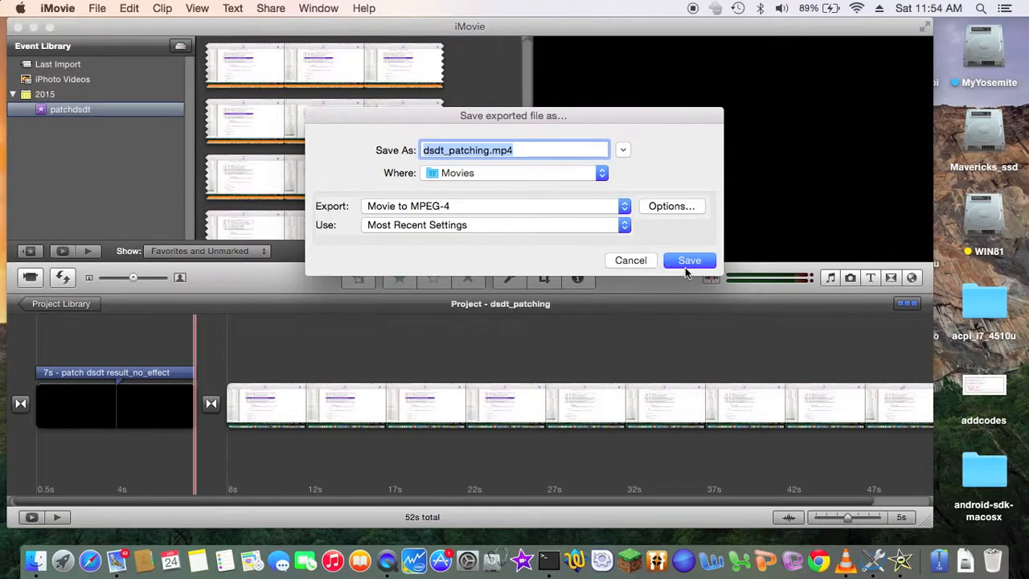
click(688, 261)
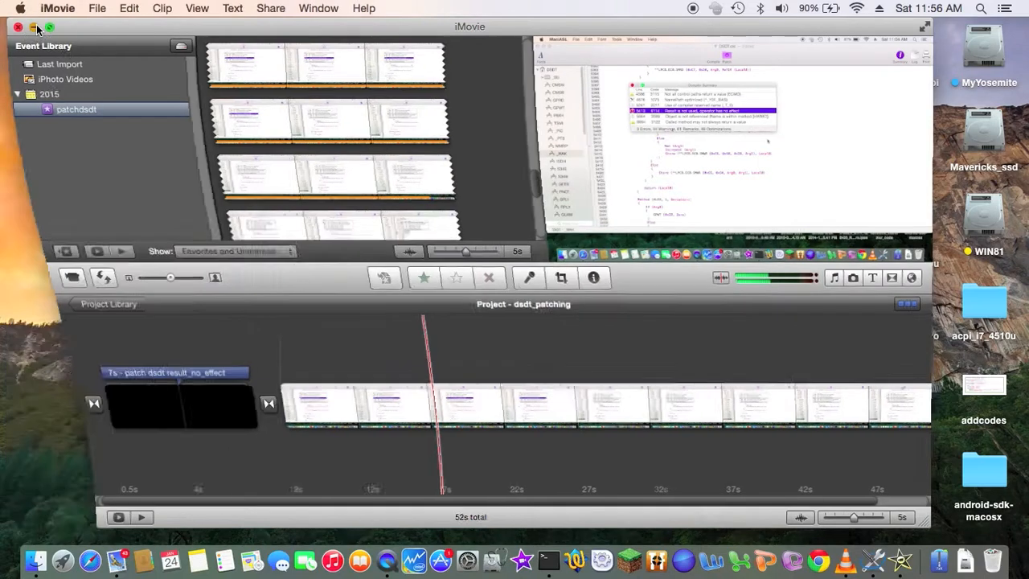
From Finder's Movies folder, open the exported dsdt_patching.mp4 in VLC
click(34, 25)
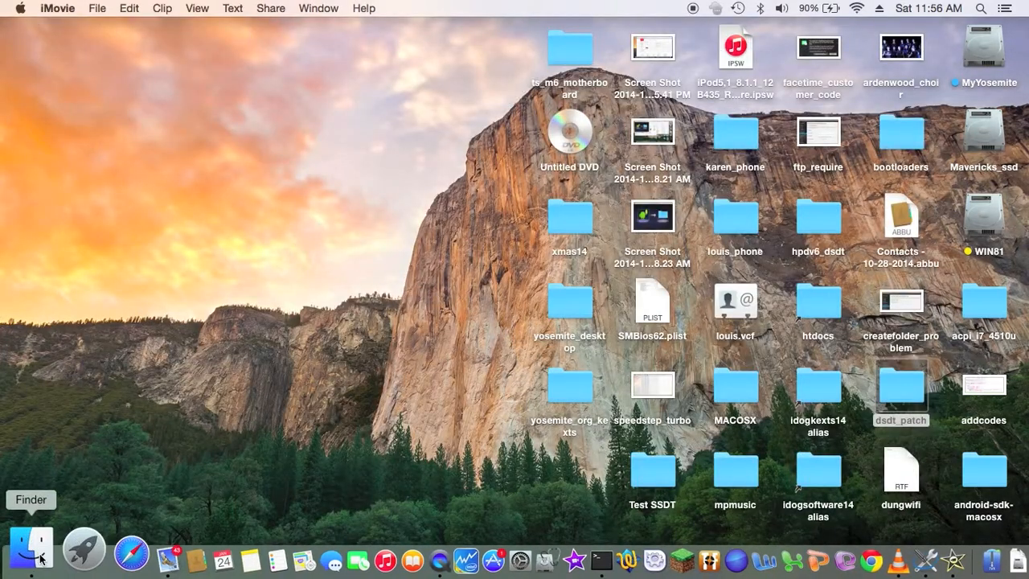
click(29, 550)
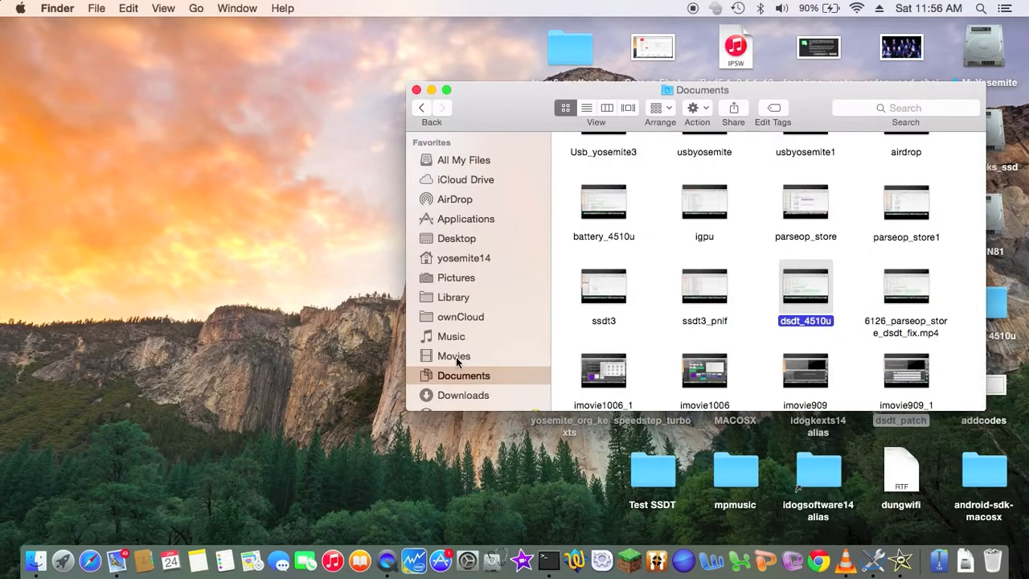
click(454, 355)
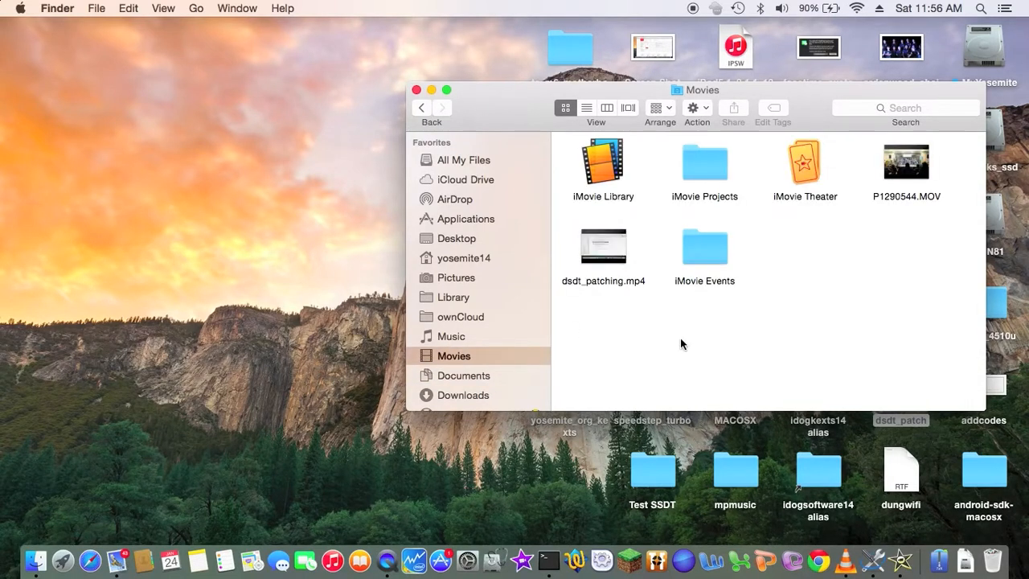
mouse_move(606, 294)
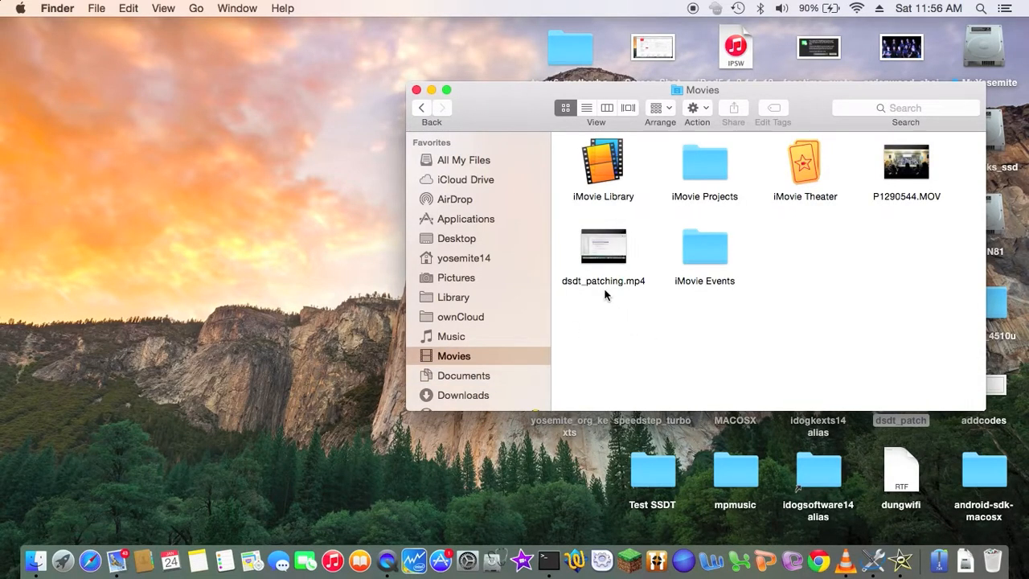
double_click(603, 245)
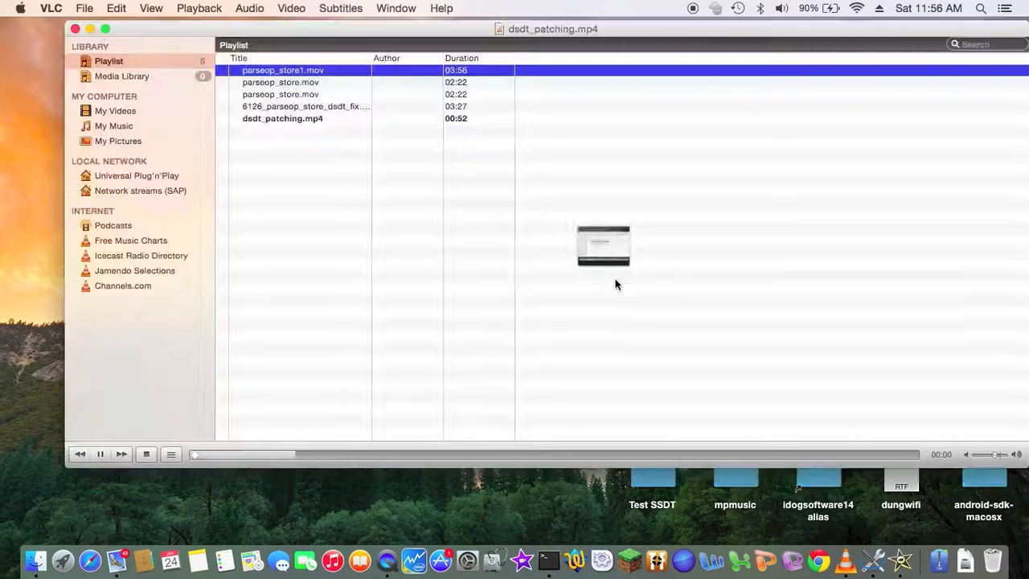
Play dsdt_patching.mp4 from the VLC playlist to check its picture quality
double_click(283, 119)
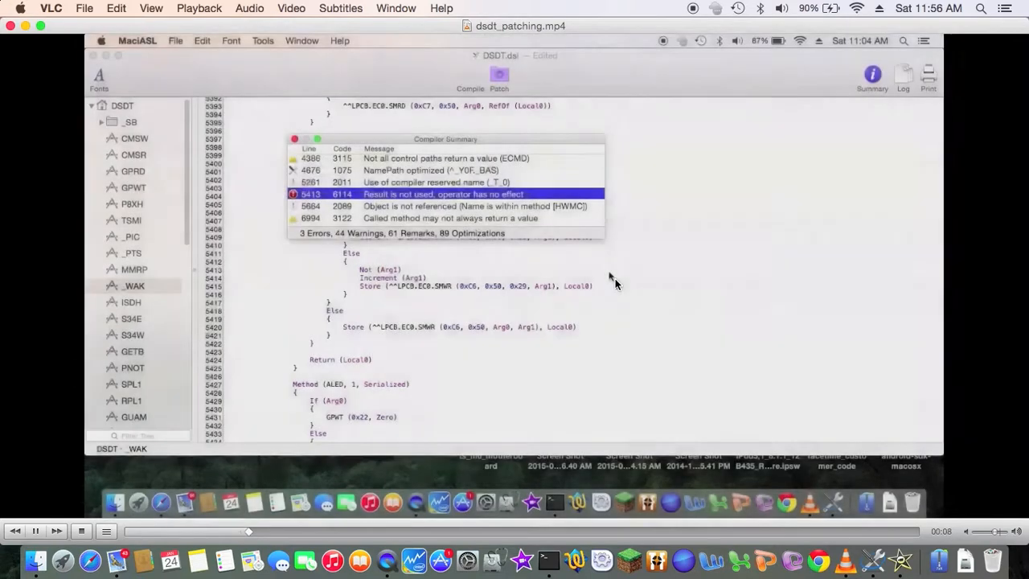
mouse_move(610, 277)
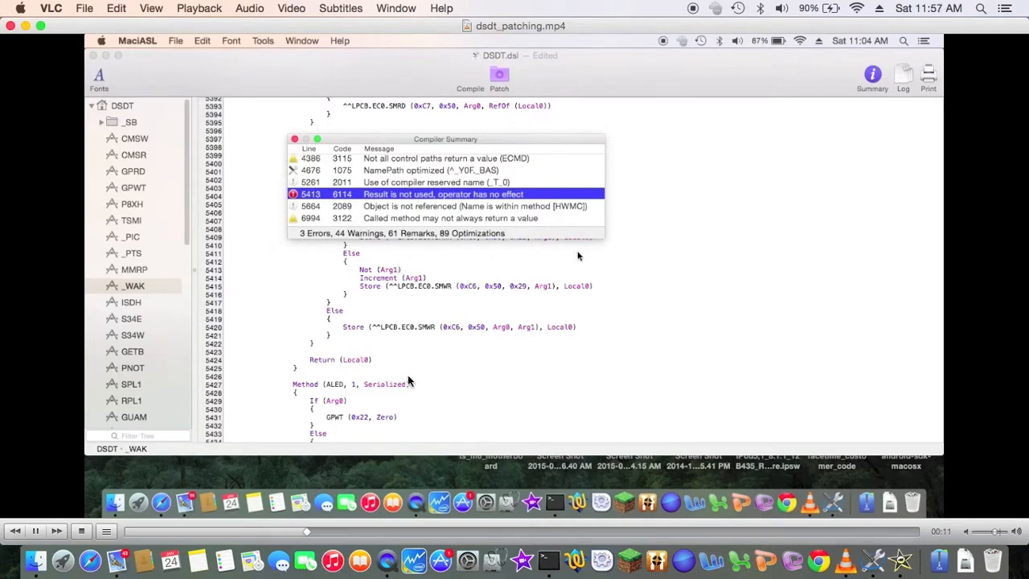
mouse_move(454, 303)
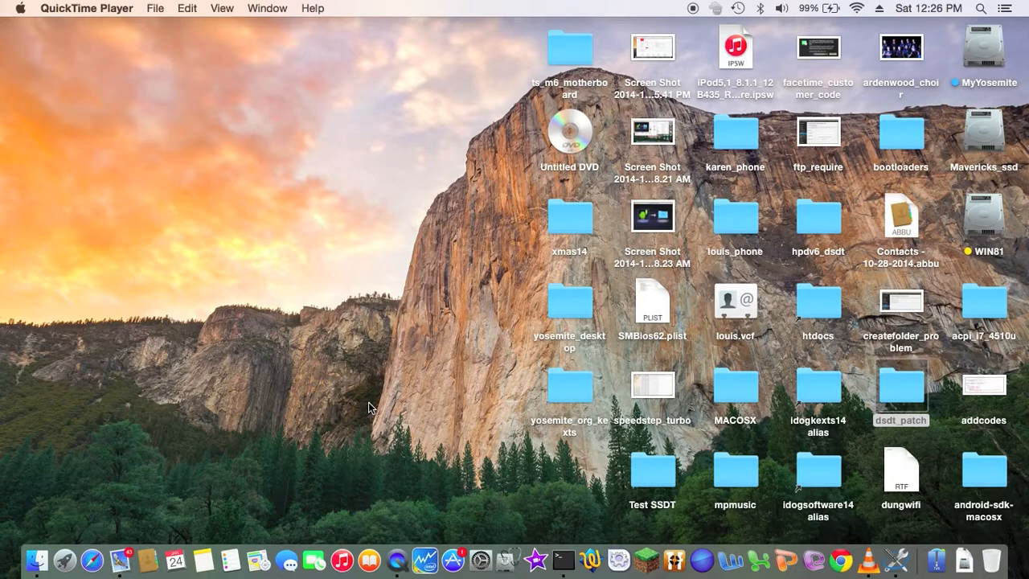
mouse_move(332, 402)
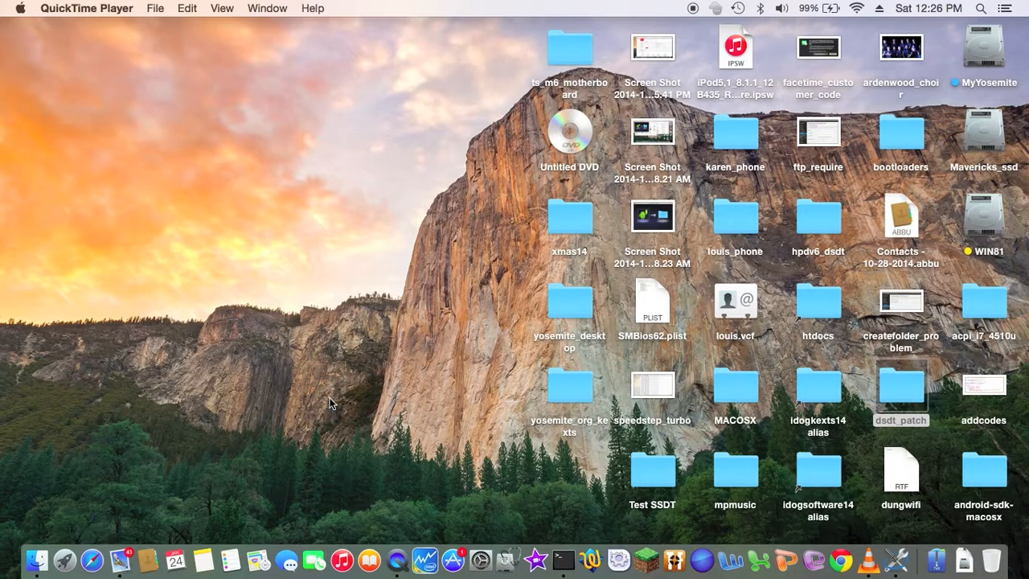
mouse_move(36, 548)
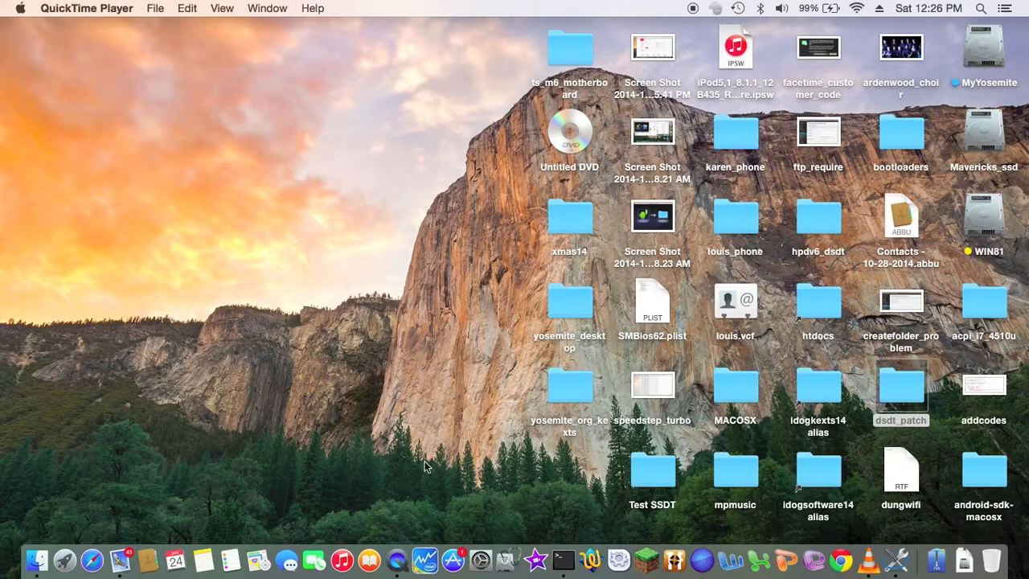
mouse_move(631, 425)
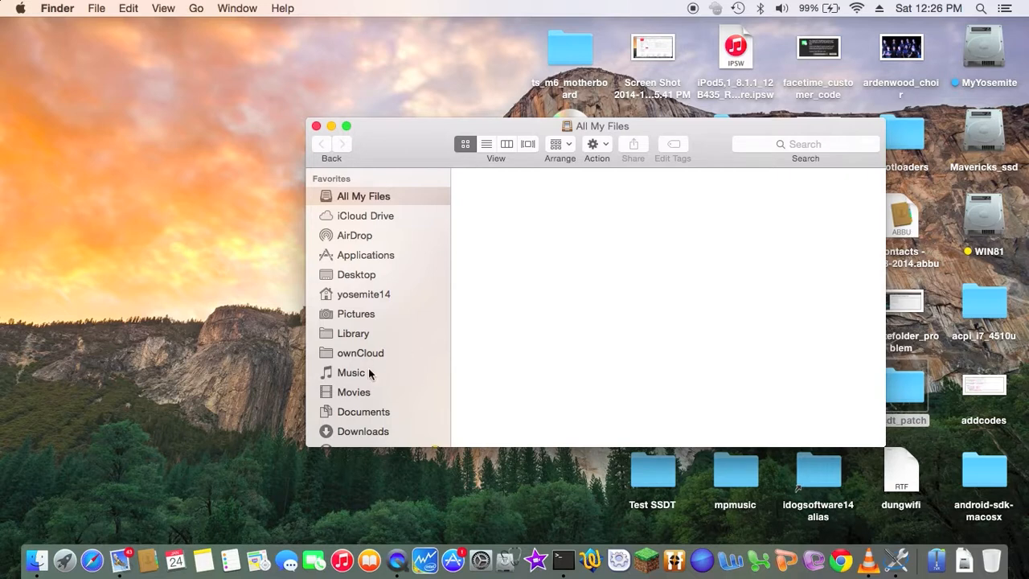
From Finder's Documents folder, open 6126_parseop_store_dsdt_fix.mp4 in VLC
click(364, 412)
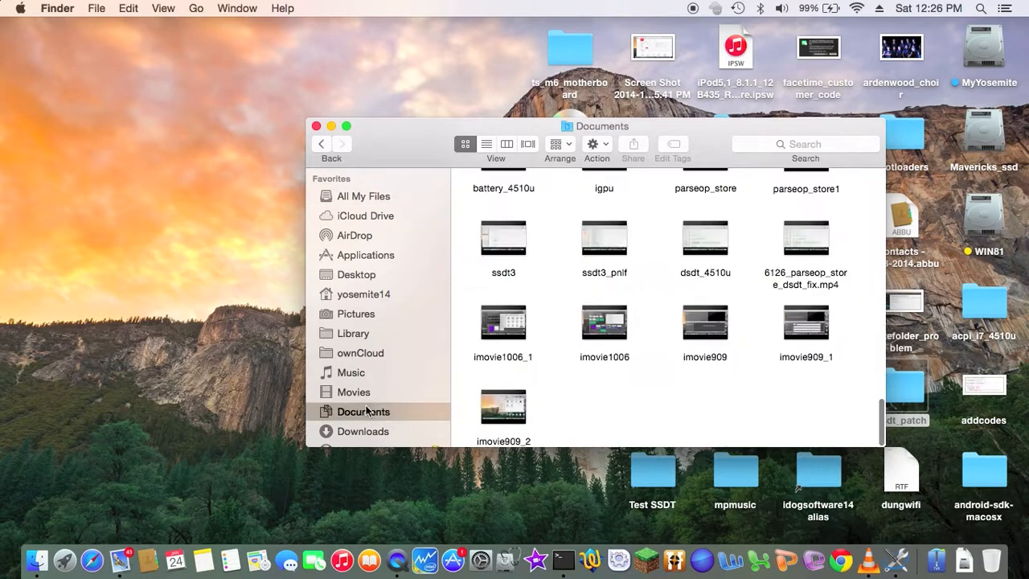
mouse_move(792, 299)
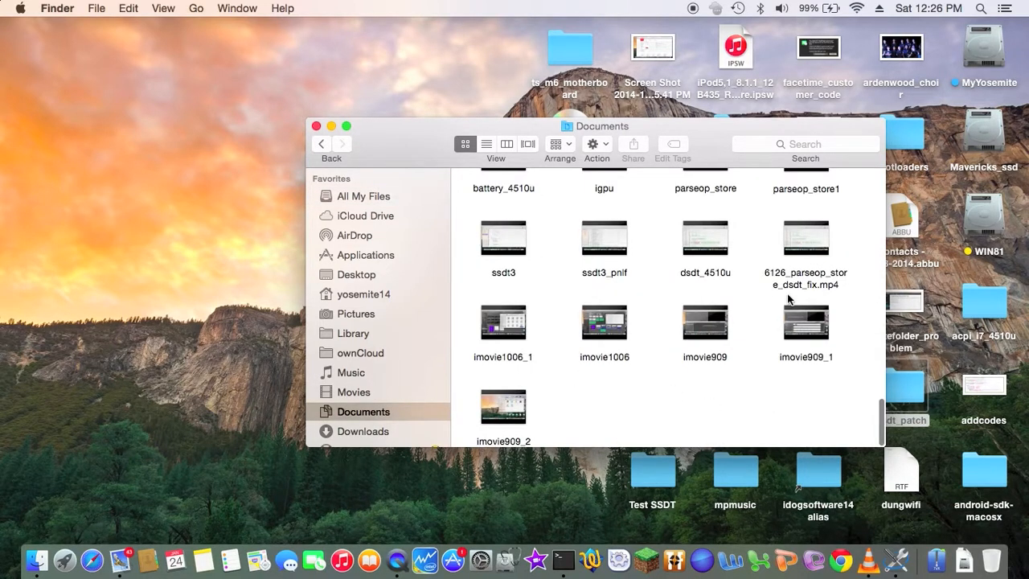
mouse_move(812, 281)
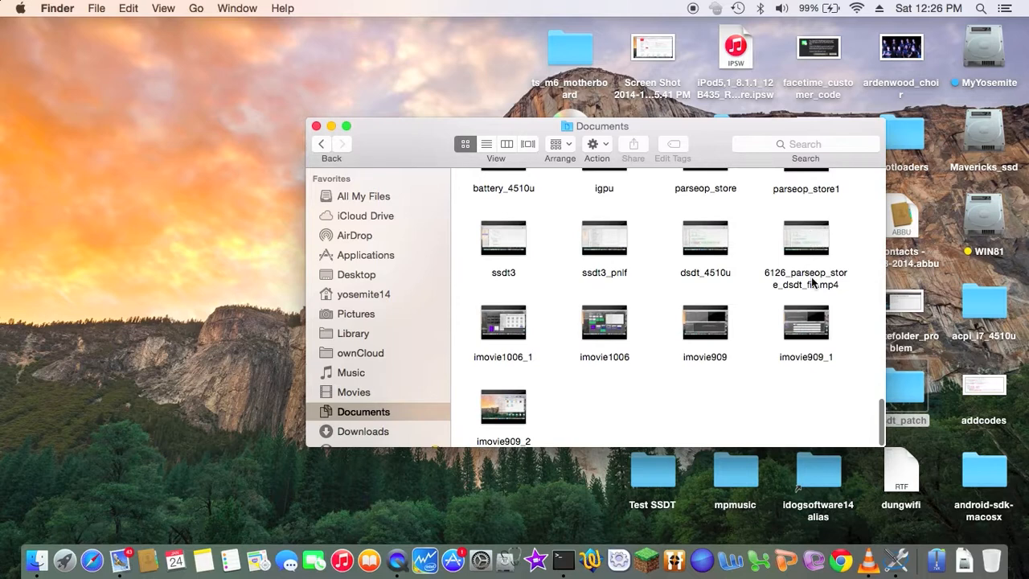
double_click(806, 236)
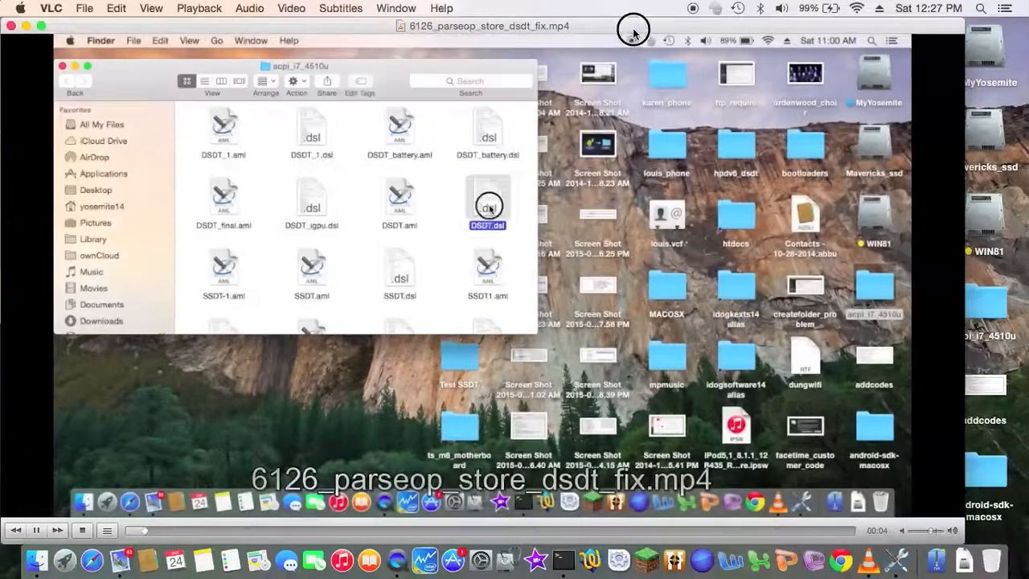
Play 6126_parseop_store_dsdt_fix.mp4 in VLC, then close the window
double_click(487, 197)
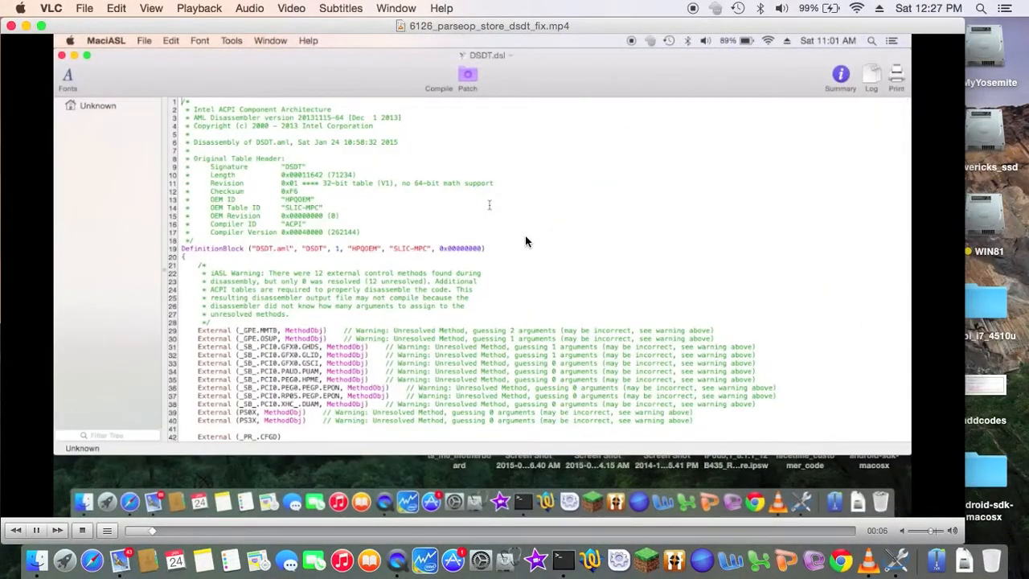
click(98, 106)
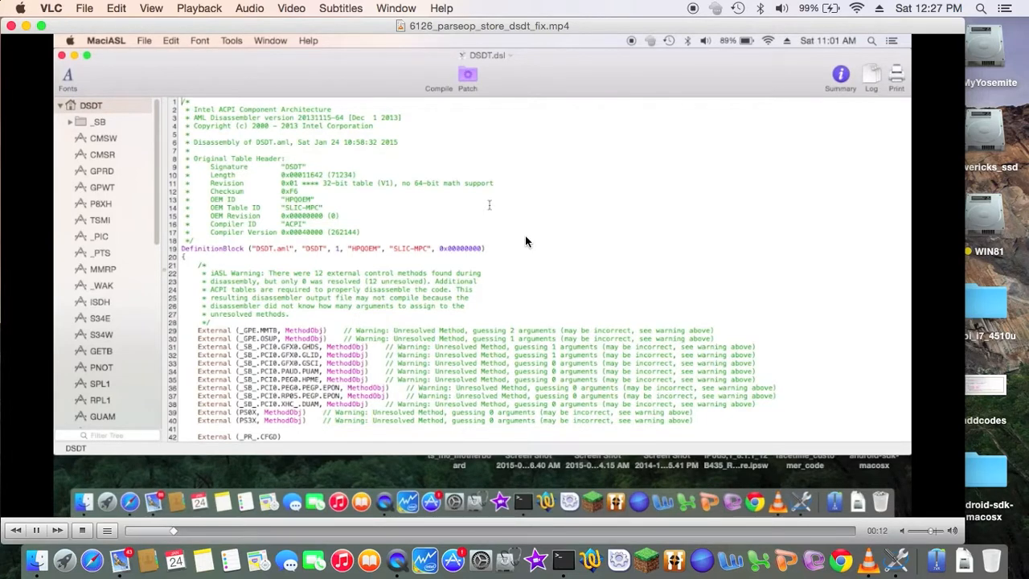
mouse_move(363, 193)
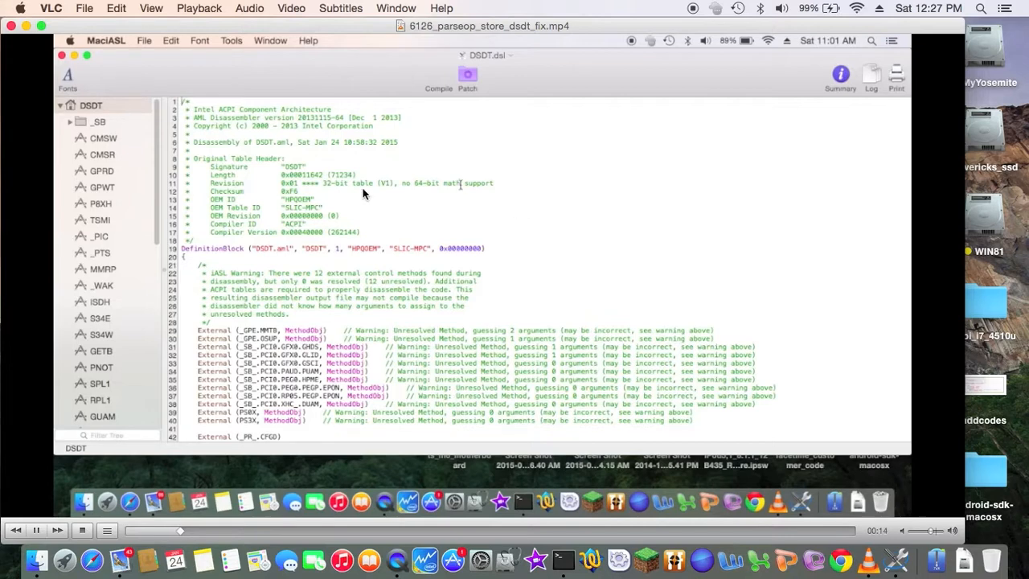
click(438, 79)
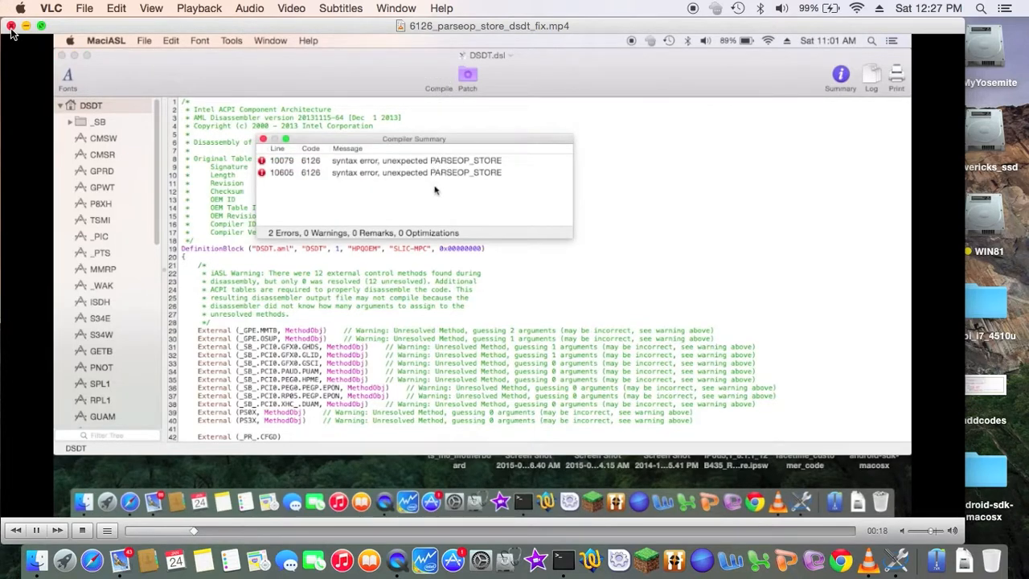
mouse_move(463, 167)
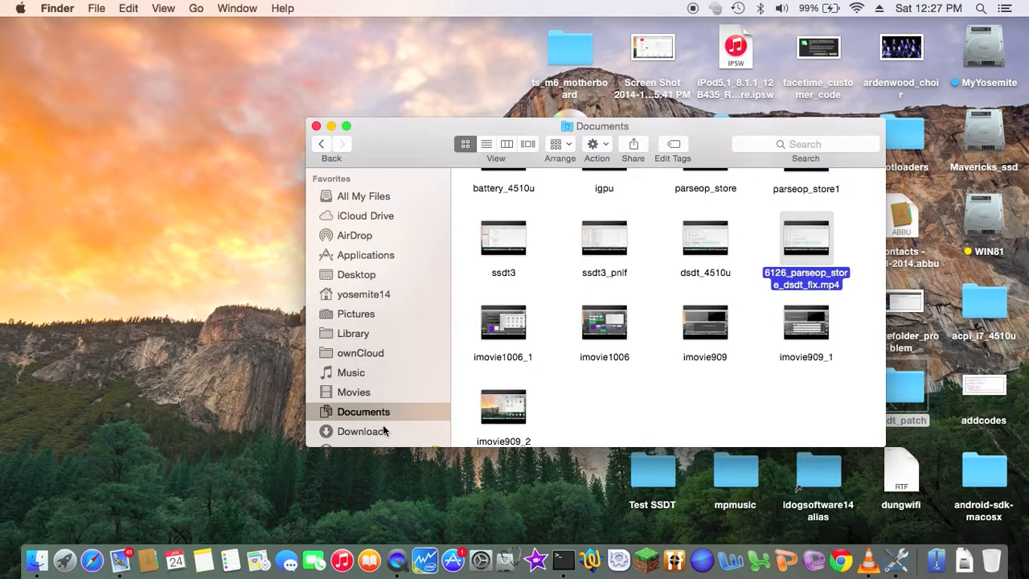
mouse_move(383, 396)
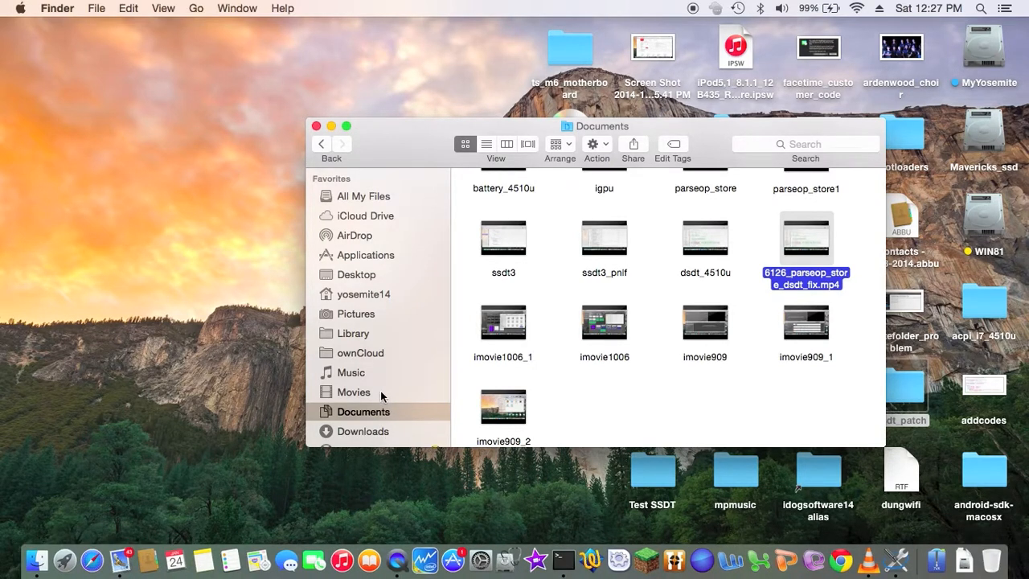
From Finder's Movies folder, open the fix_code_6126 syntax error .mp4 in VLC
click(354, 392)
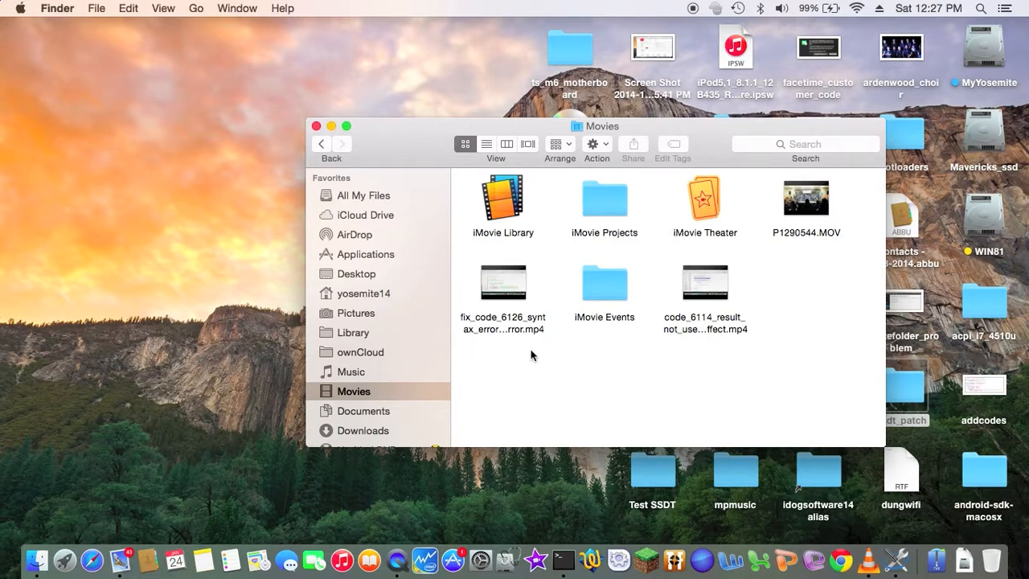
mouse_move(640, 333)
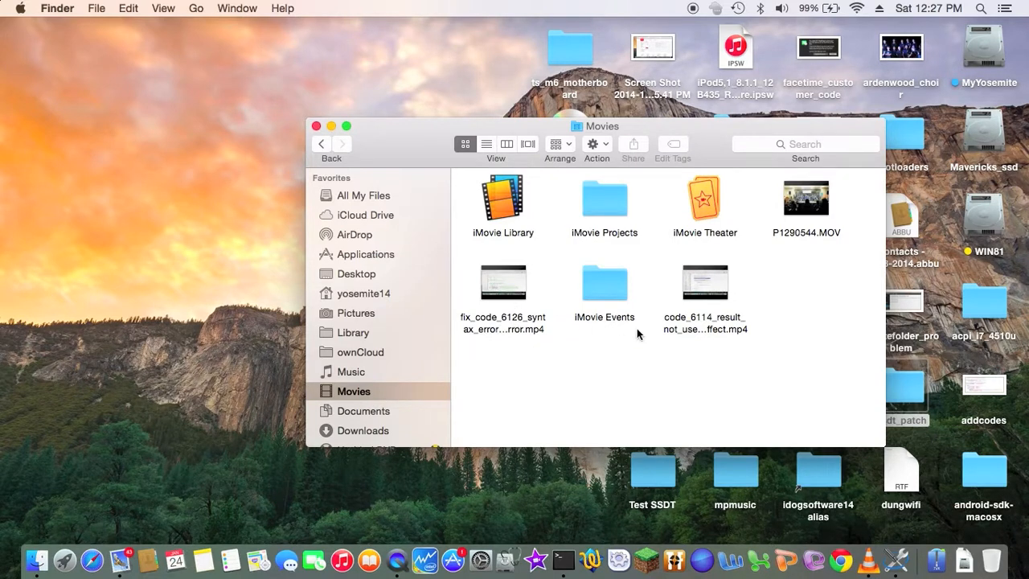
mouse_move(518, 345)
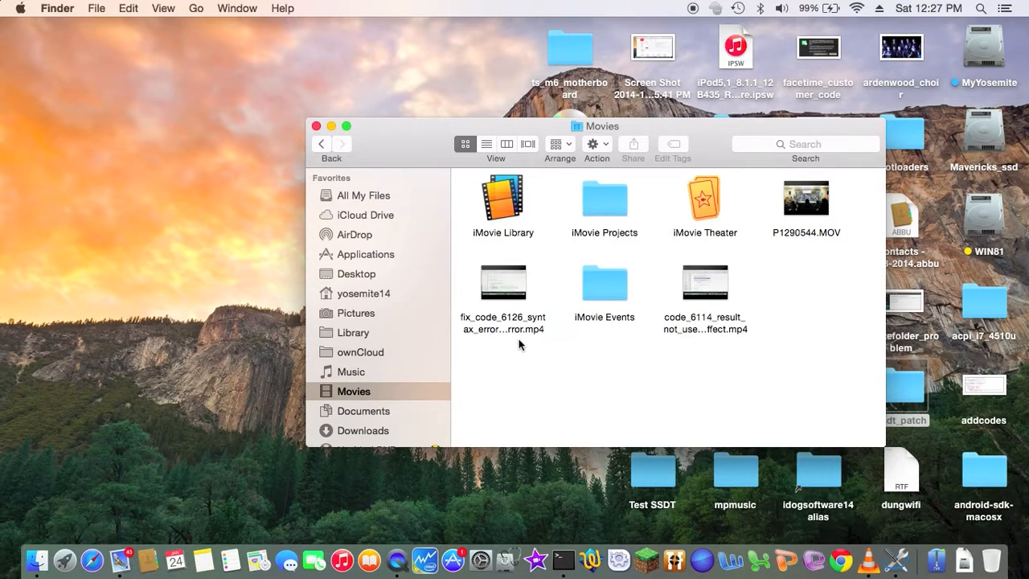
double_click(502, 283)
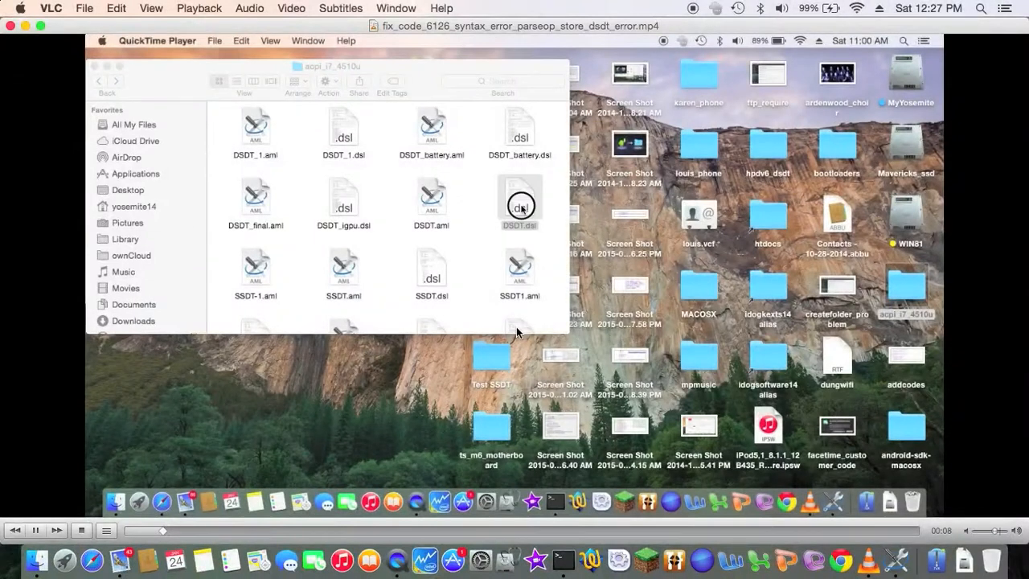
Play fix_code_6126_syntax_error_parseop_store_dsdt_error.mp4 in VLC to compare its quality
double_click(518, 200)
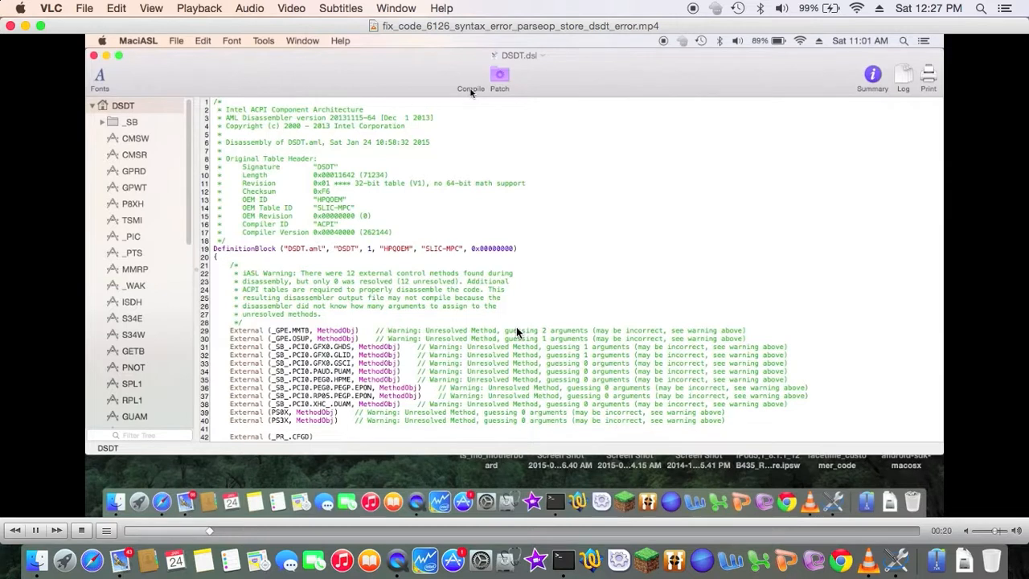
click(469, 77)
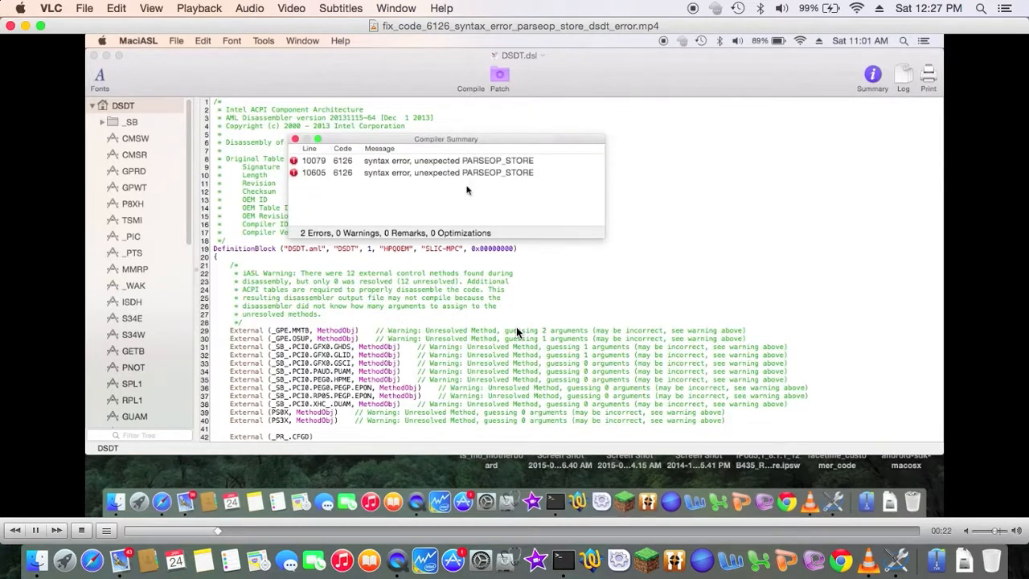
mouse_move(341, 267)
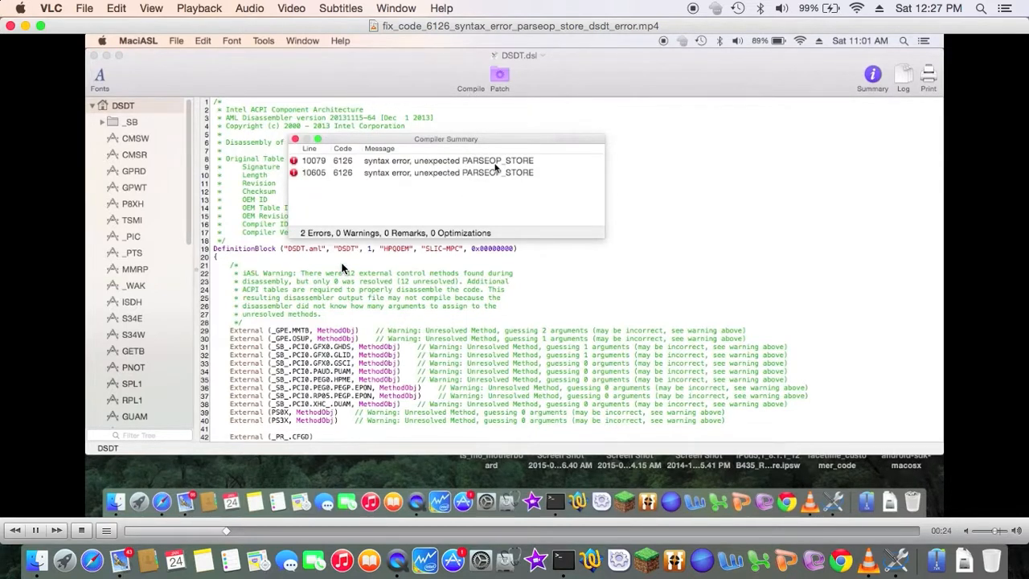